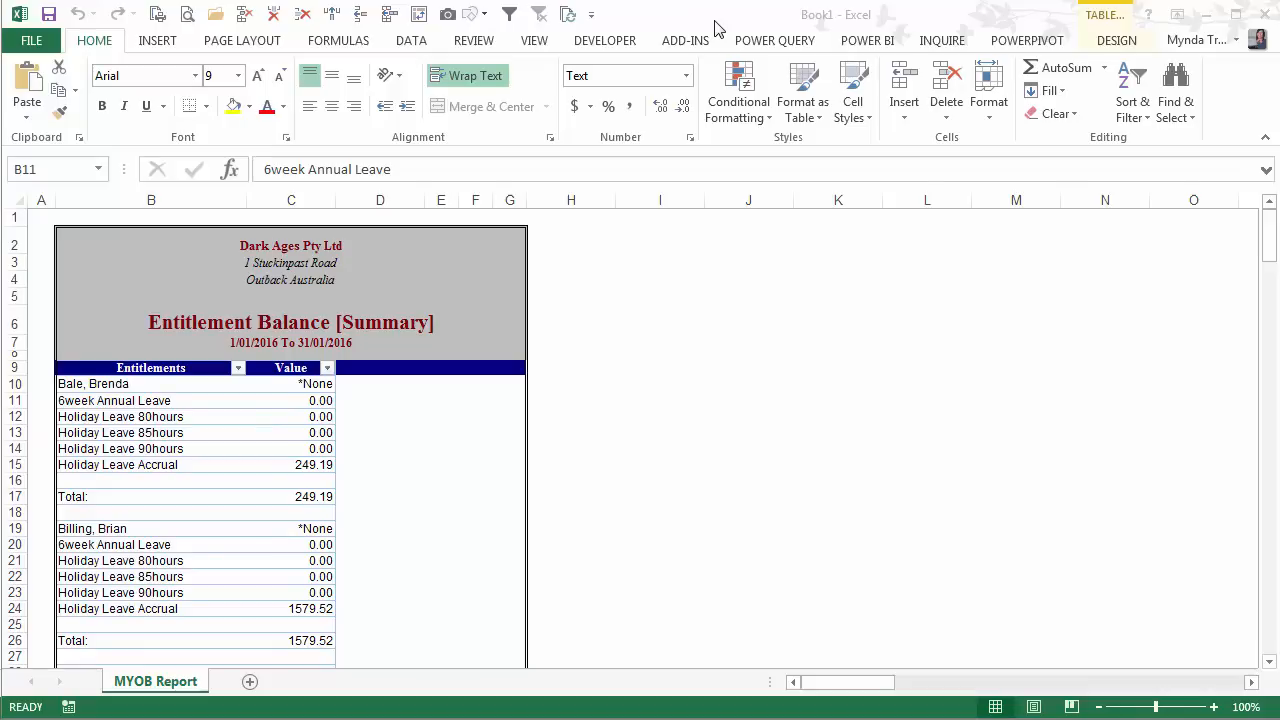
Select the MYOB report via its Entitlements header and show the POWER QUERY ribbon commands
left_click(152, 400)
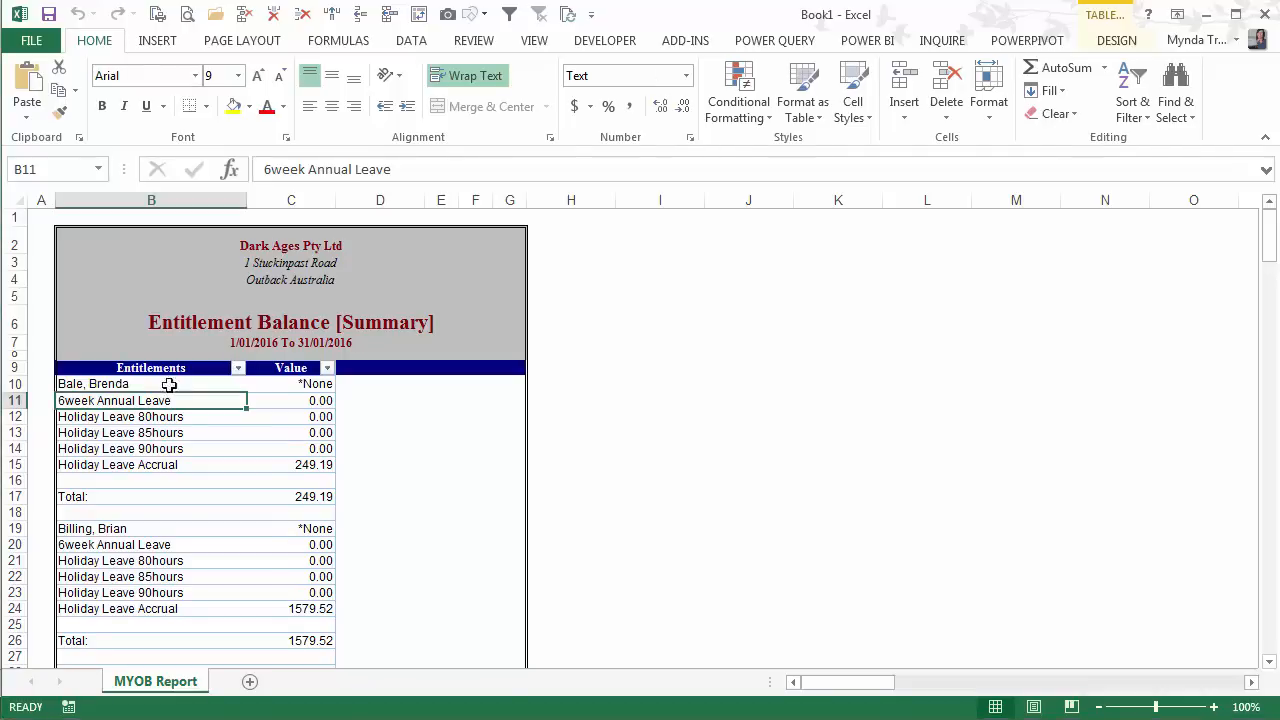
left_click(152, 368)
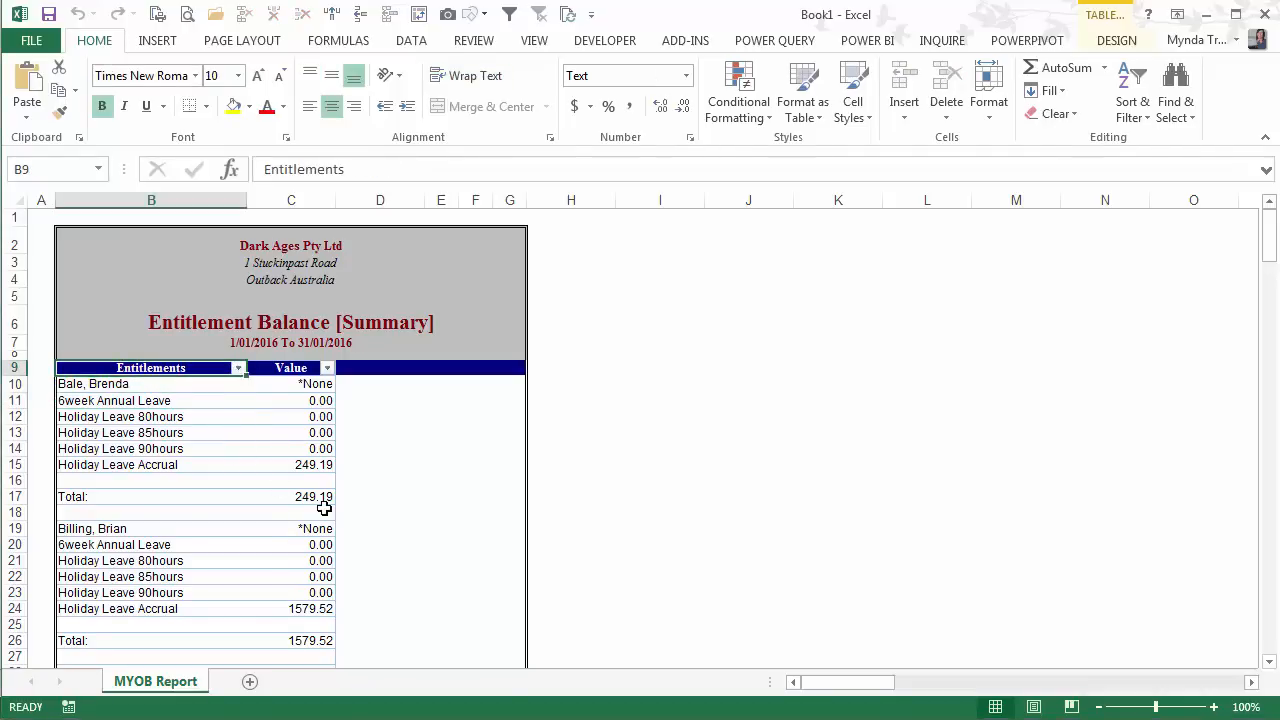
scroll("down", 3)
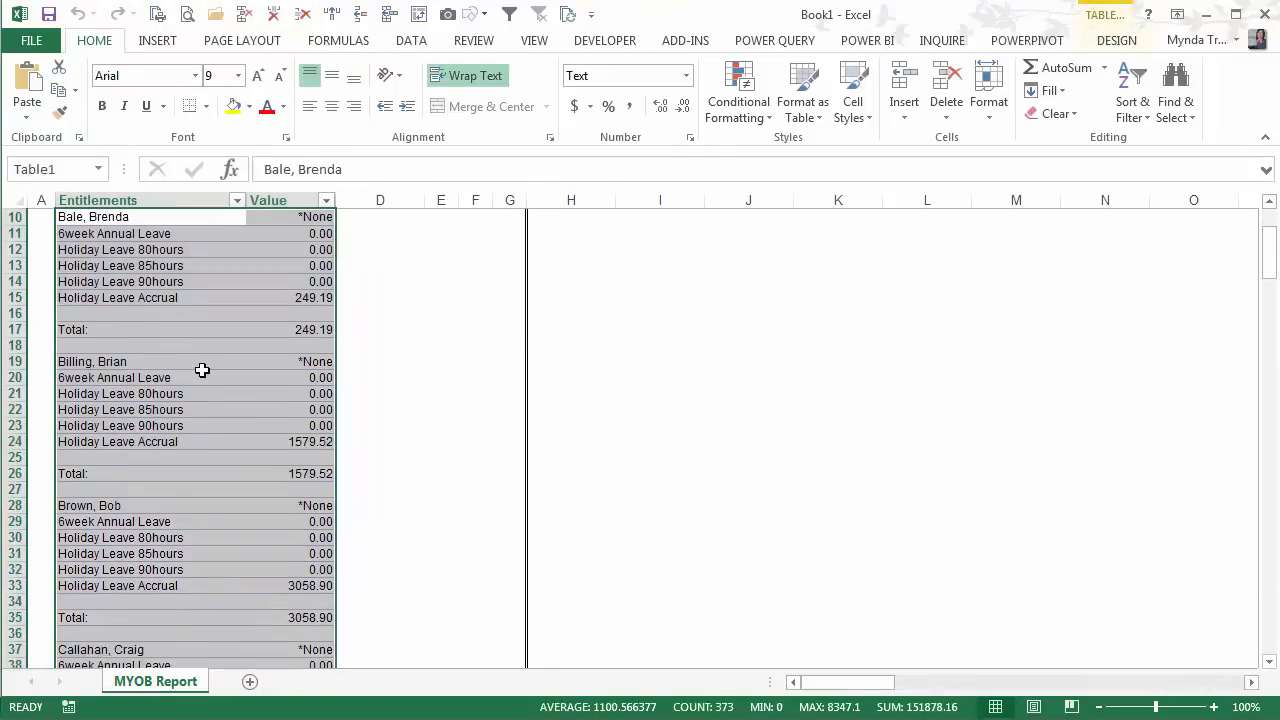
scroll("up", 3)
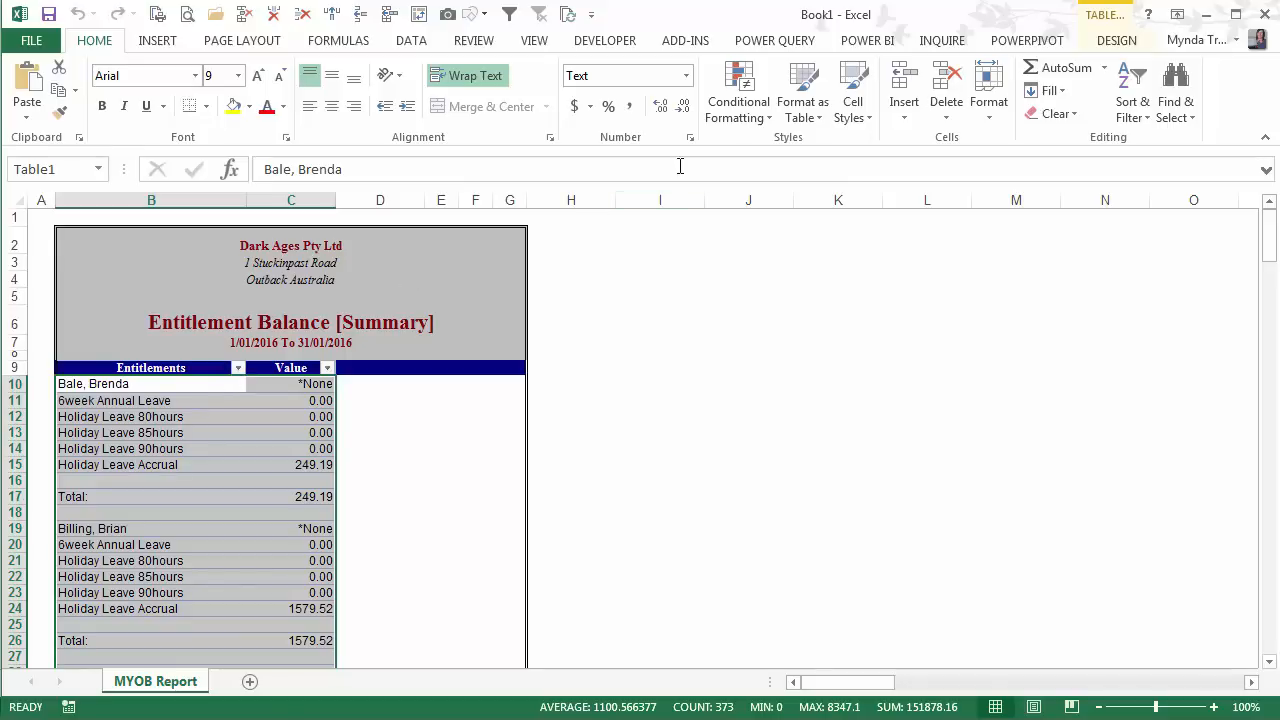
left_click(774, 40)
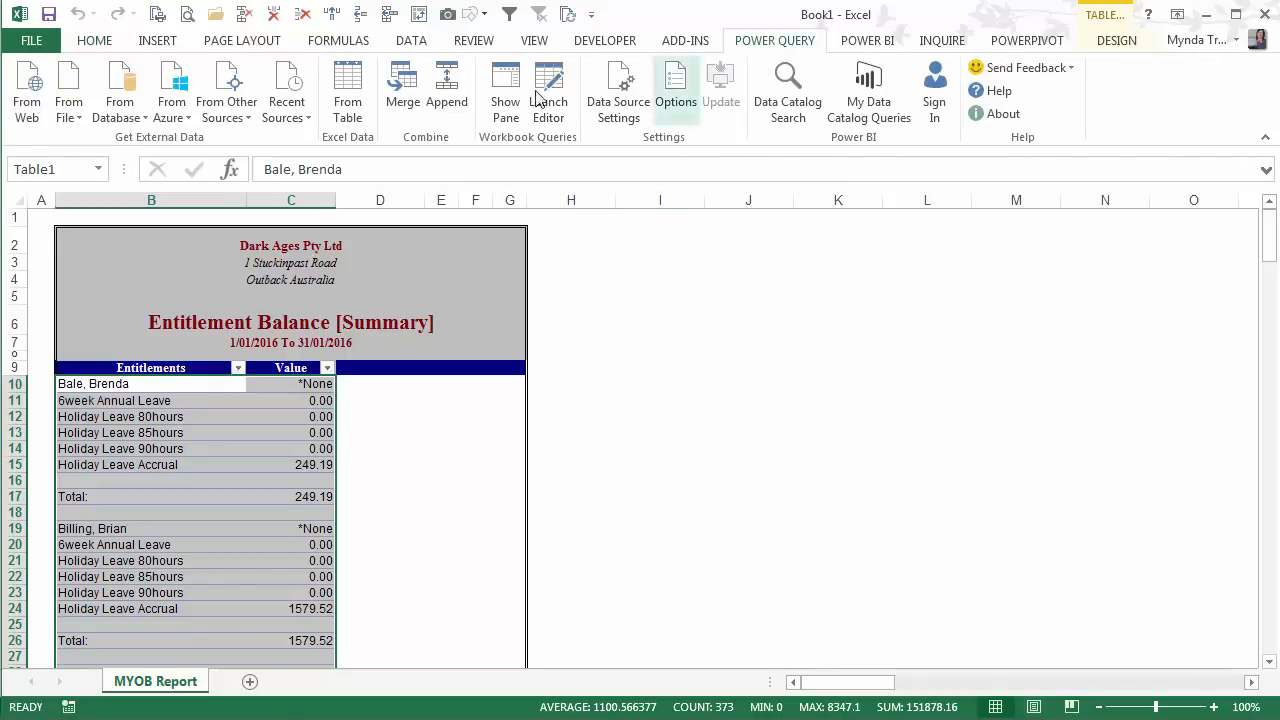
Load the table into a query and filter (null), (blank) and Total: out of Entitlements, leaving 138 rows
left_click(548, 90)
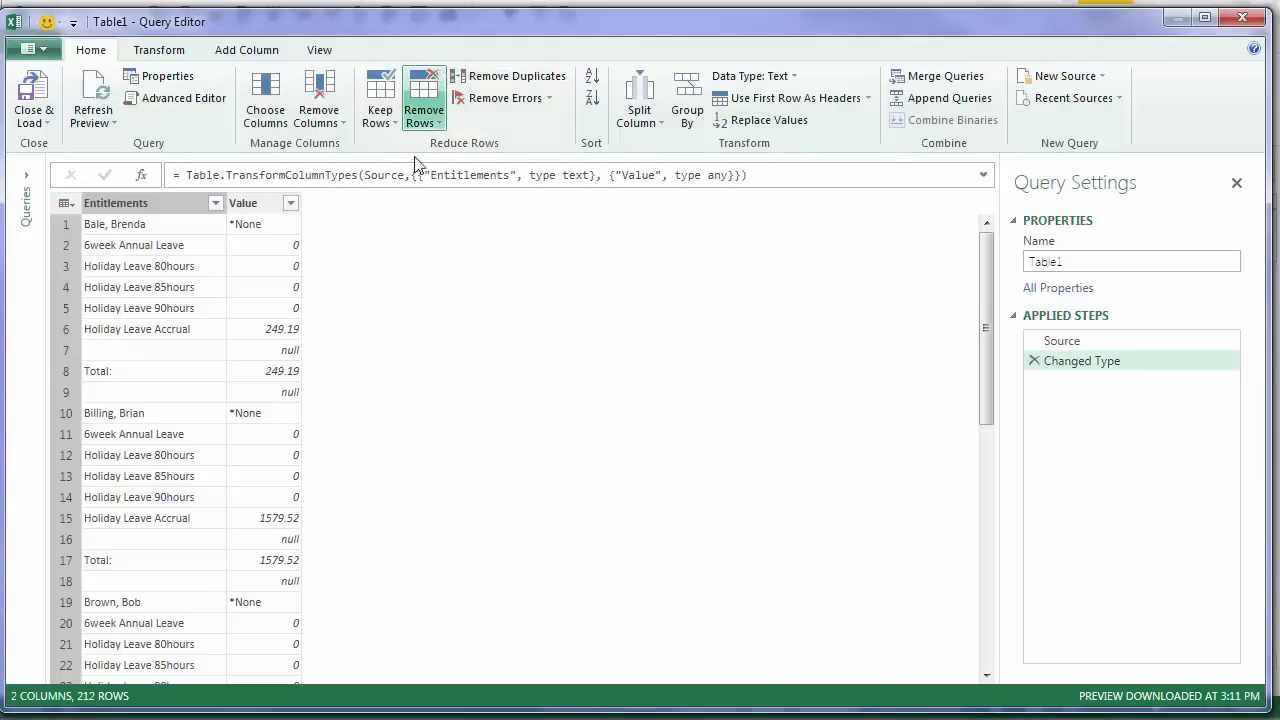
mouse_move(204, 244)
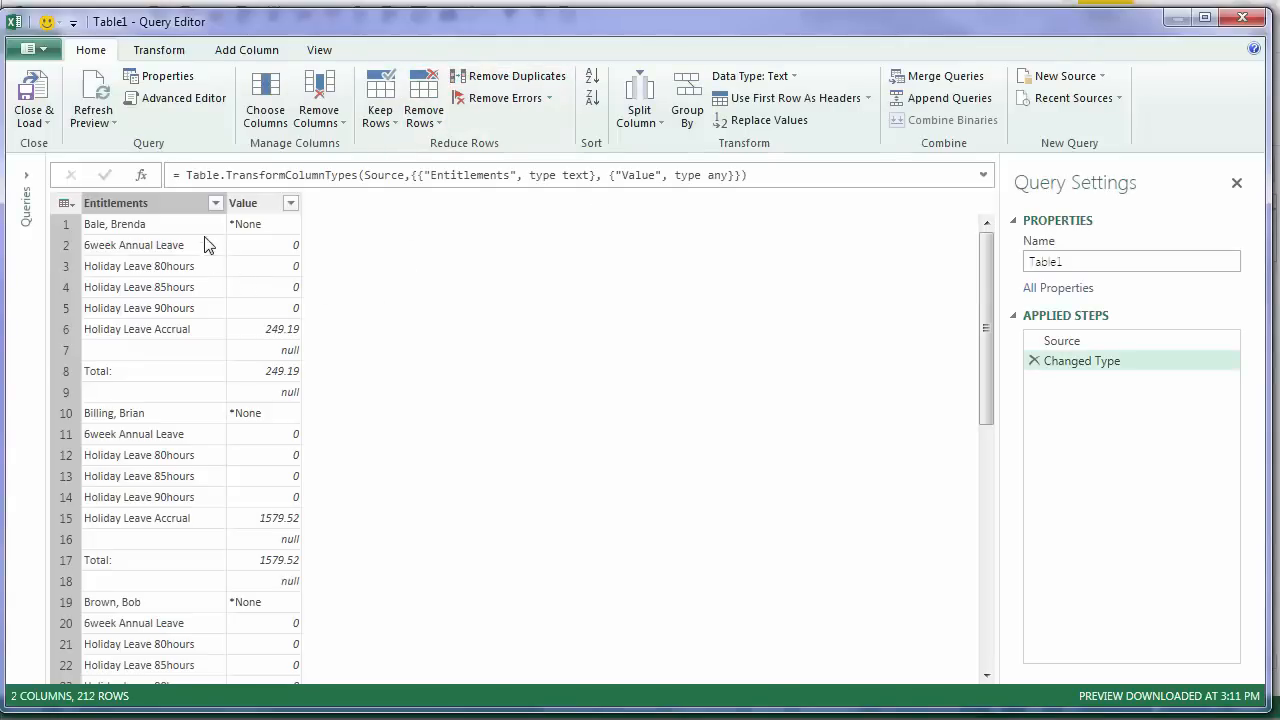
mouse_move(176, 356)
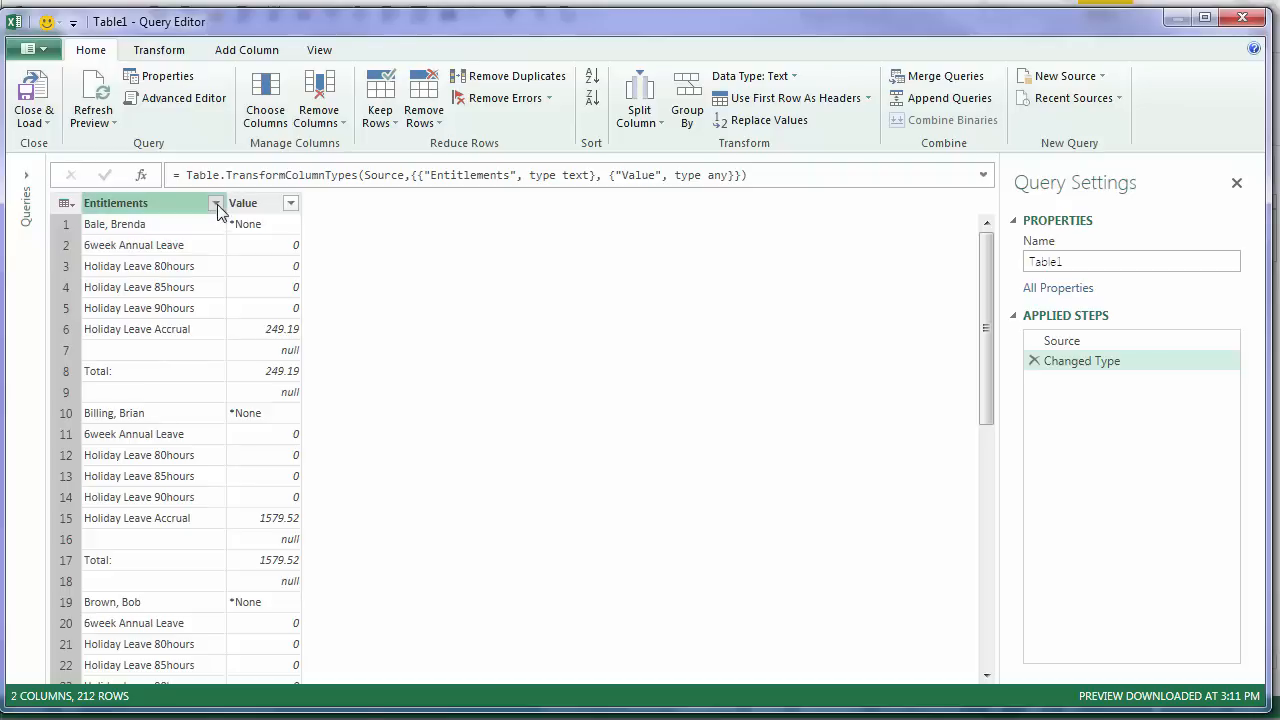
left_click(216, 202)
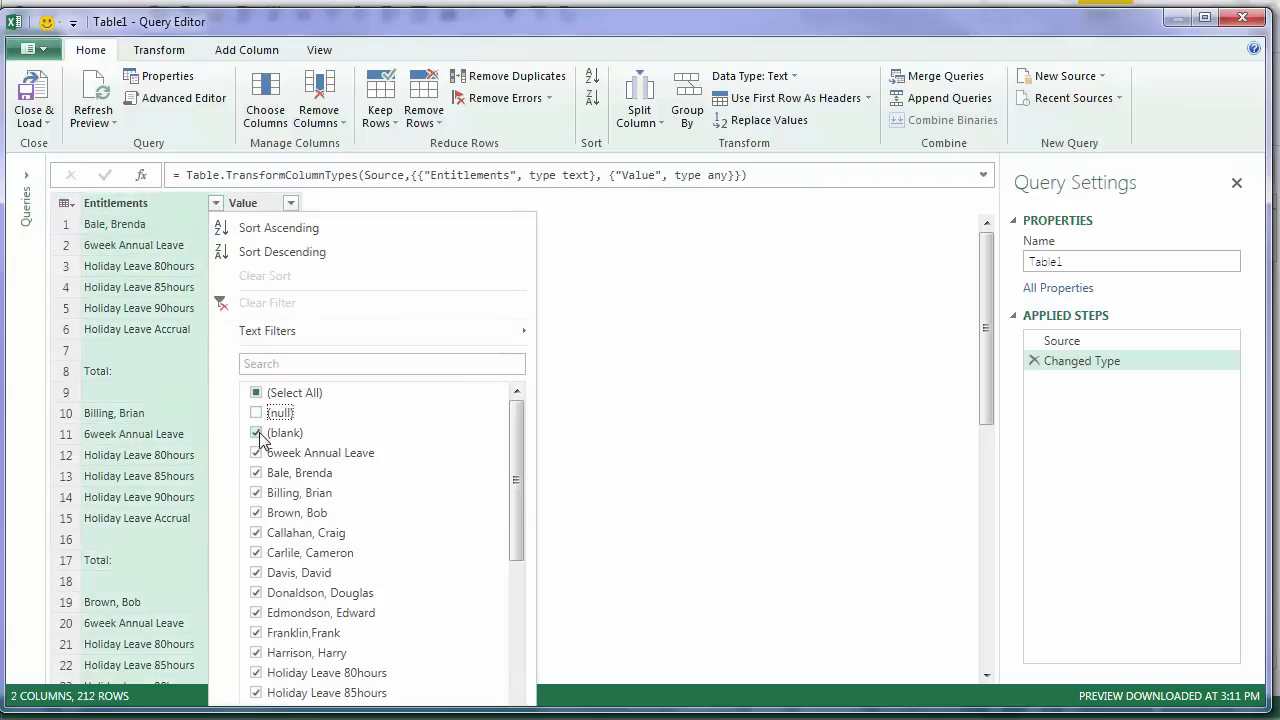
scroll("down", 3)
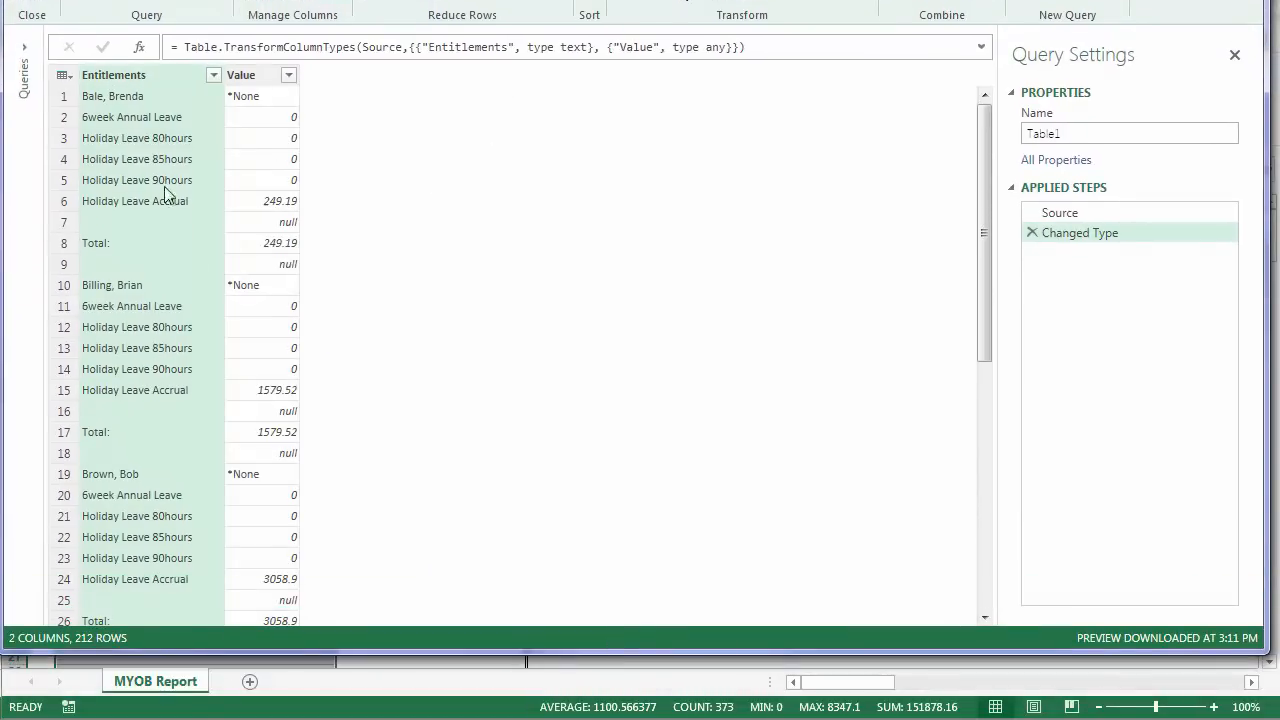
left_click(212, 74)
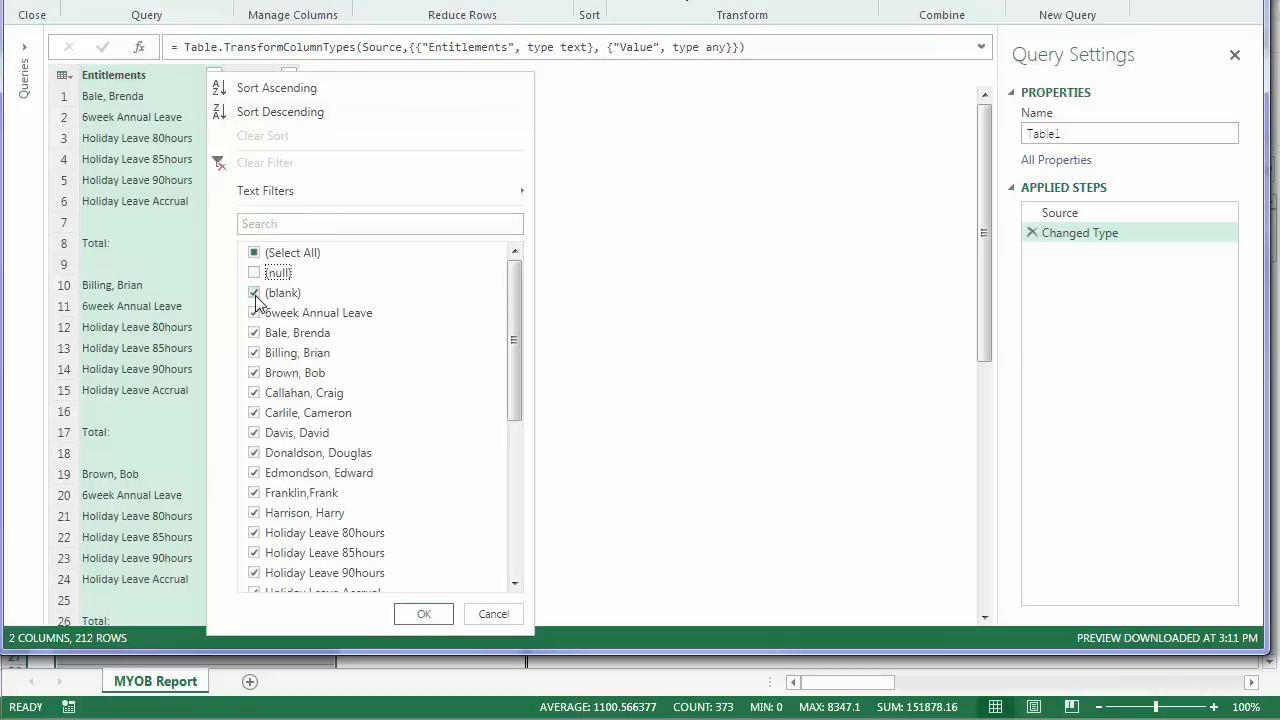
scroll("down", 3)
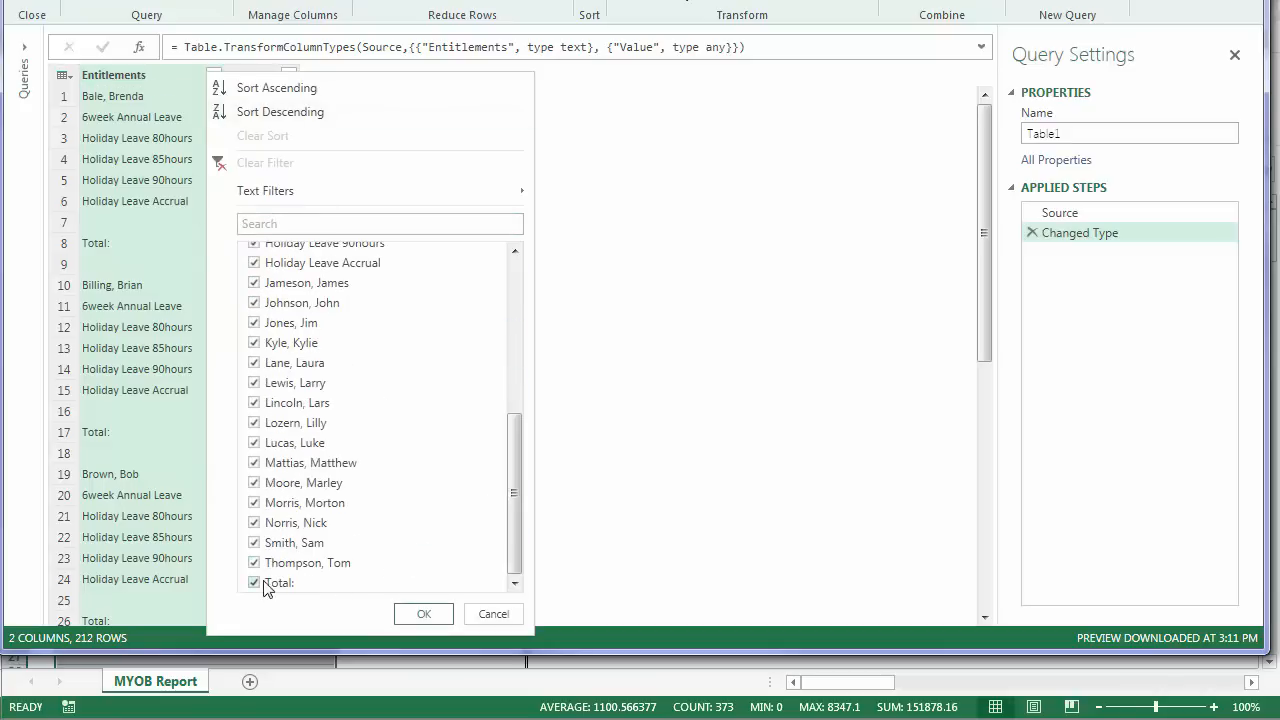
left_click(254, 582)
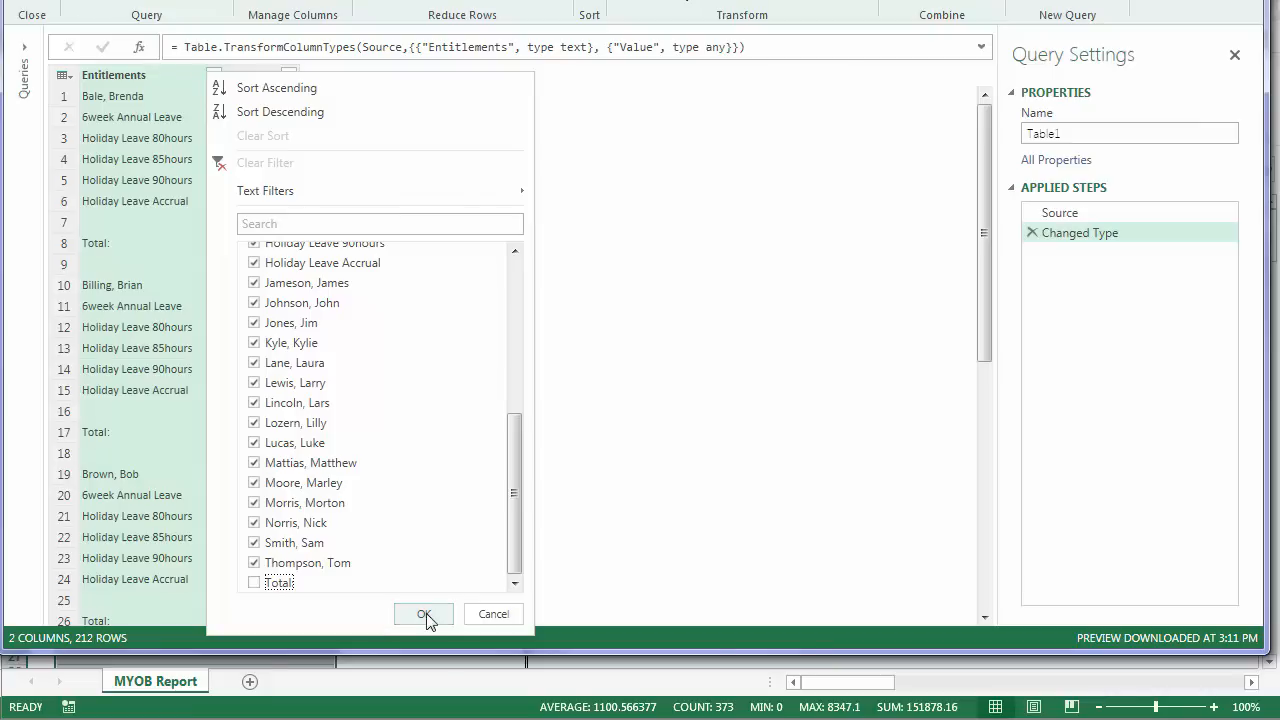
left_click(424, 614)
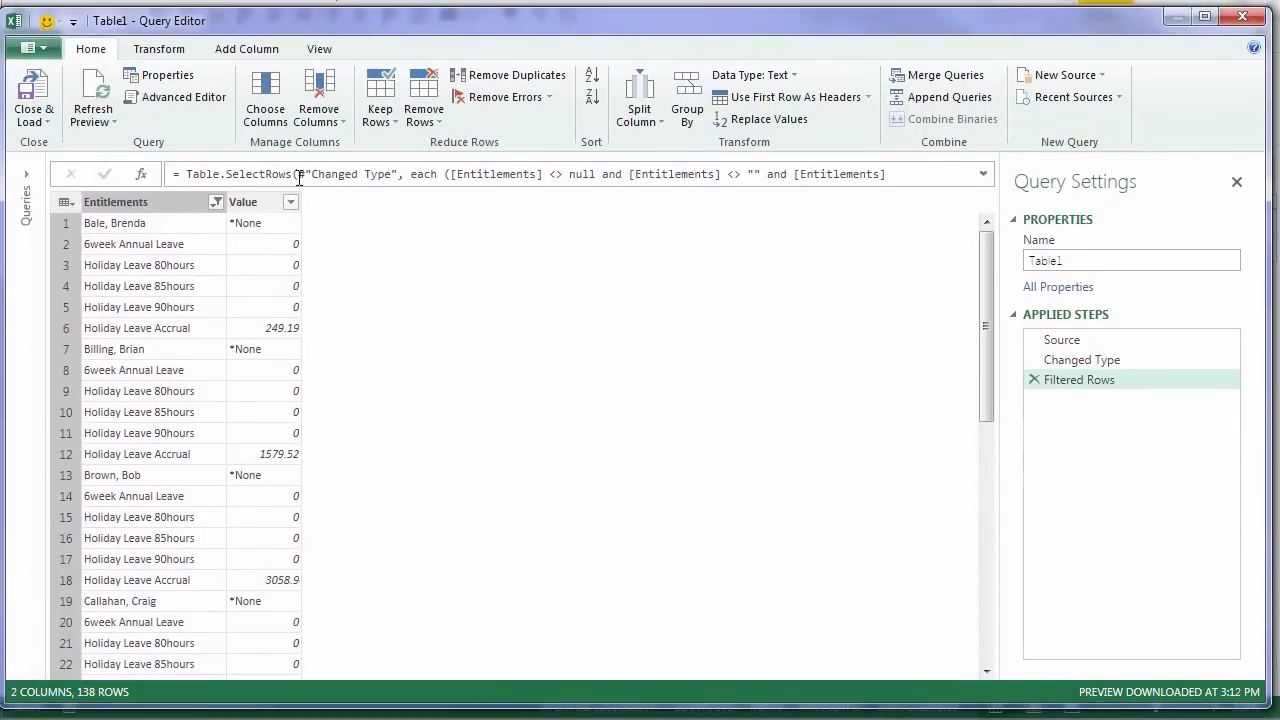
Filter 0 out of the Value column, leaving 50 rows, and select the Value column
left_click(290, 200)
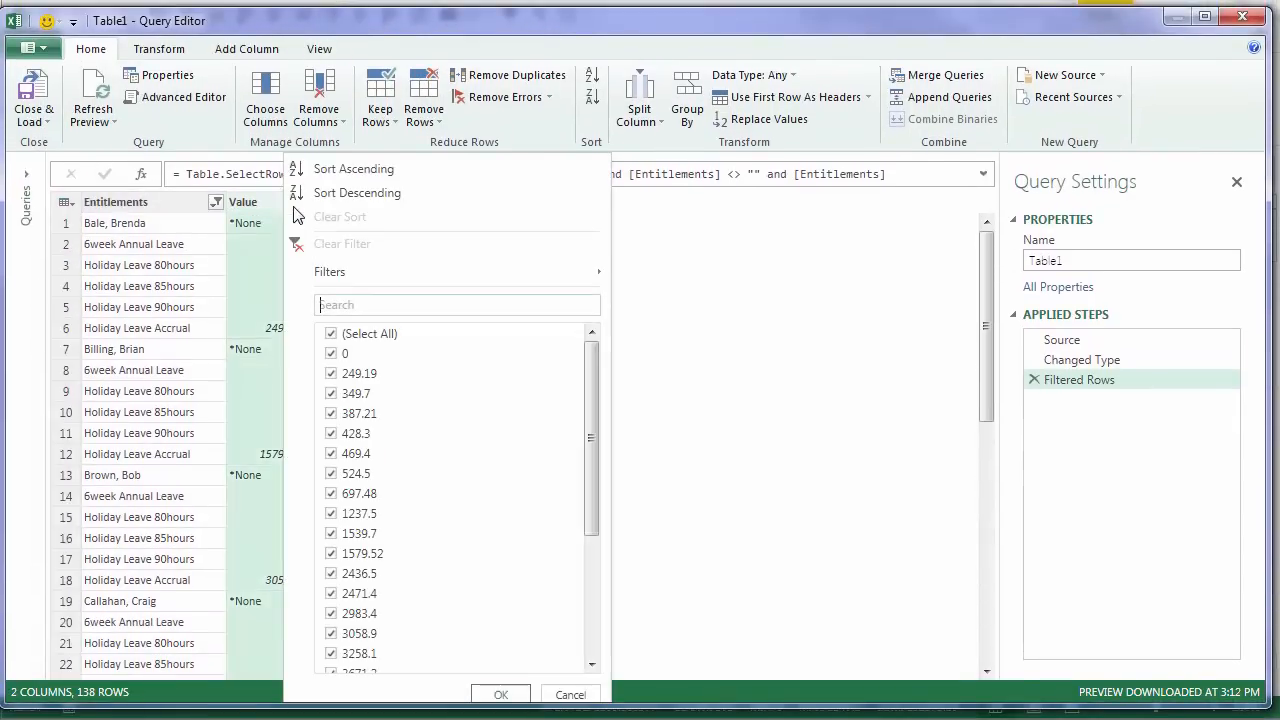
left_click(332, 352)
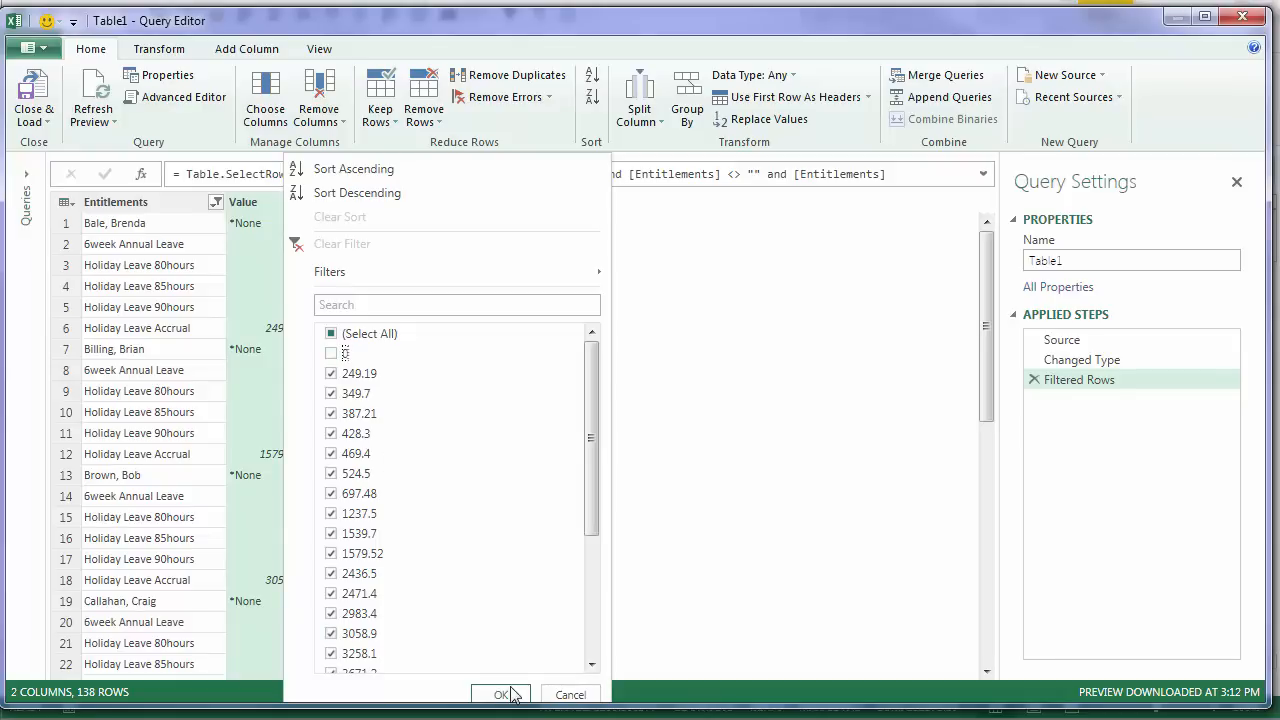
left_click(500, 694)
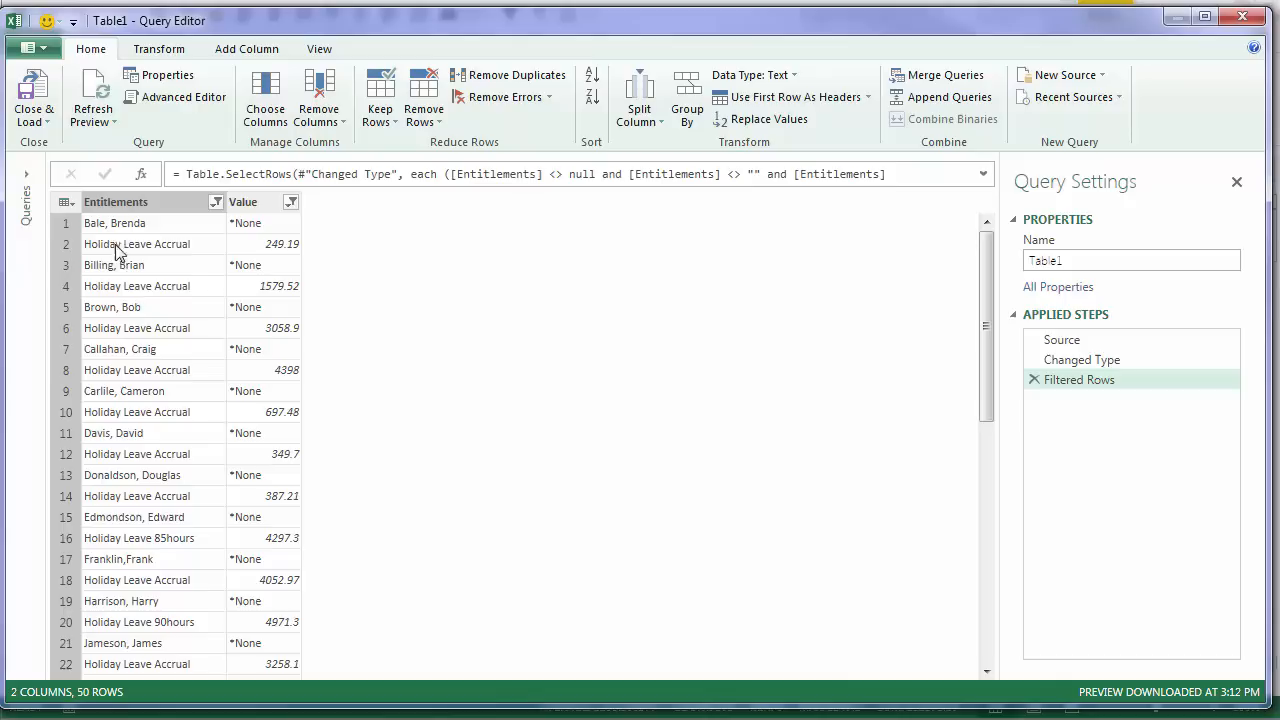
mouse_move(174, 264)
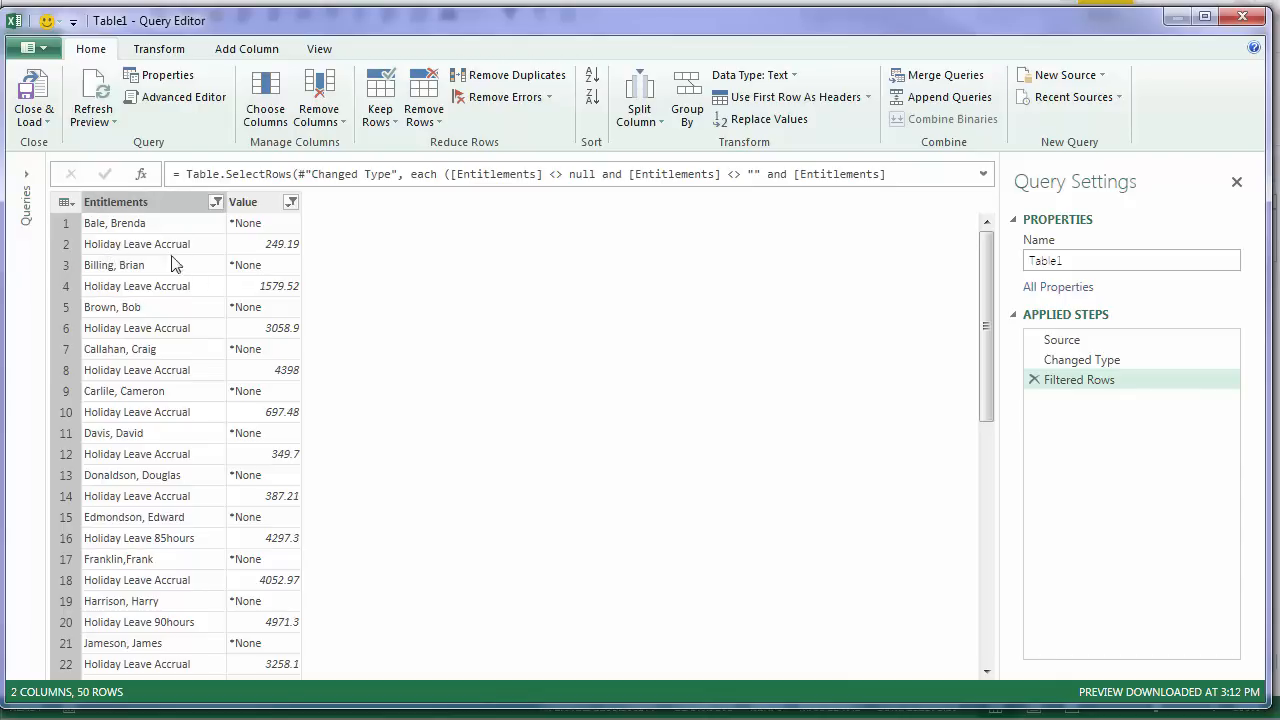
mouse_move(268, 264)
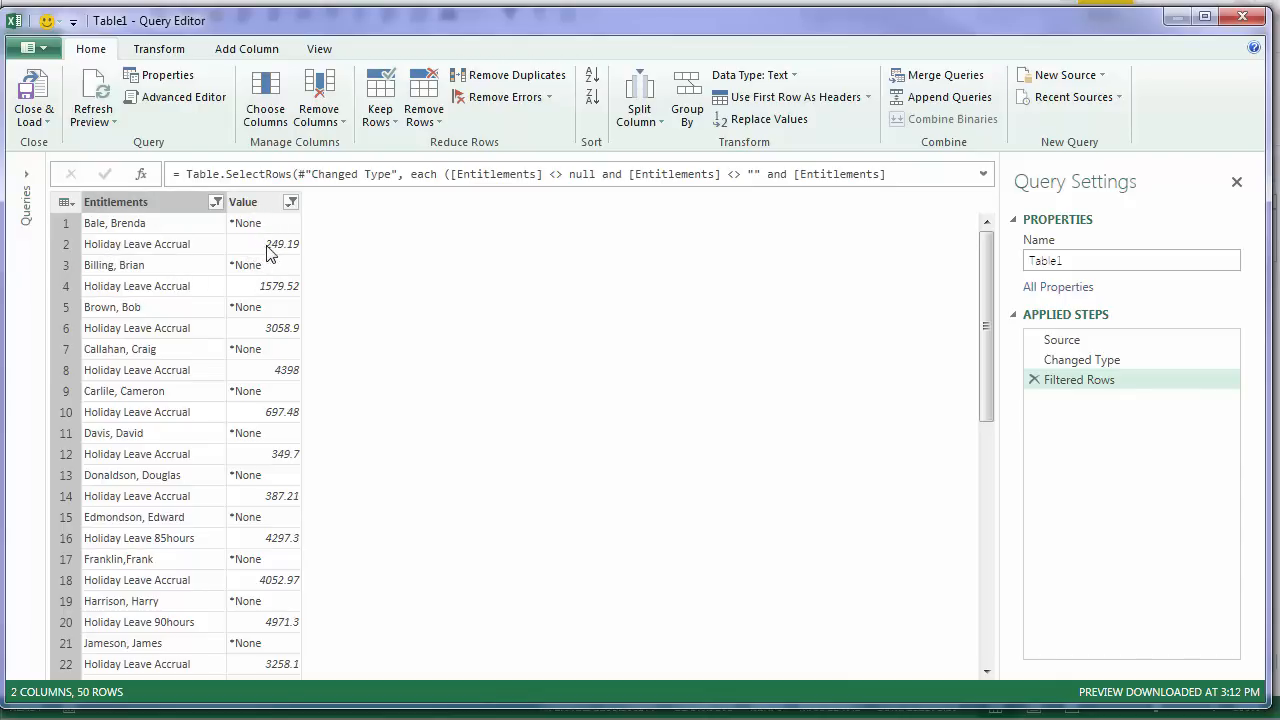
mouse_move(272, 236)
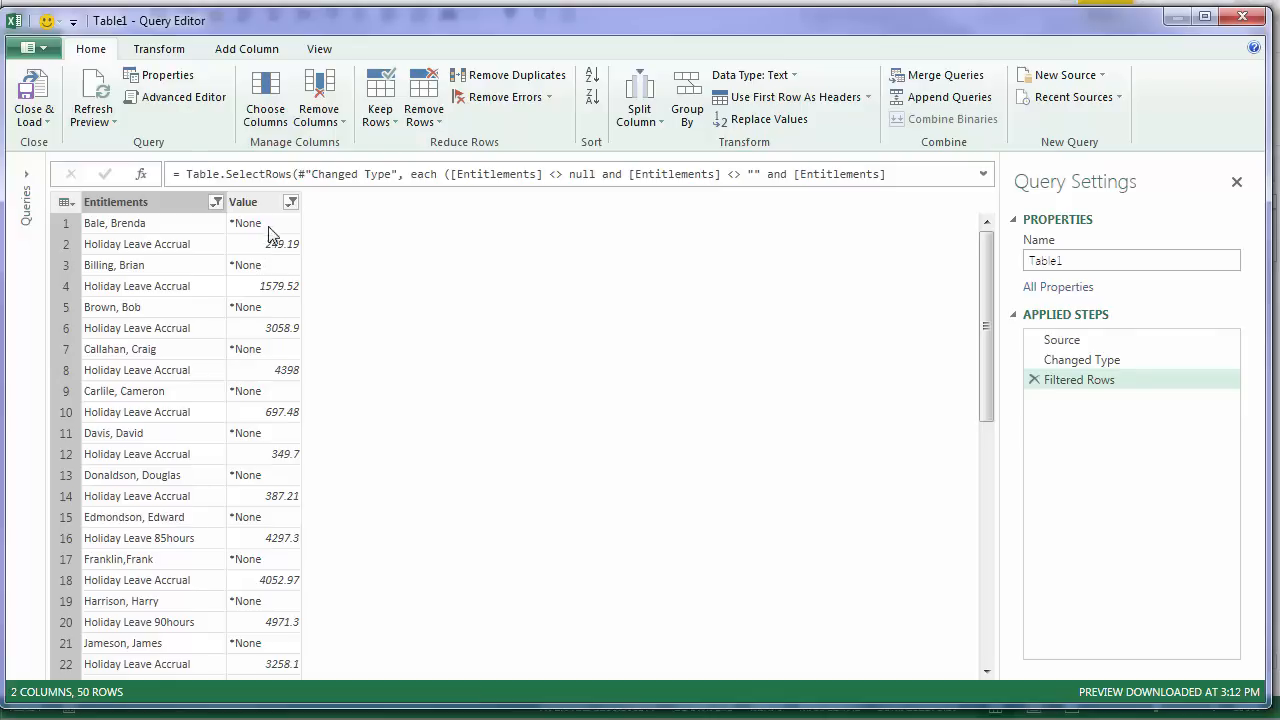
mouse_move(178, 222)
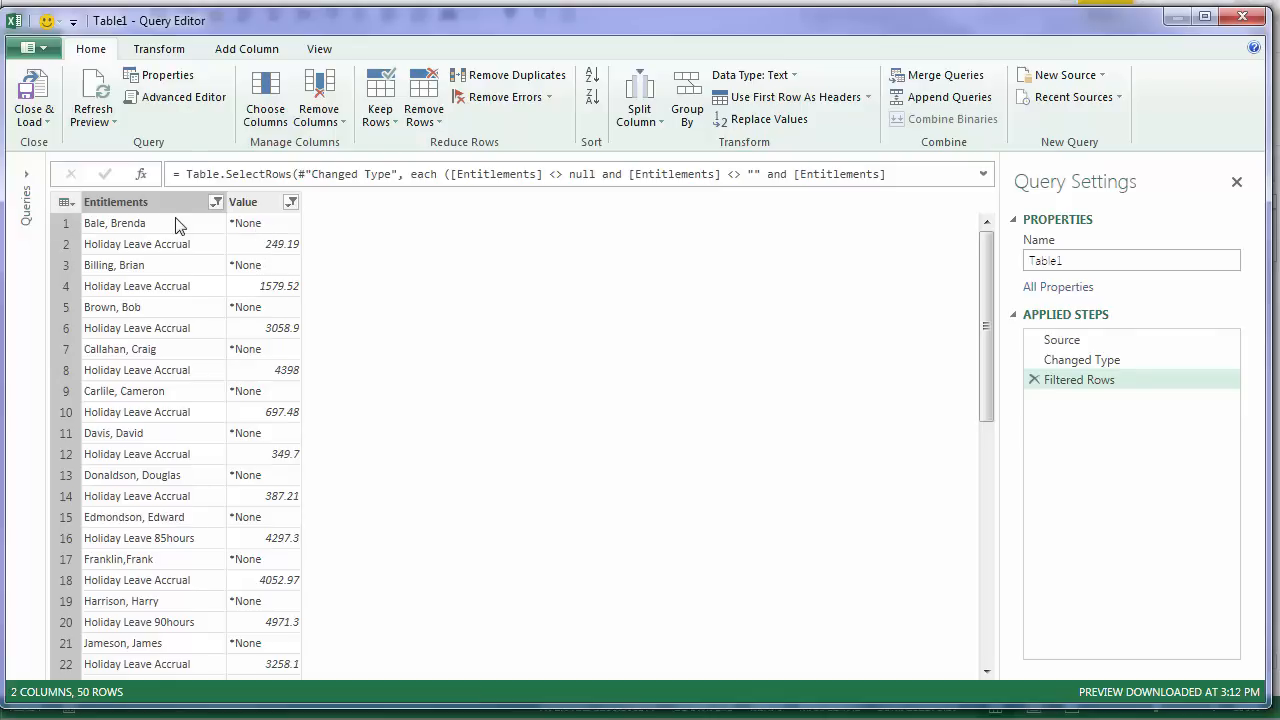
left_click(244, 200)
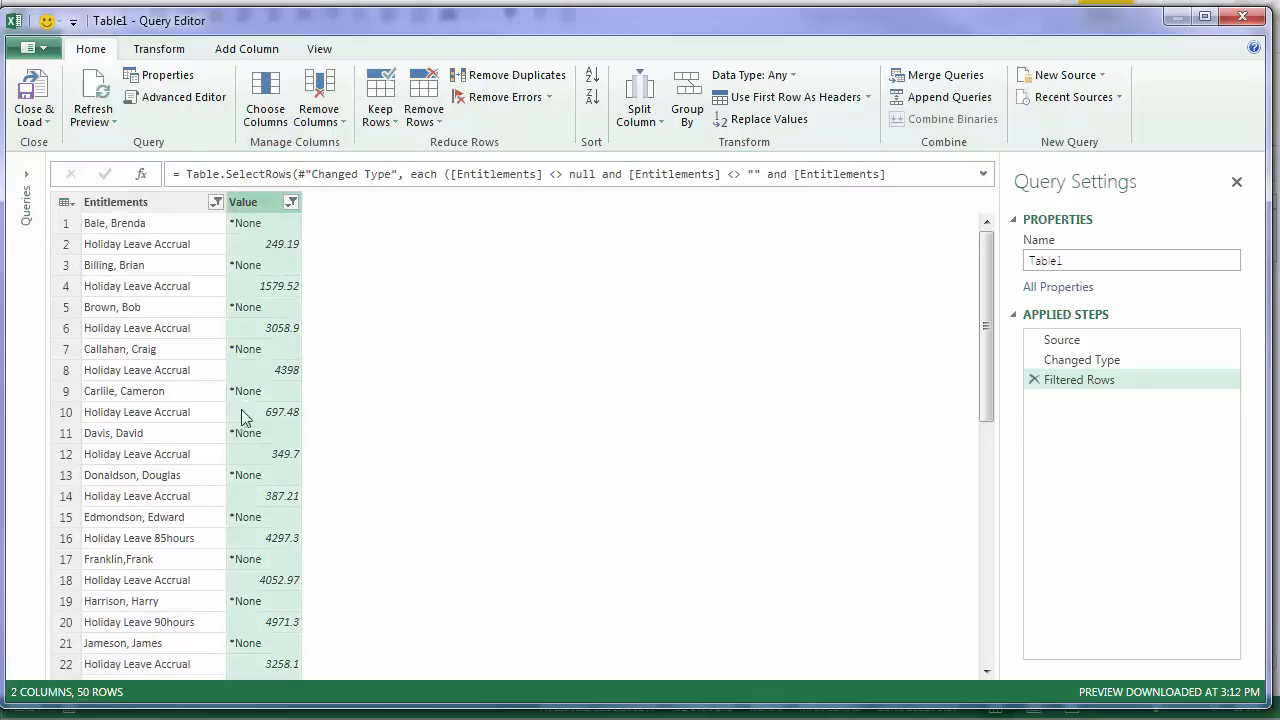
mouse_move(276, 240)
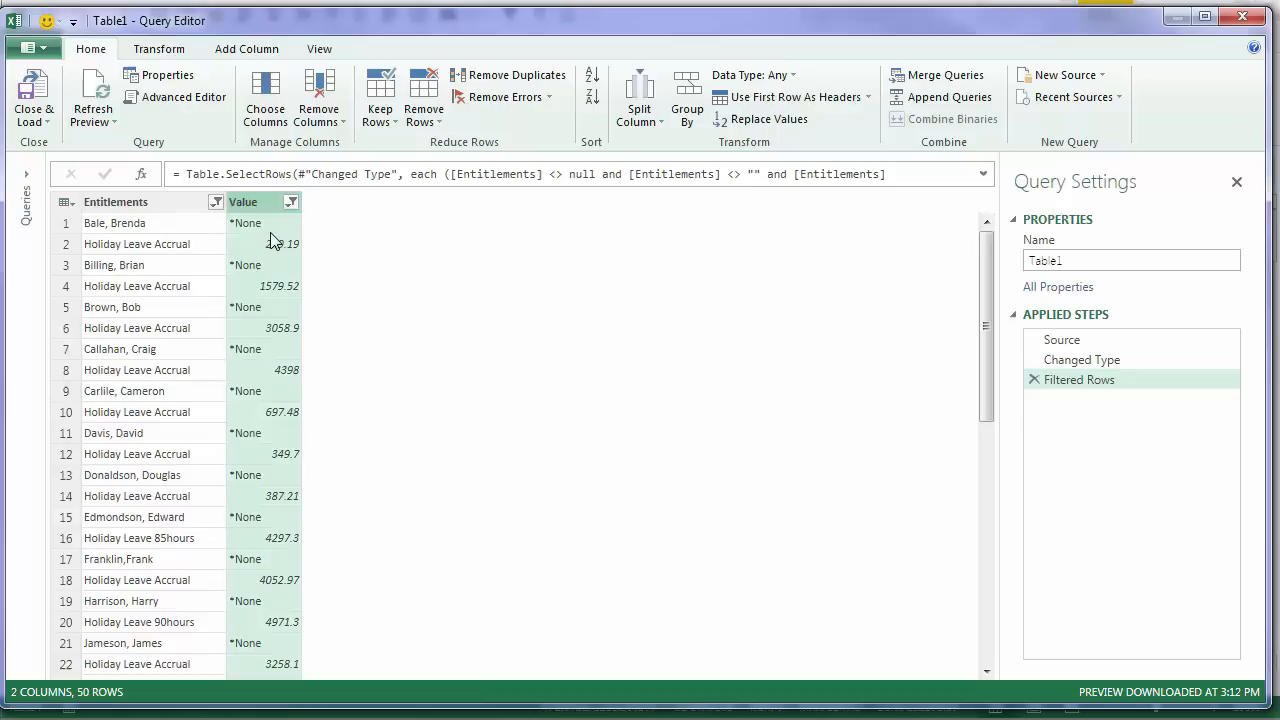
mouse_move(636, 158)
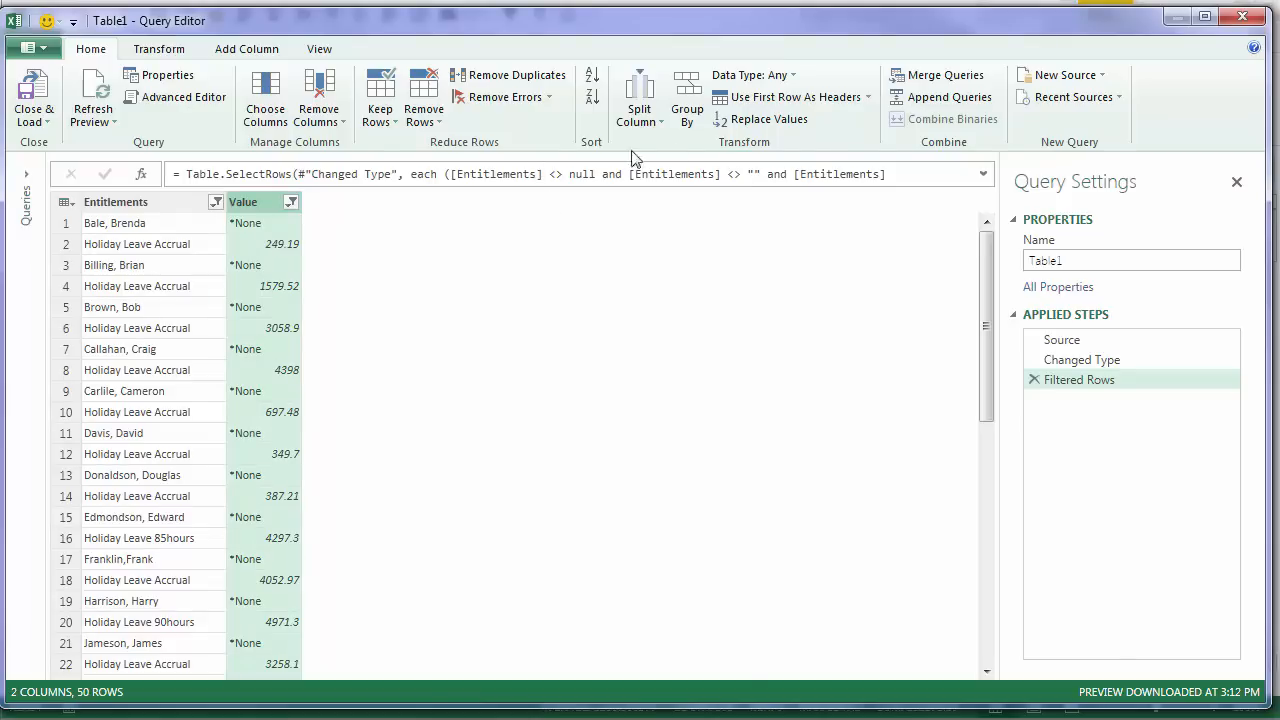
mouse_move(760, 120)
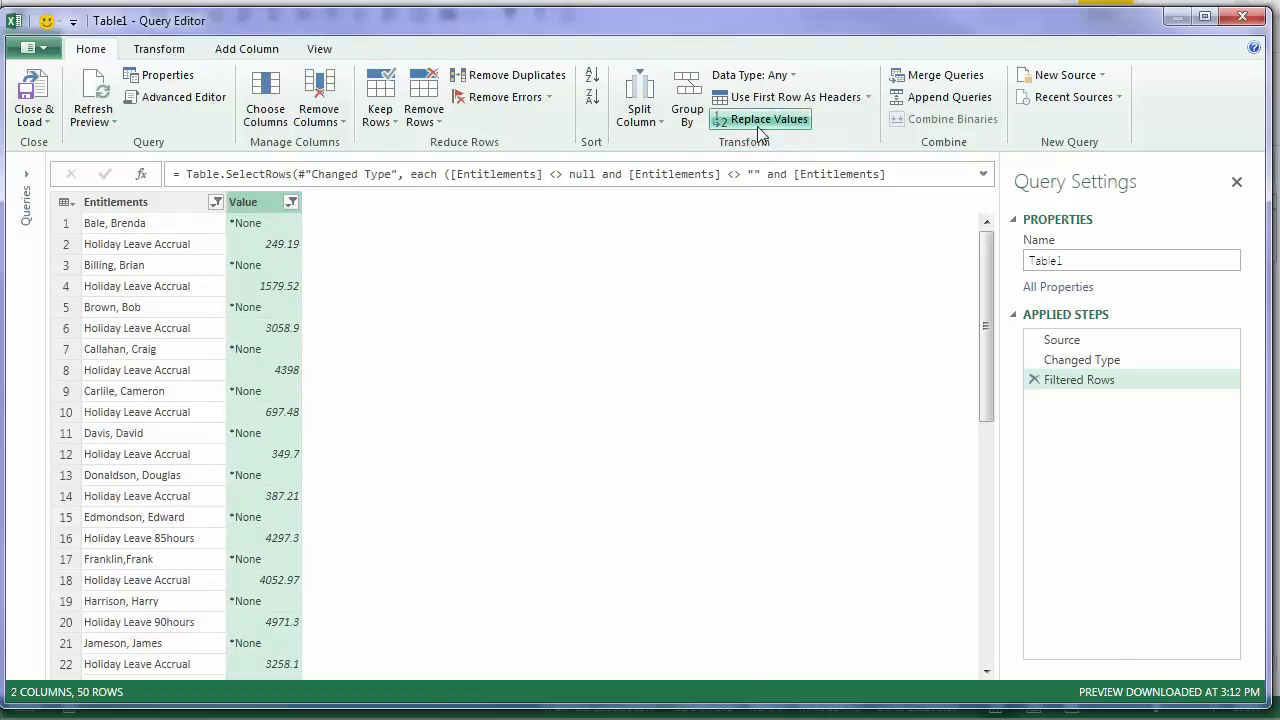
Replace every *None in the Value column with null
left_click(760, 118)
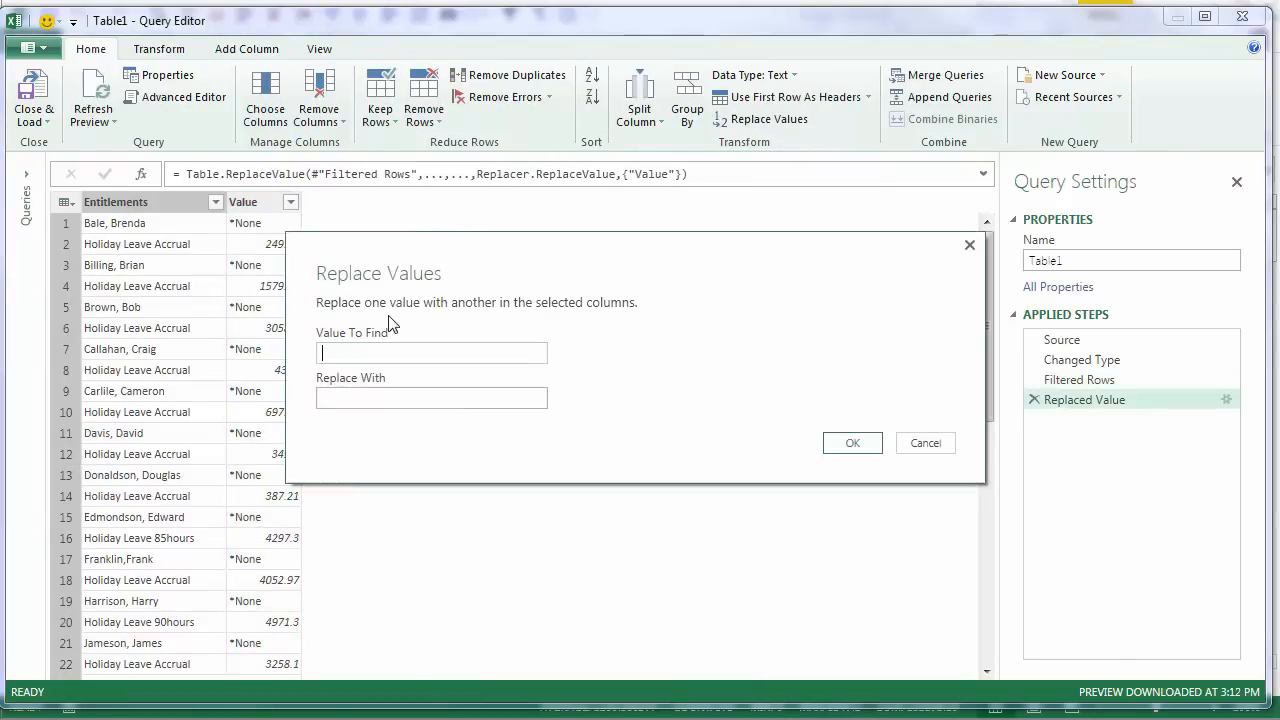
type("*")
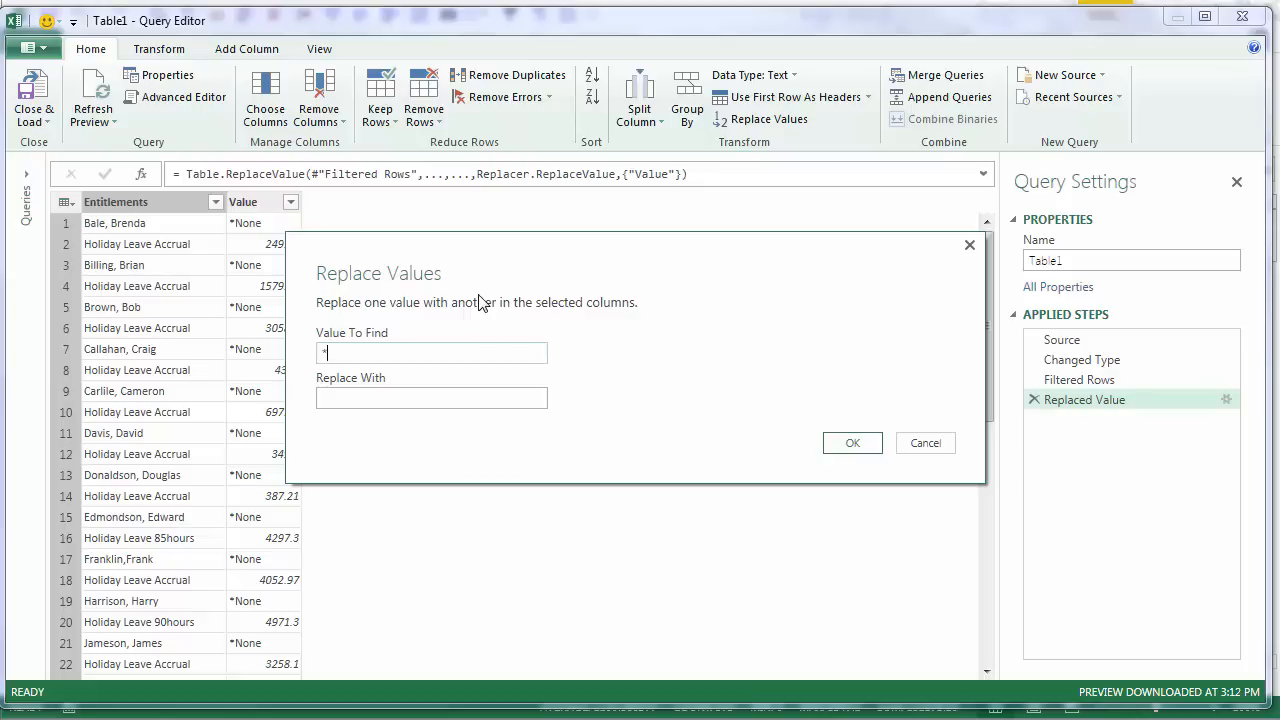
type("None")
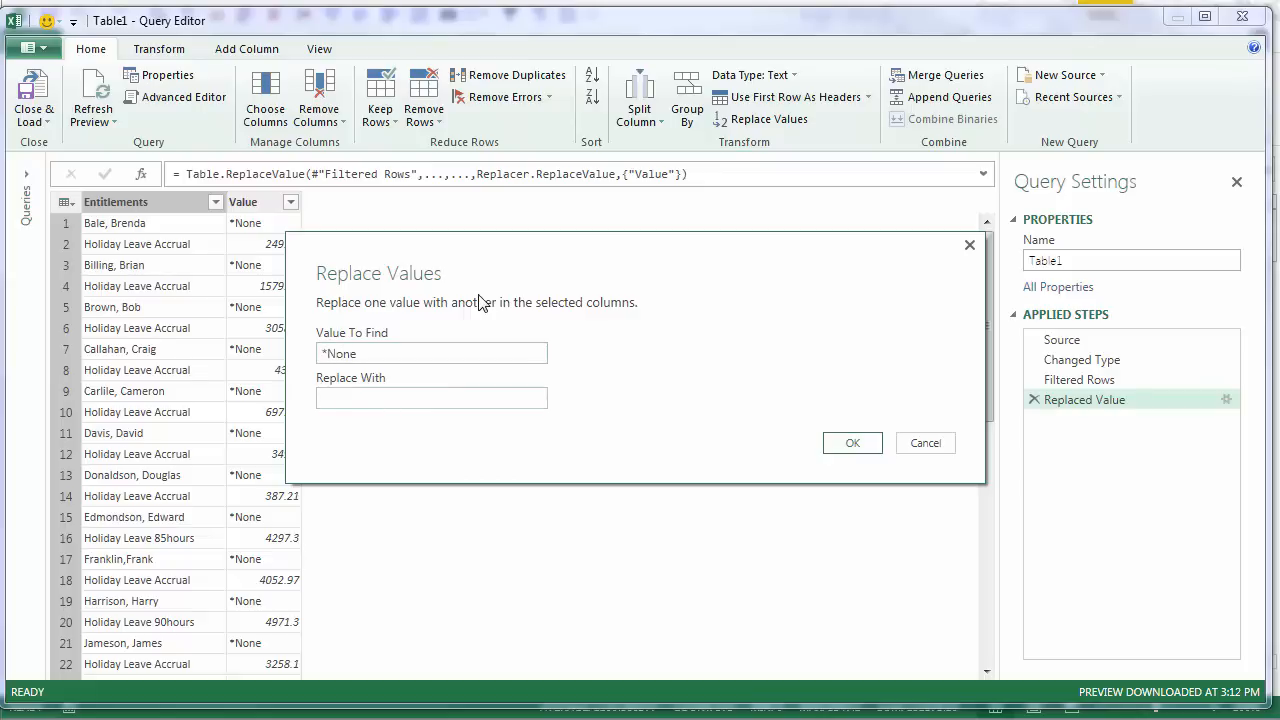
type("null")
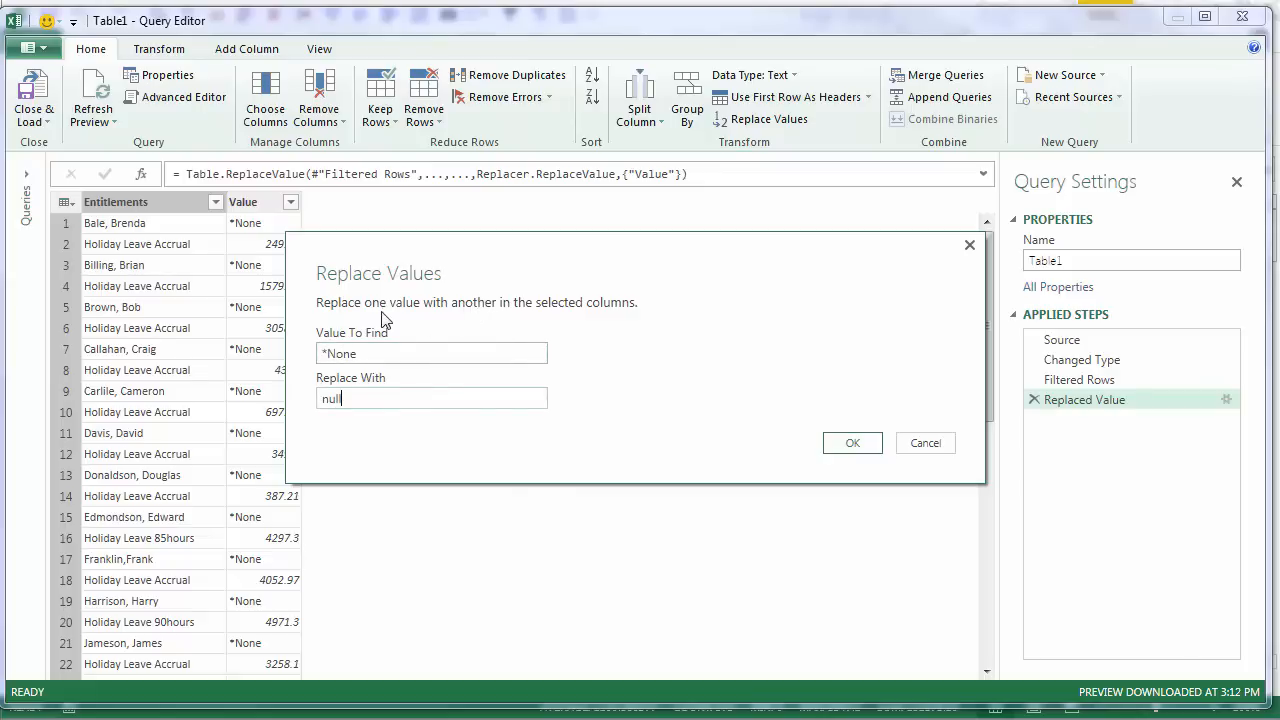
mouse_move(280, 302)
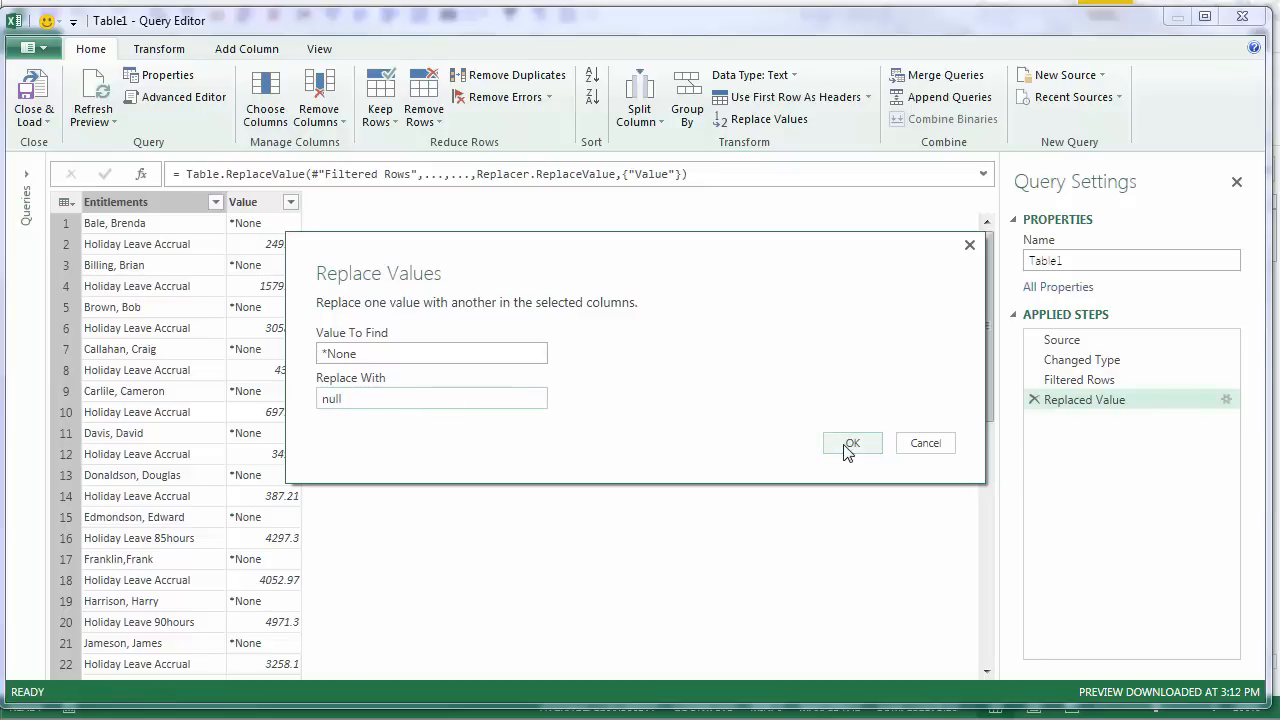
left_click(852, 444)
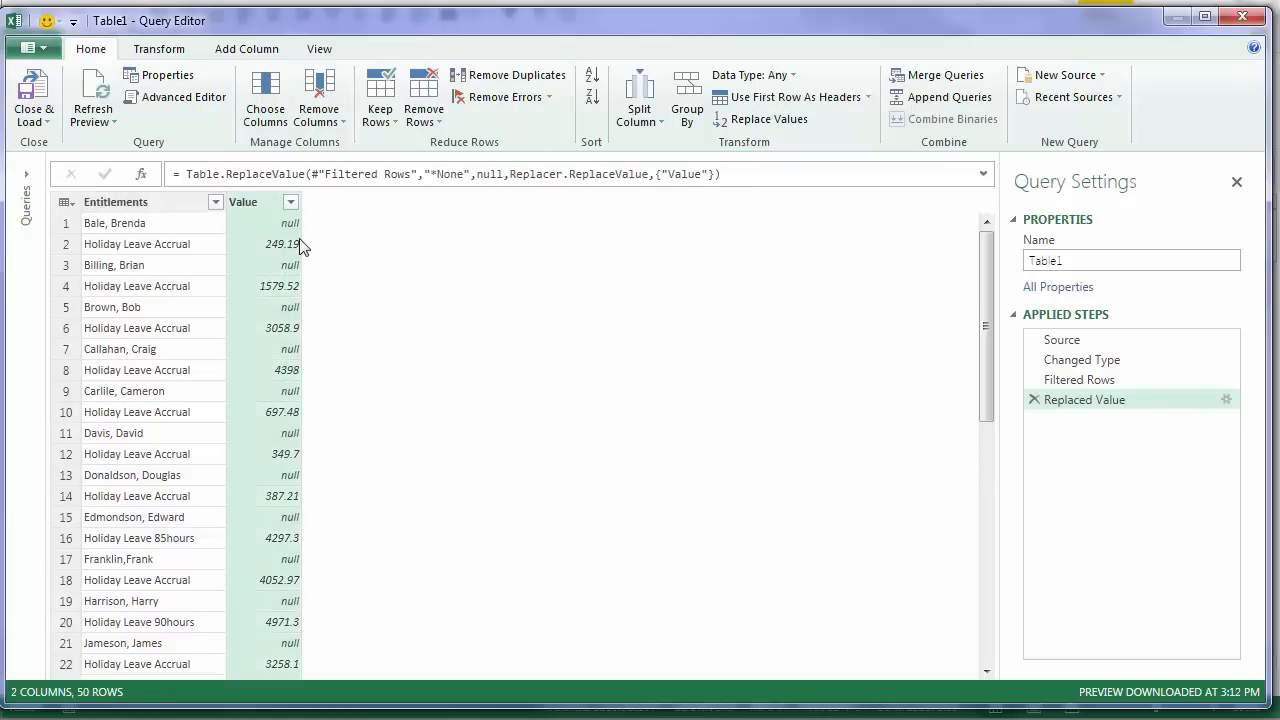
mouse_move(268, 310)
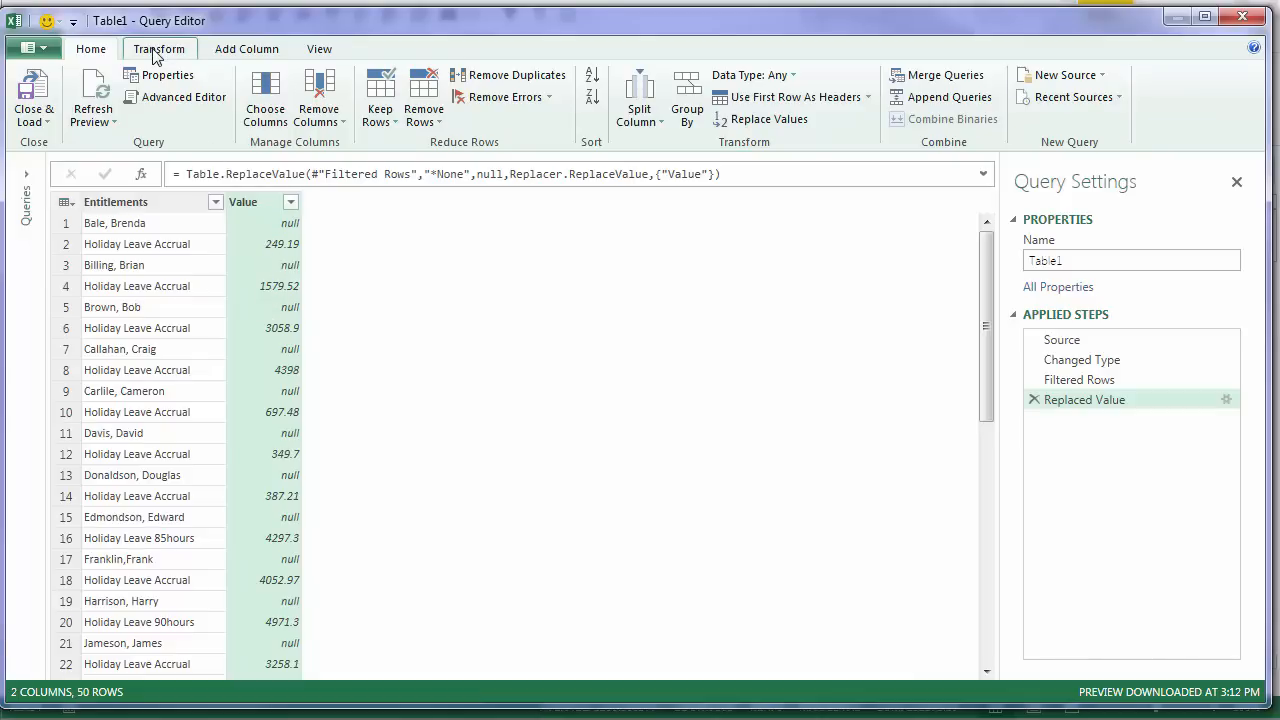
Fill the Value column upward so each name row gets the amount below, then select Entitlements
left_click(160, 48)
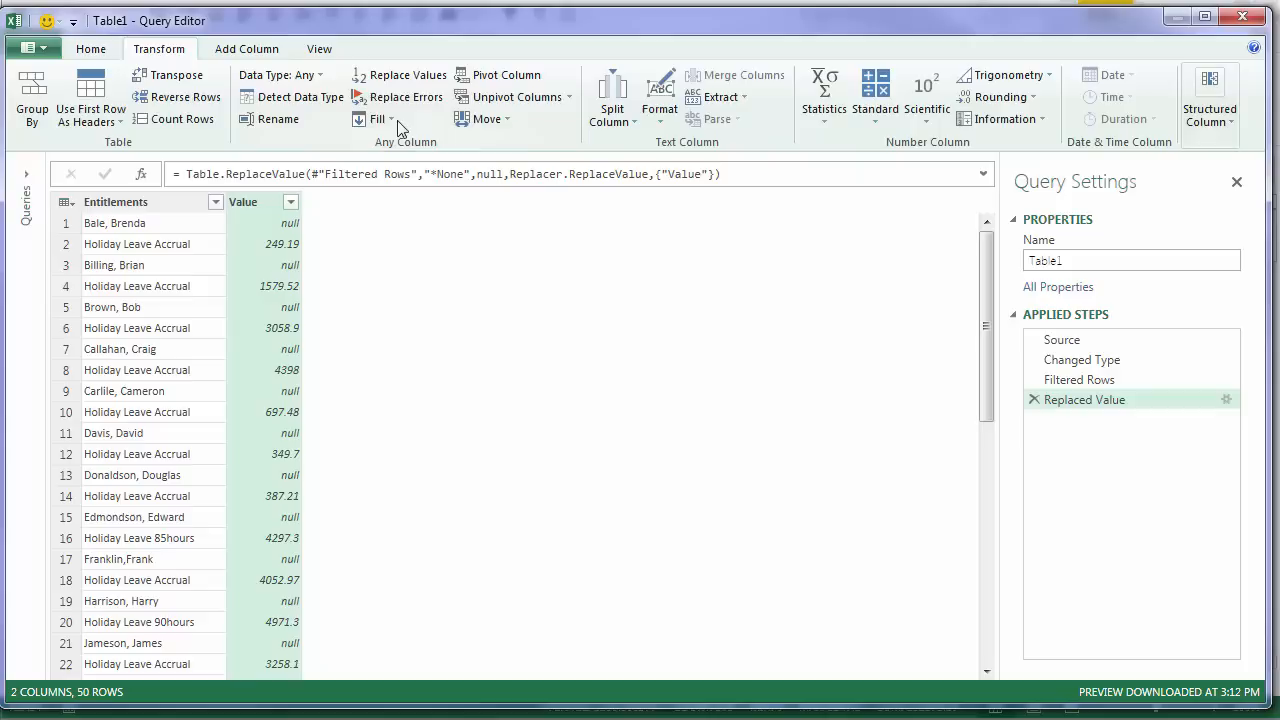
left_click(378, 118)
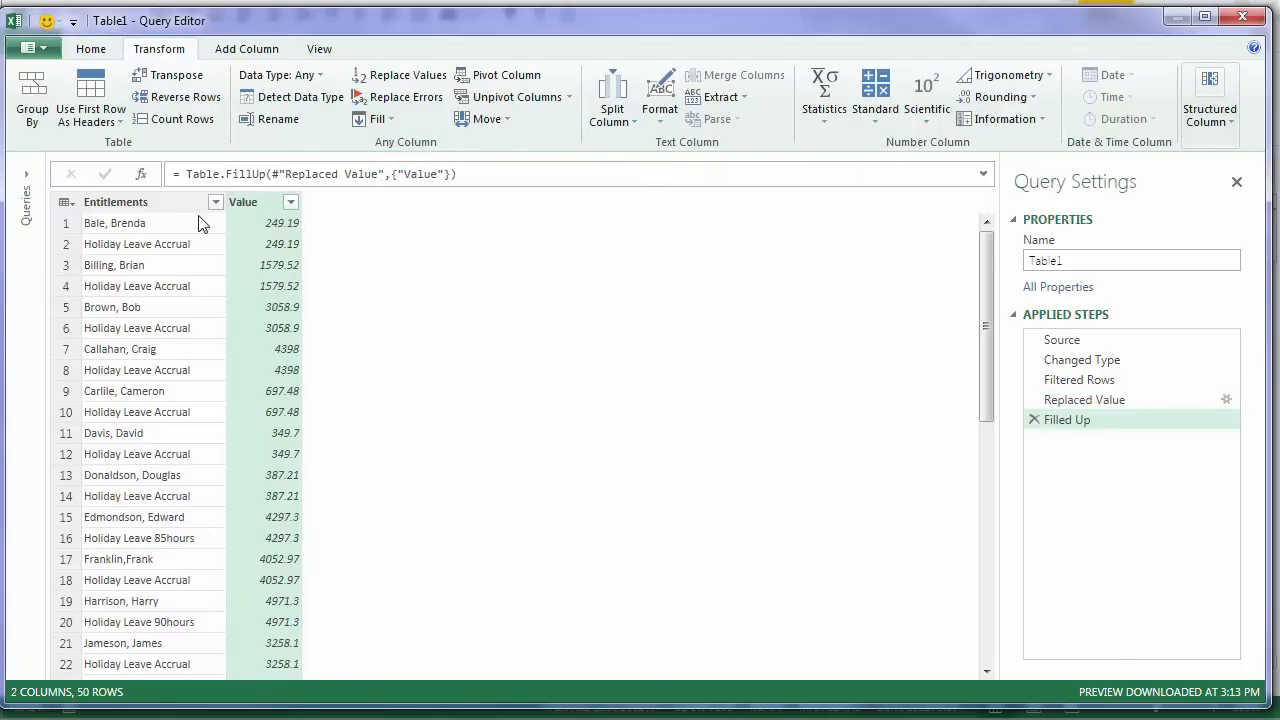
left_click(116, 200)
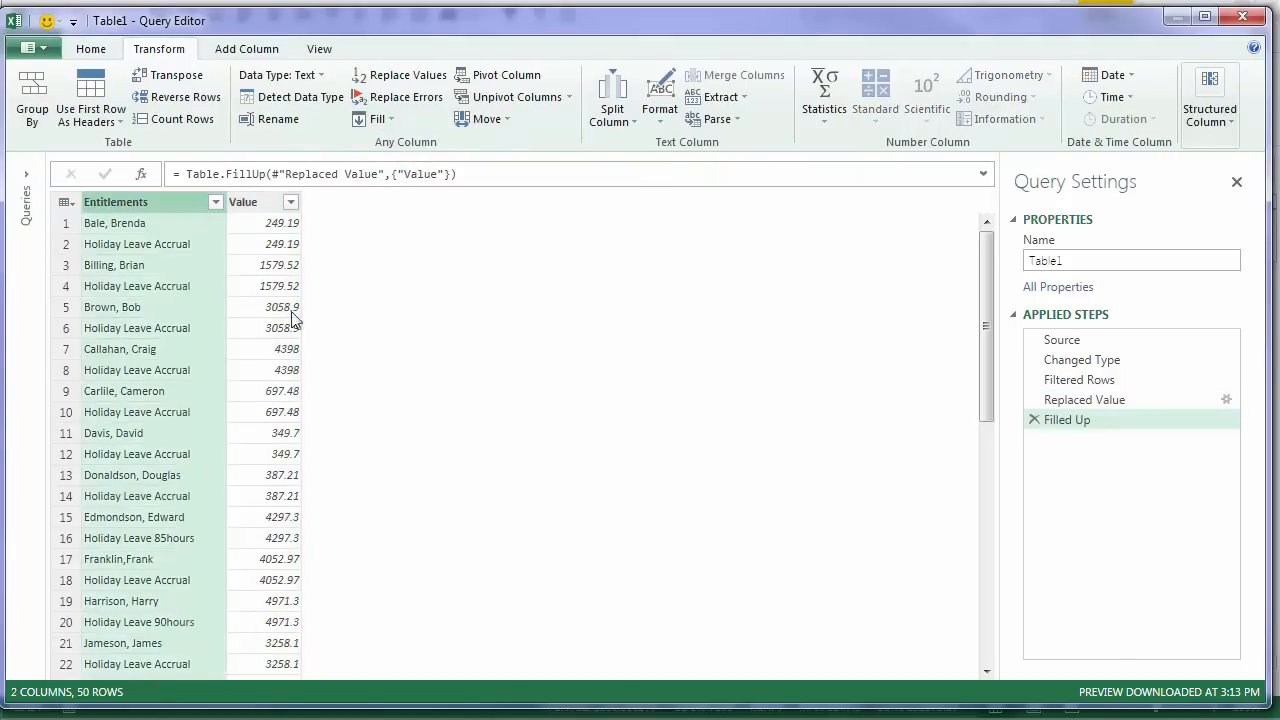
mouse_move(144, 252)
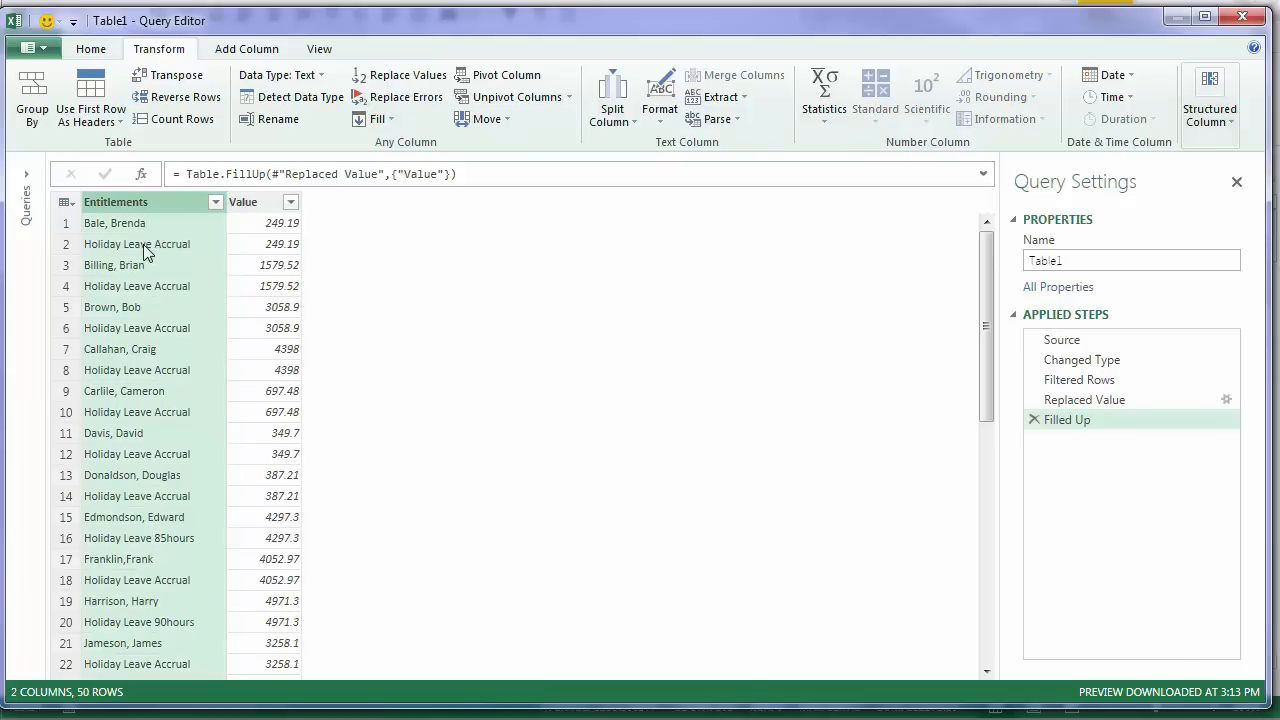
mouse_move(162, 256)
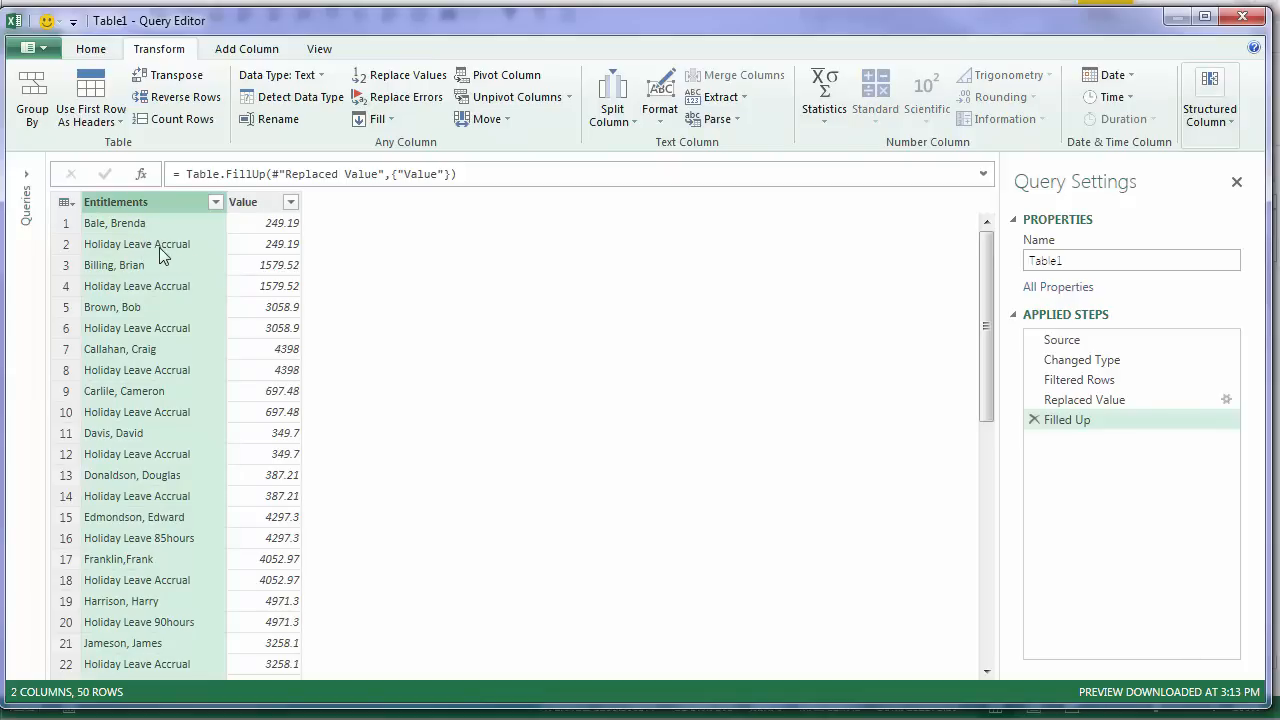
mouse_move(224, 84)
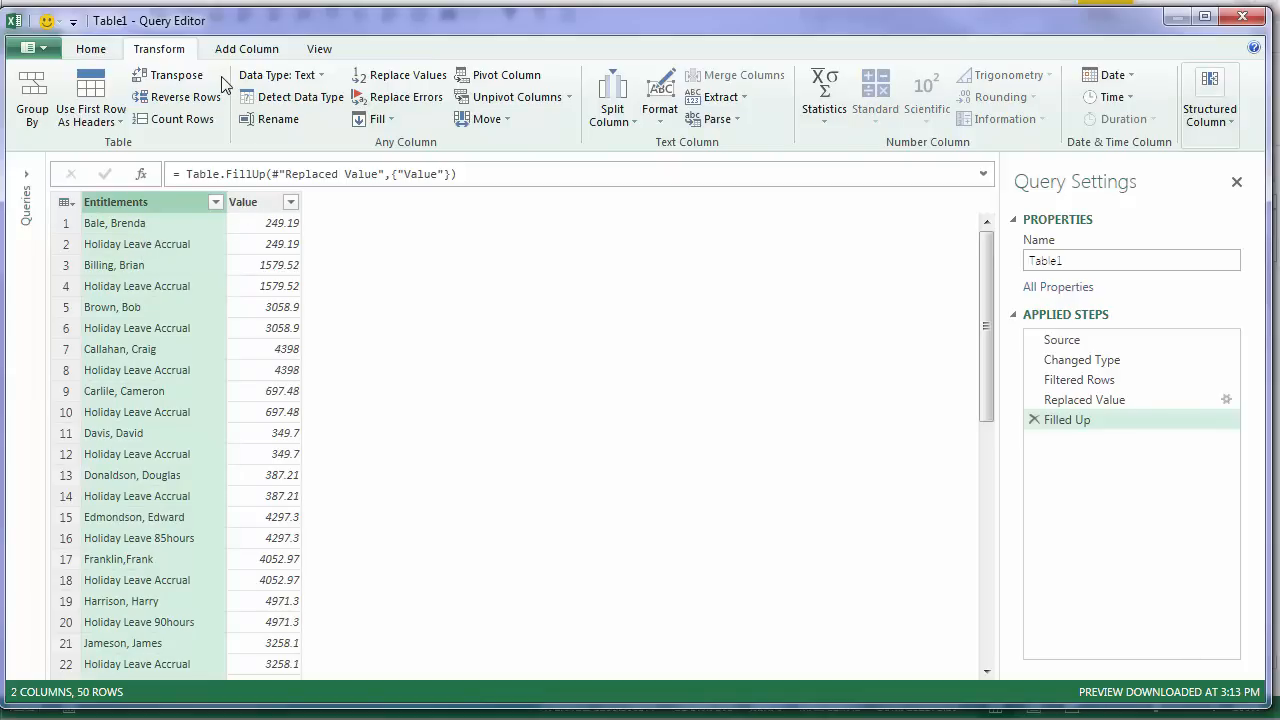
Add an Index column numbering the rows from 0
left_click(246, 48)
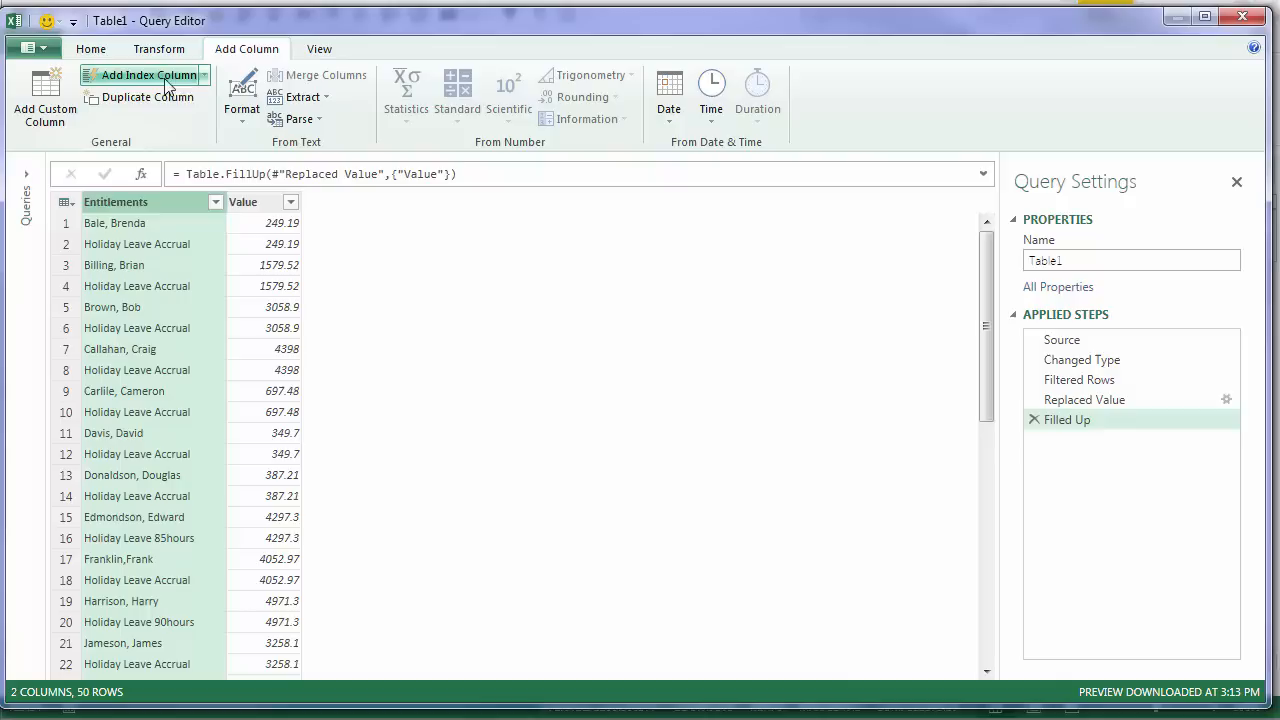
mouse_move(200, 88)
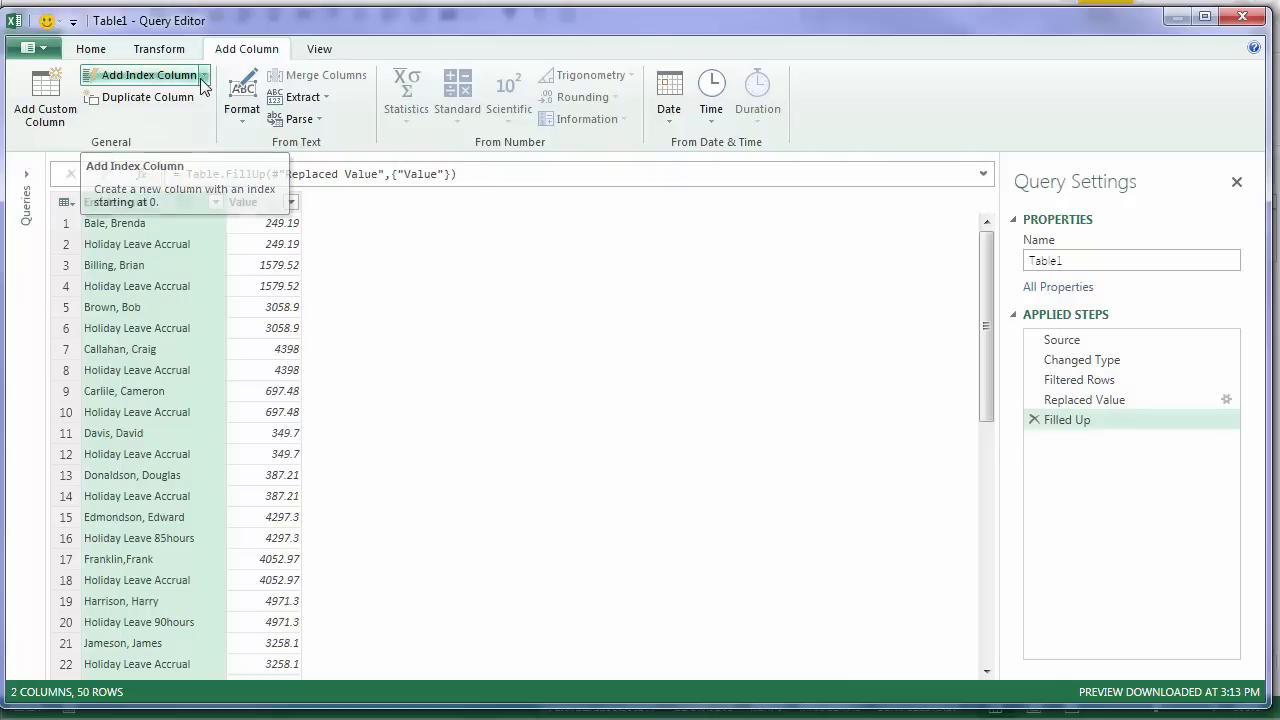
left_click(200, 74)
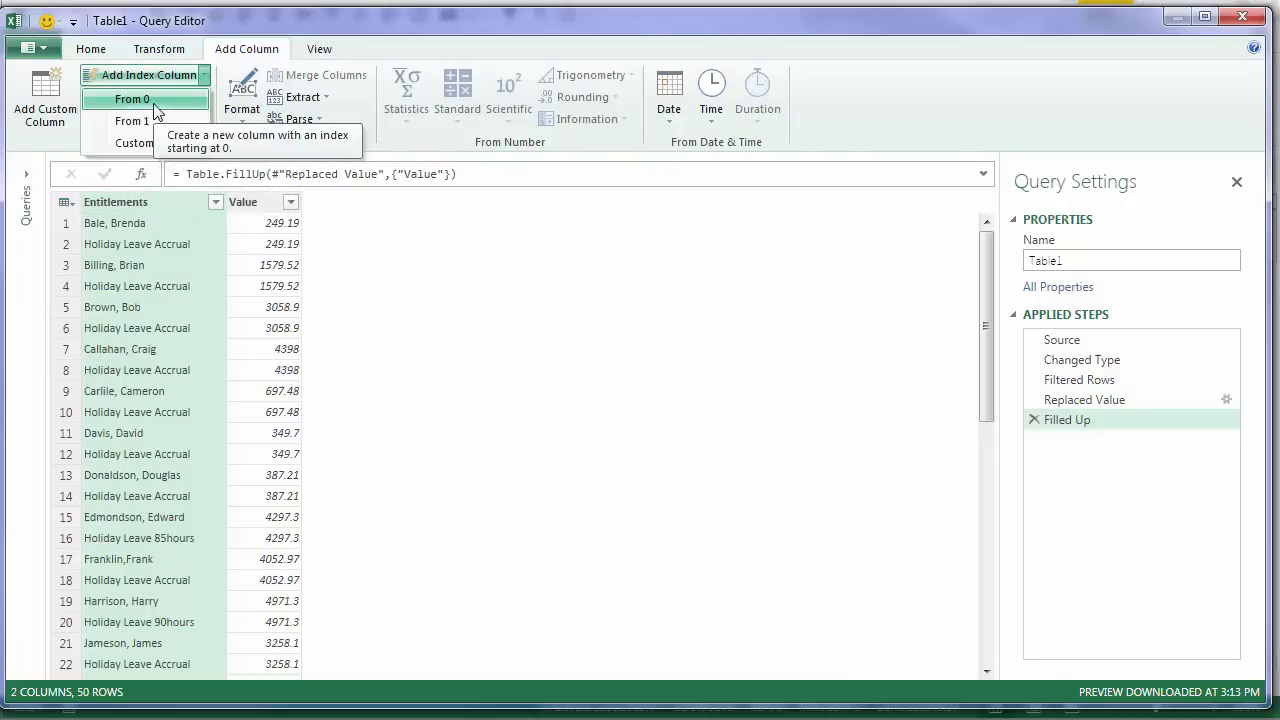
left_click(132, 98)
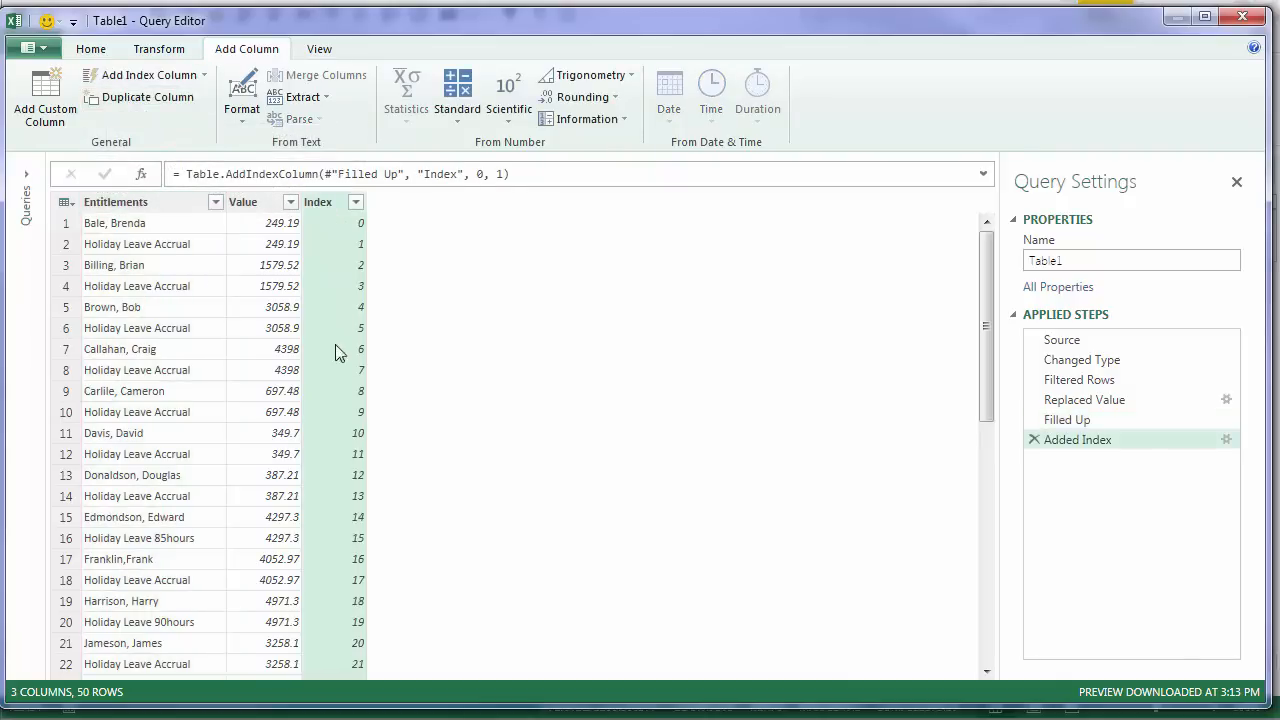
mouse_move(322, 428)
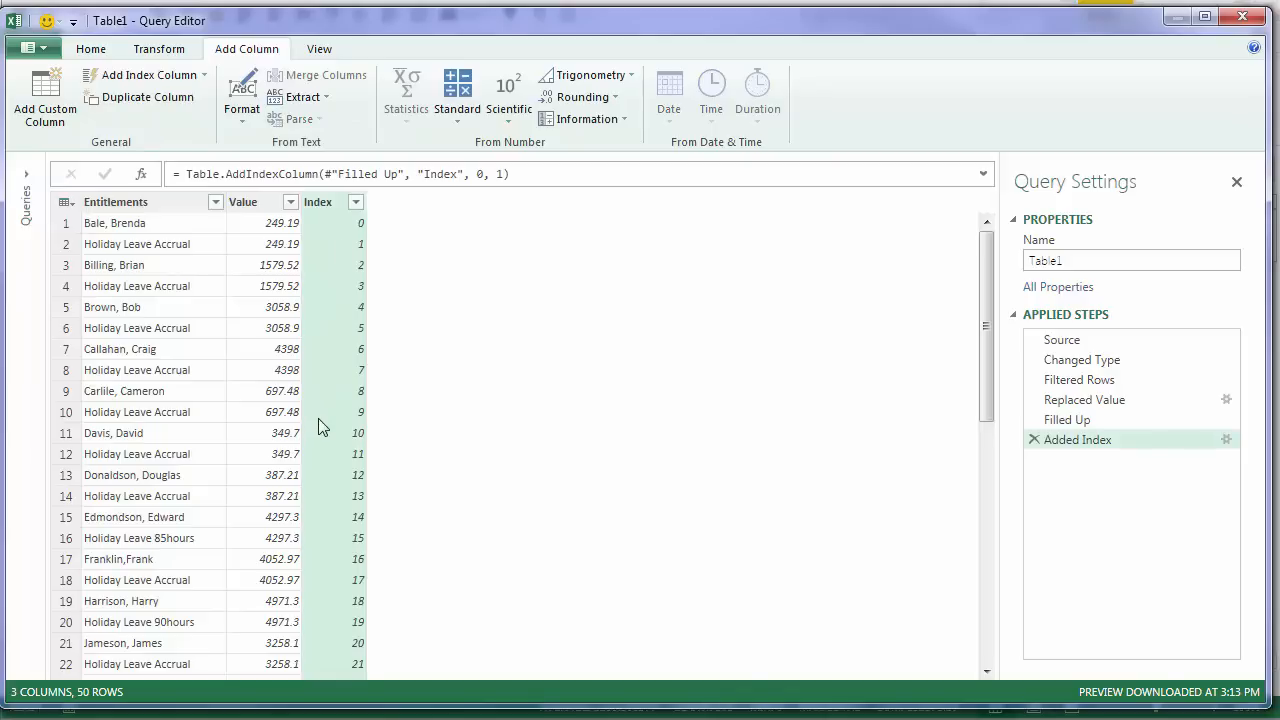
mouse_move(866, 268)
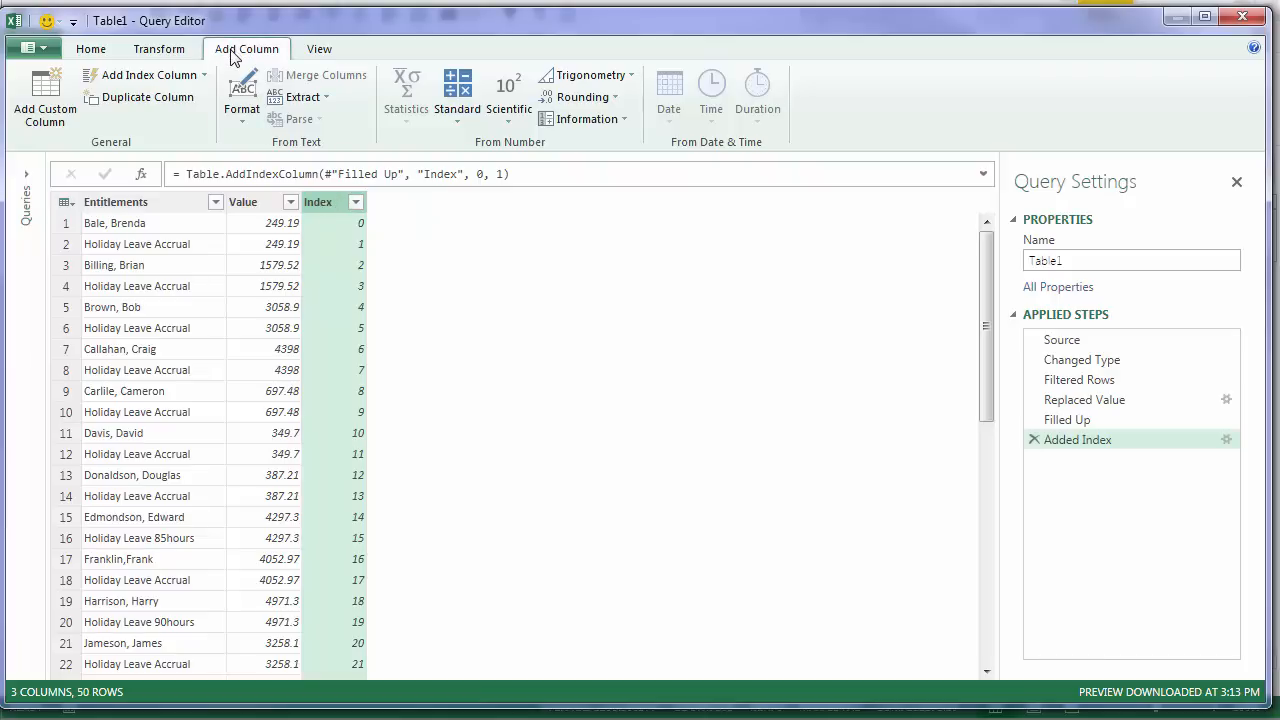
Add a Modulo column of Index divided by 2, alternating 0 and 1 down the rows
left_click(456, 90)
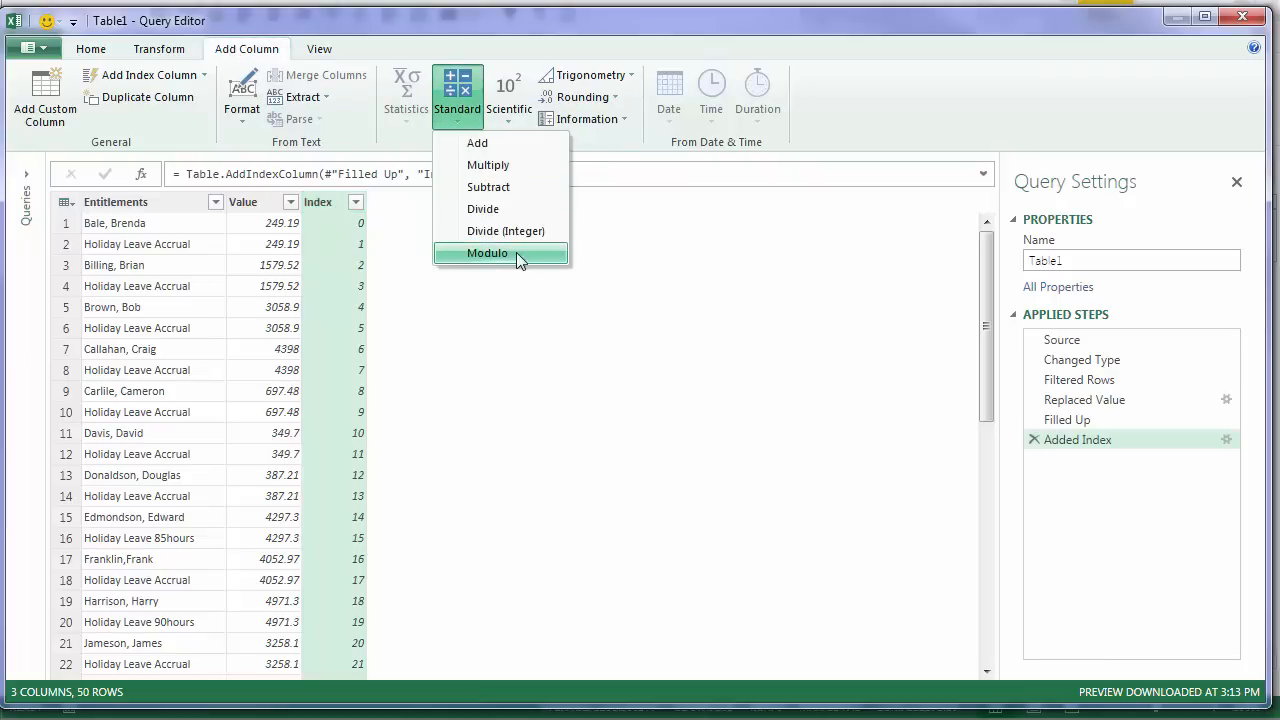
mouse_move(488, 252)
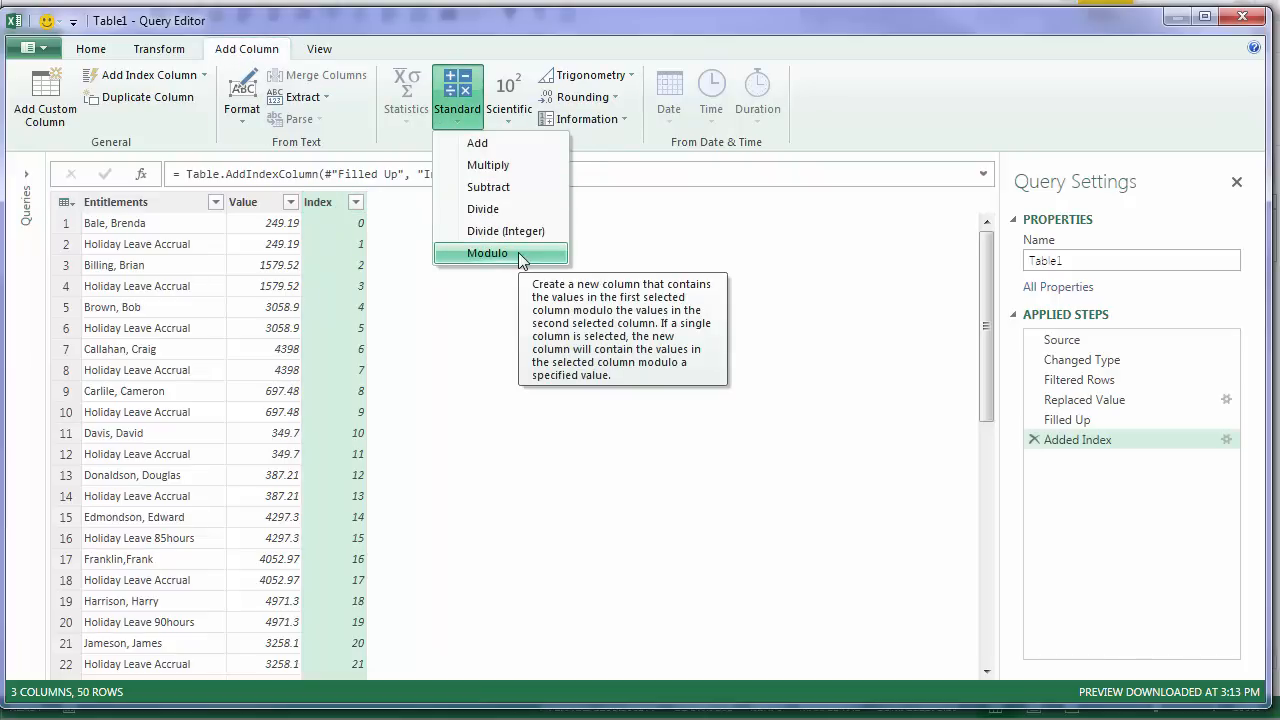
left_click(488, 252)
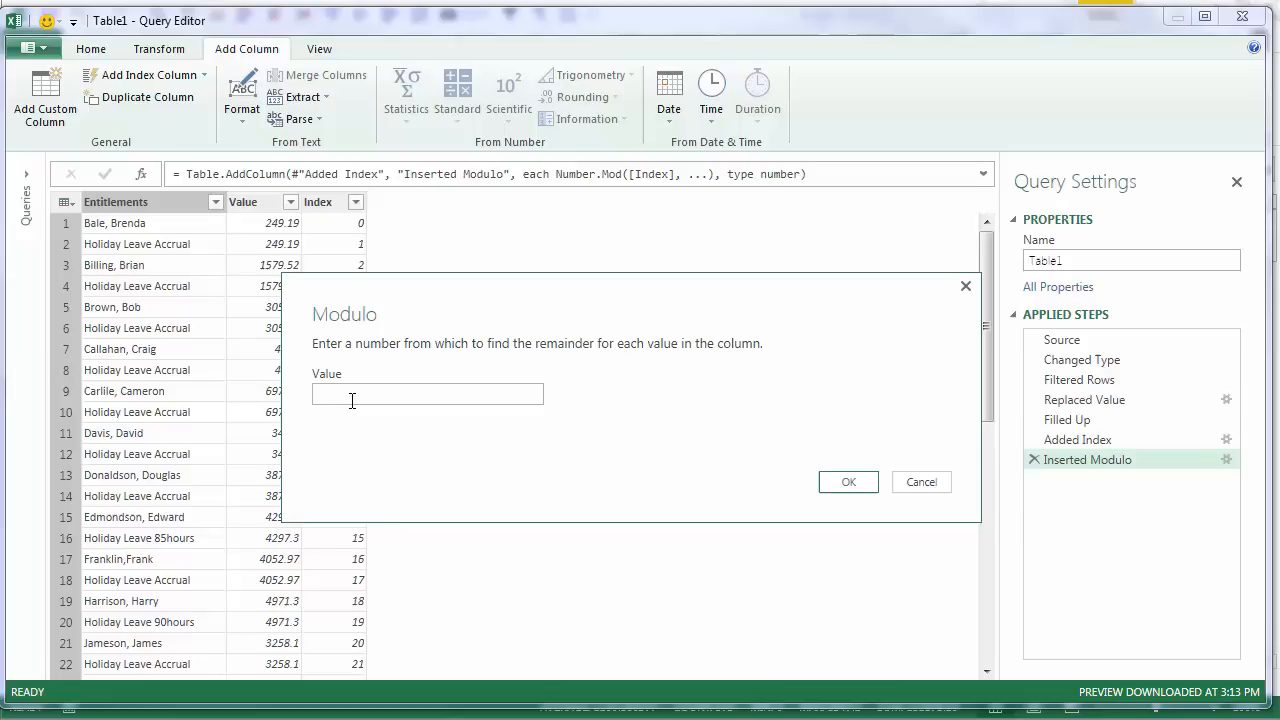
mouse_move(612, 362)
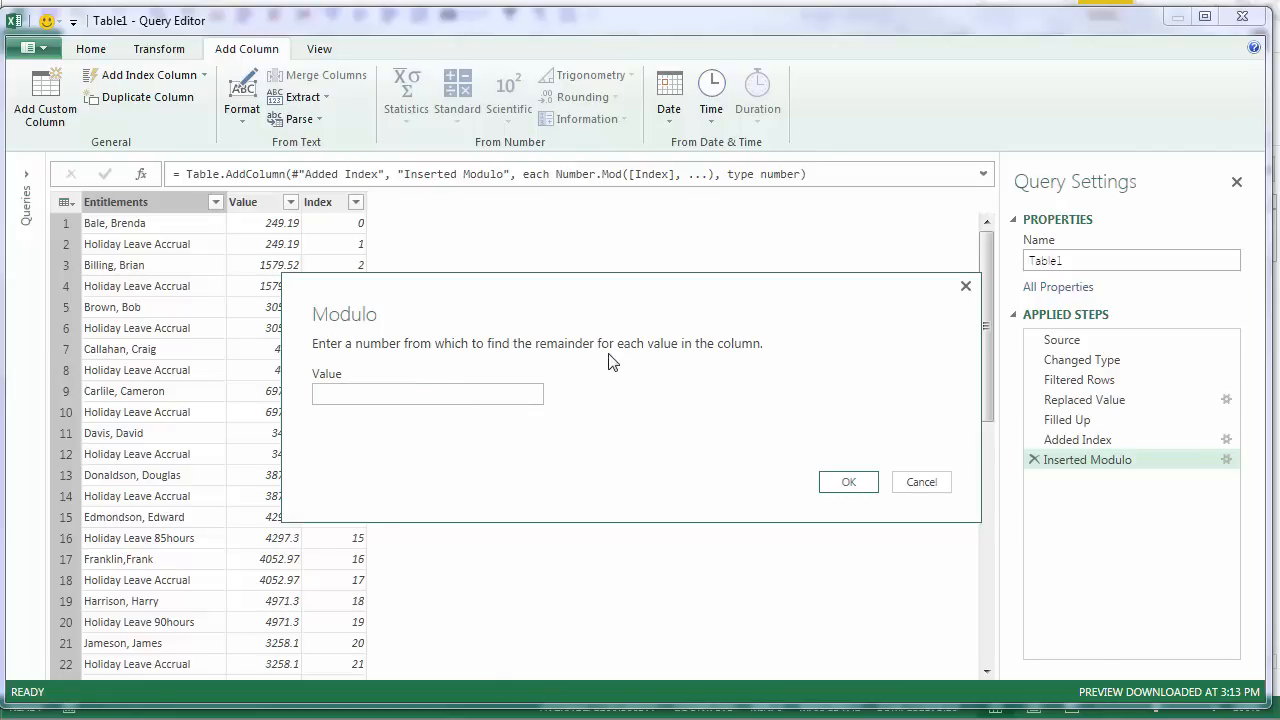
mouse_move(304, 330)
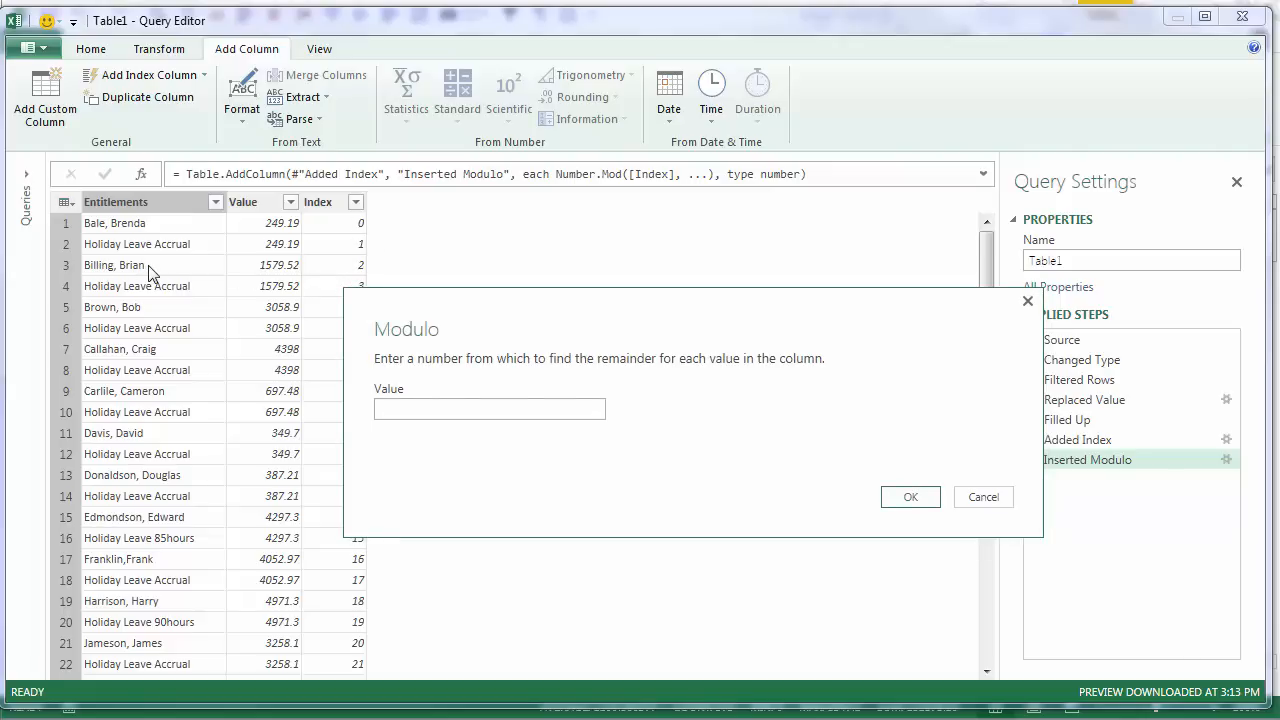
mouse_move(104, 232)
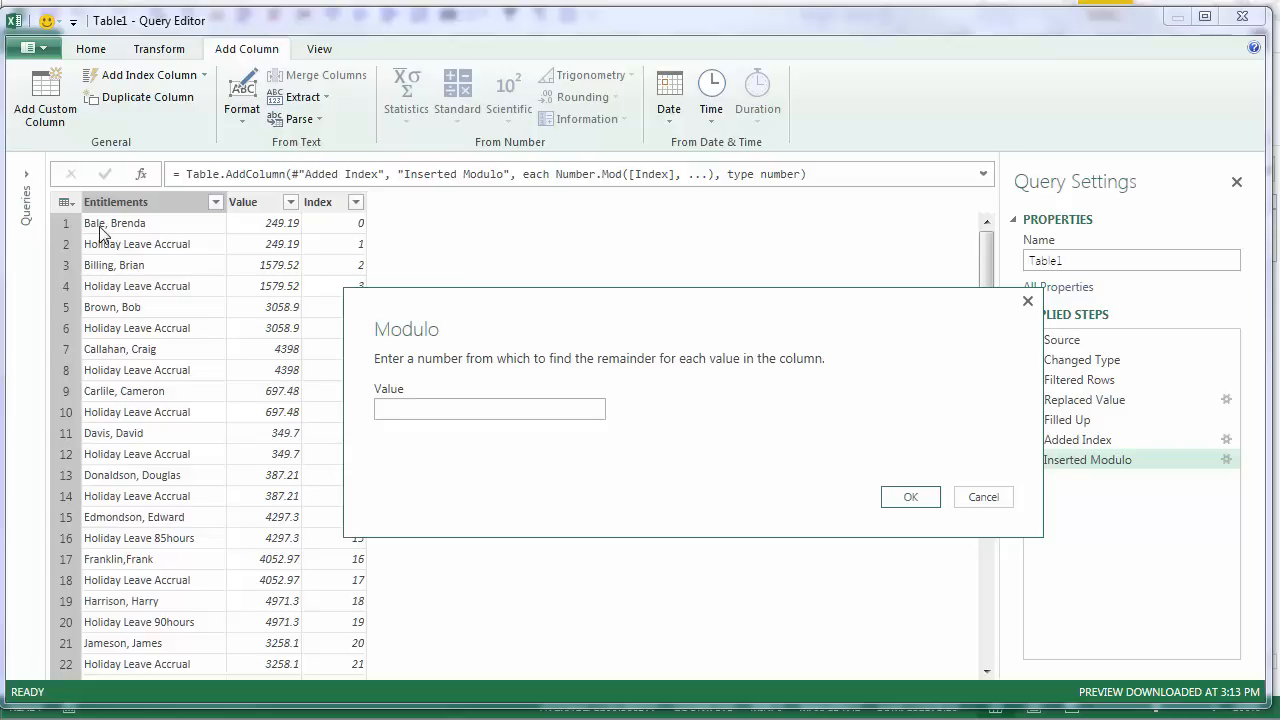
mouse_move(200, 264)
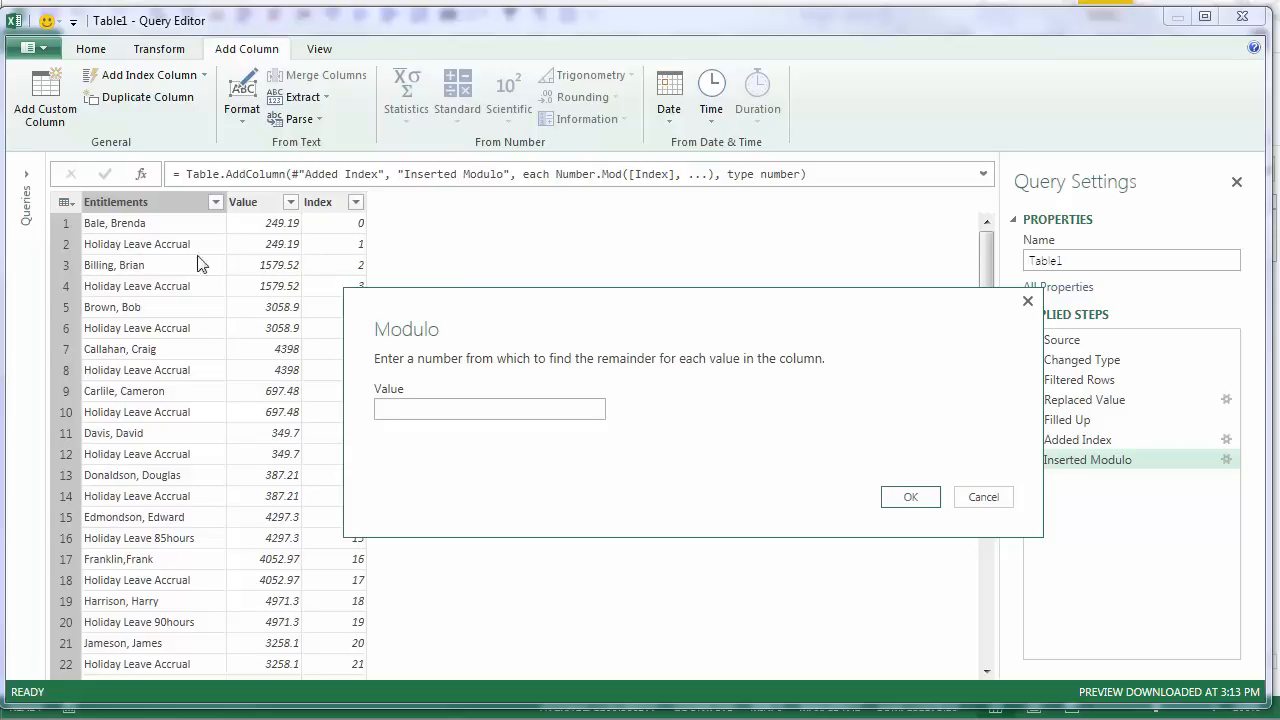
mouse_move(184, 272)
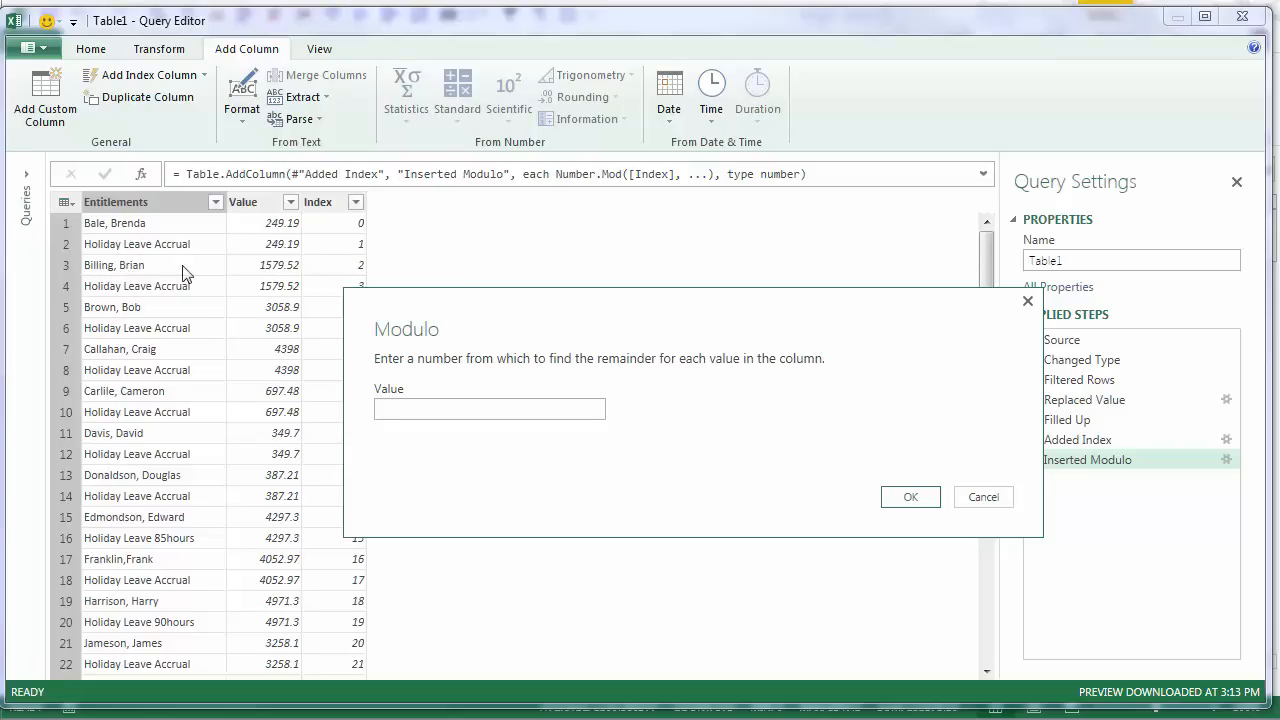
mouse_move(168, 270)
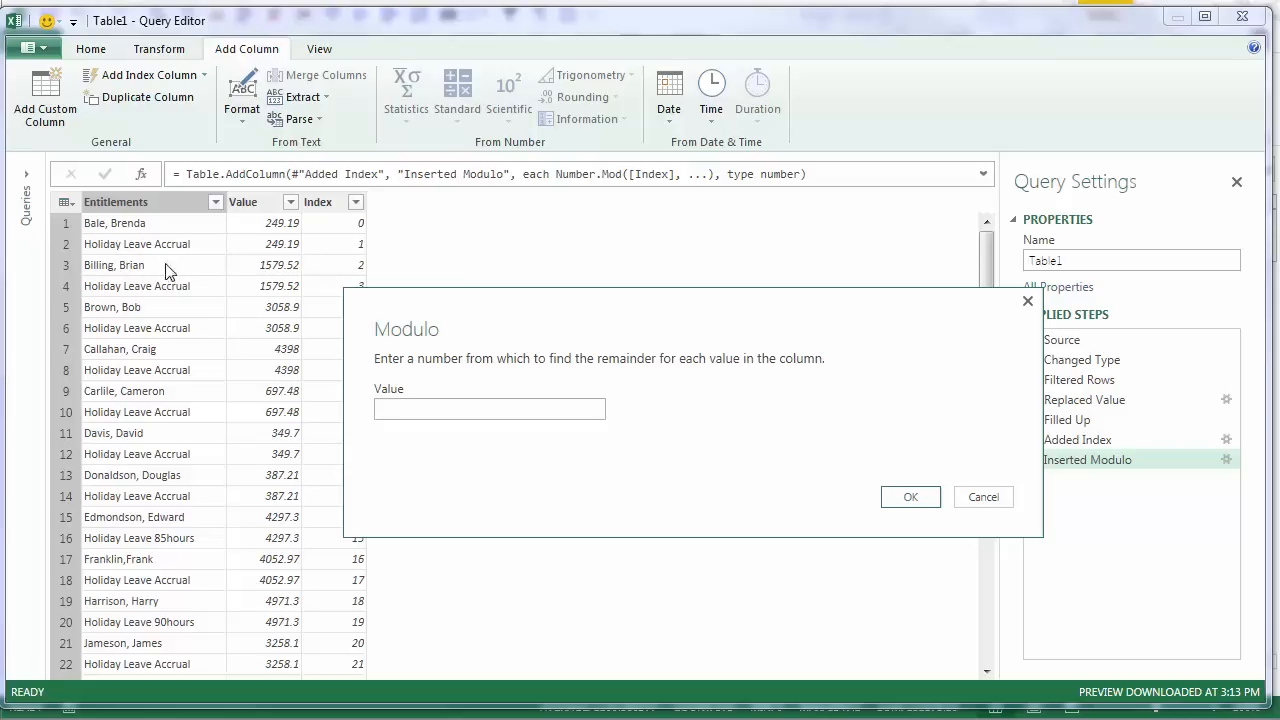
mouse_move(352, 270)
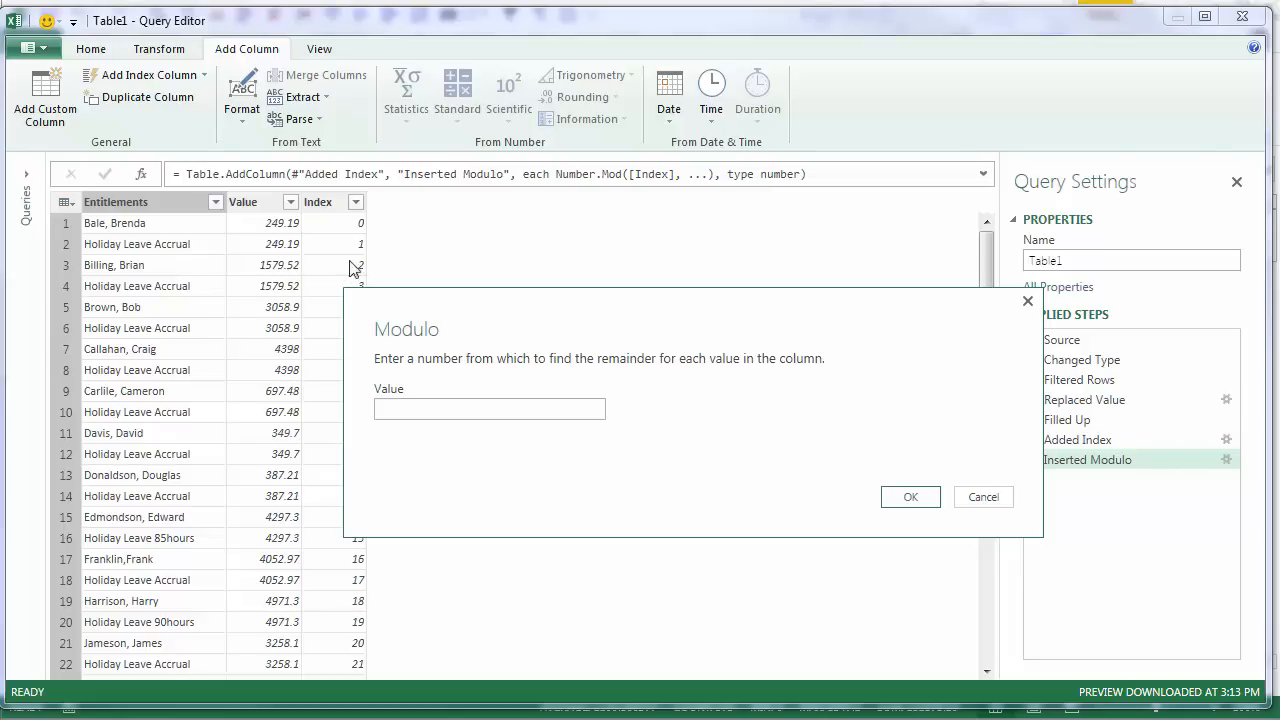
type("2")
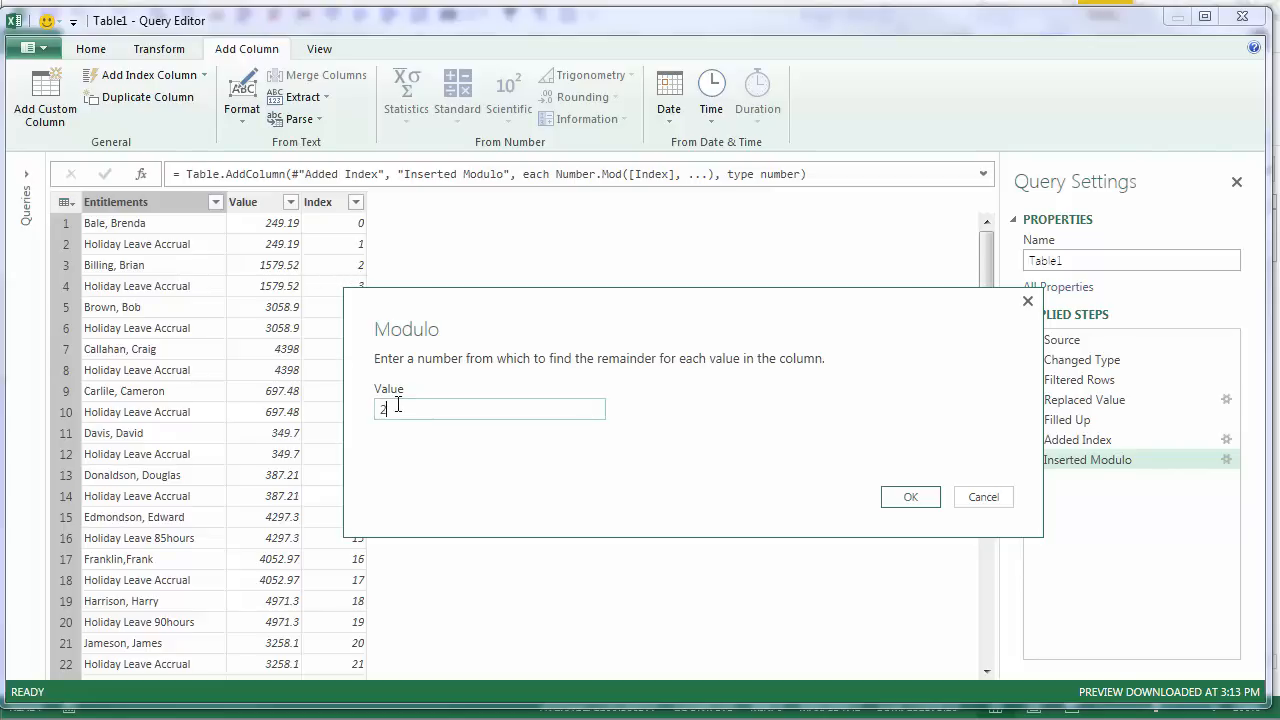
left_click(910, 496)
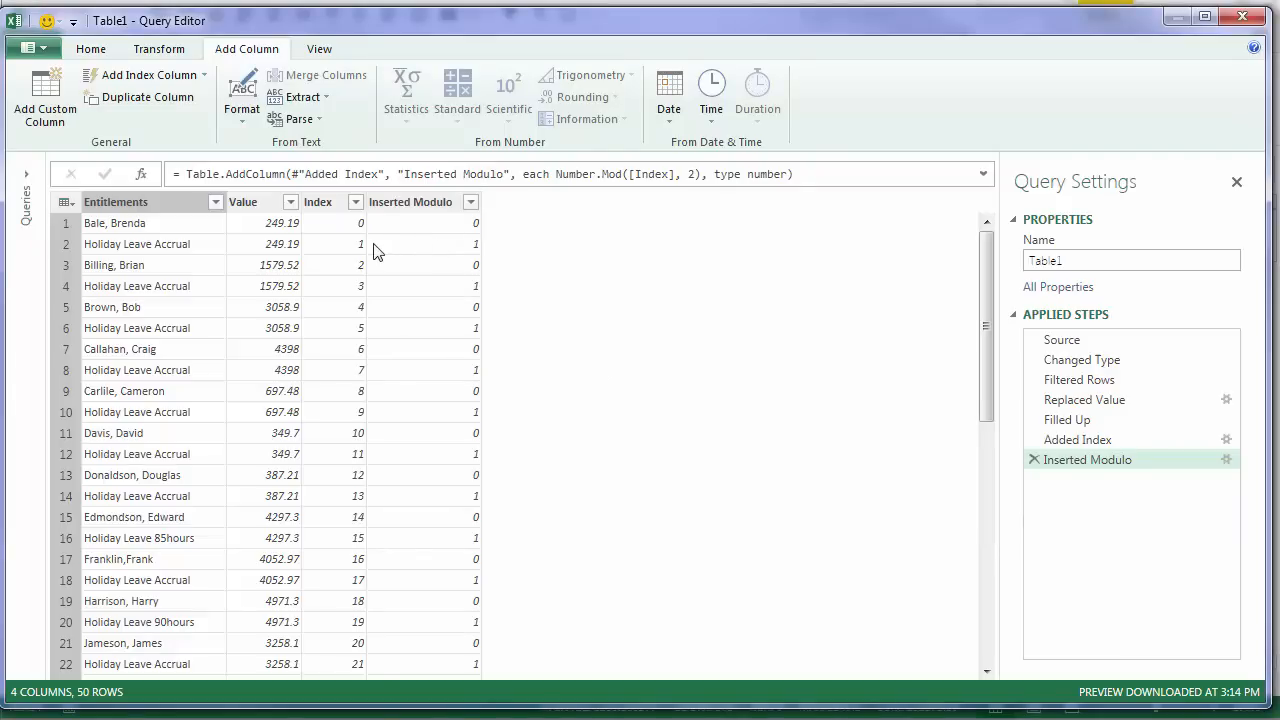
mouse_move(438, 230)
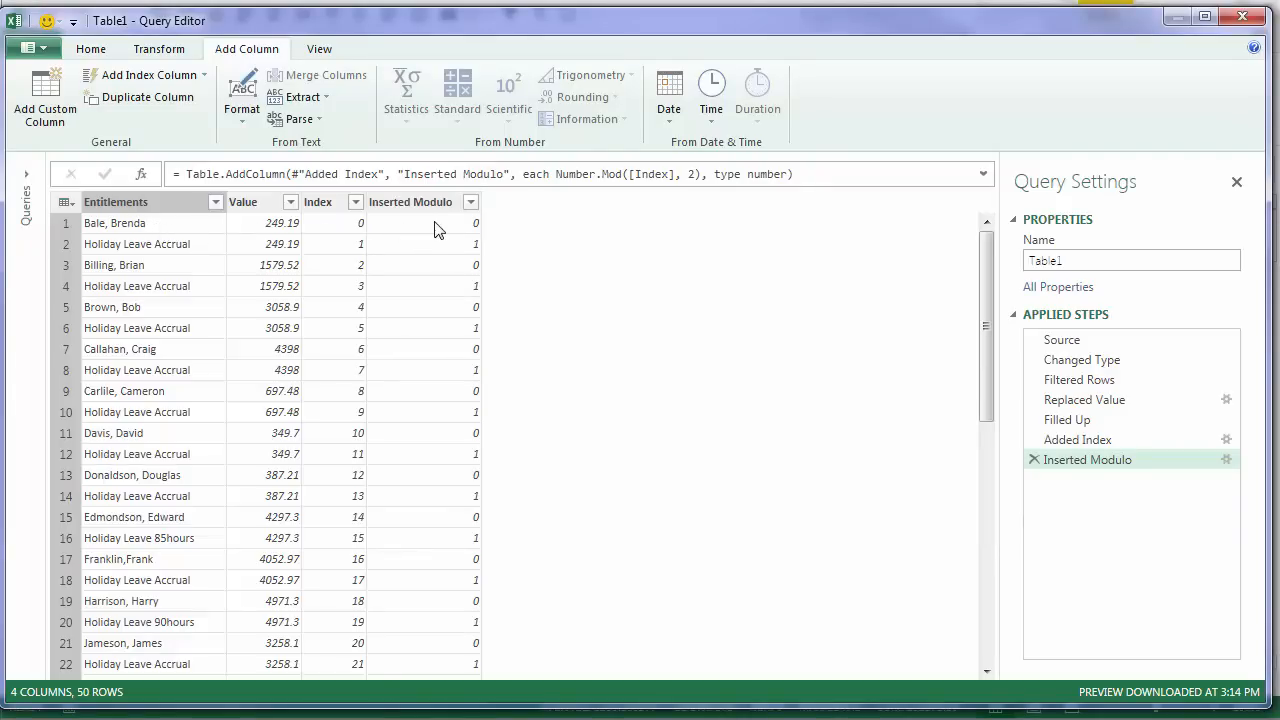
mouse_move(420, 260)
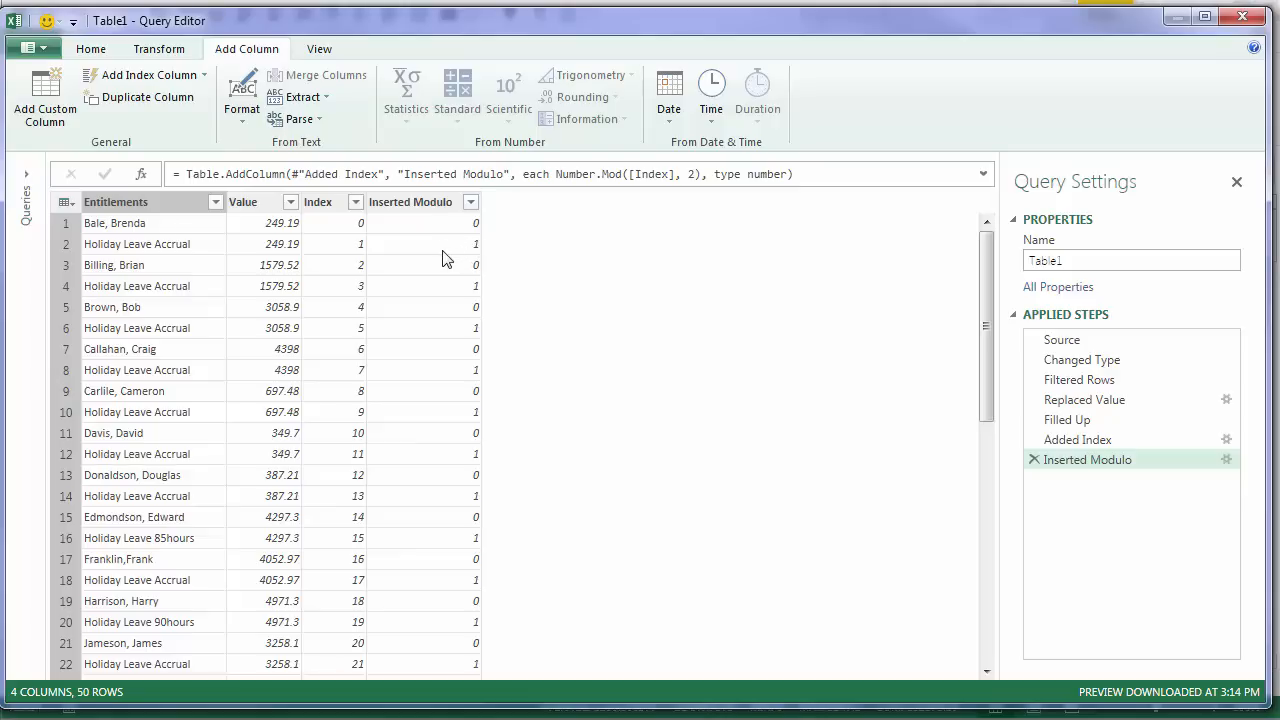
mouse_move(420, 212)
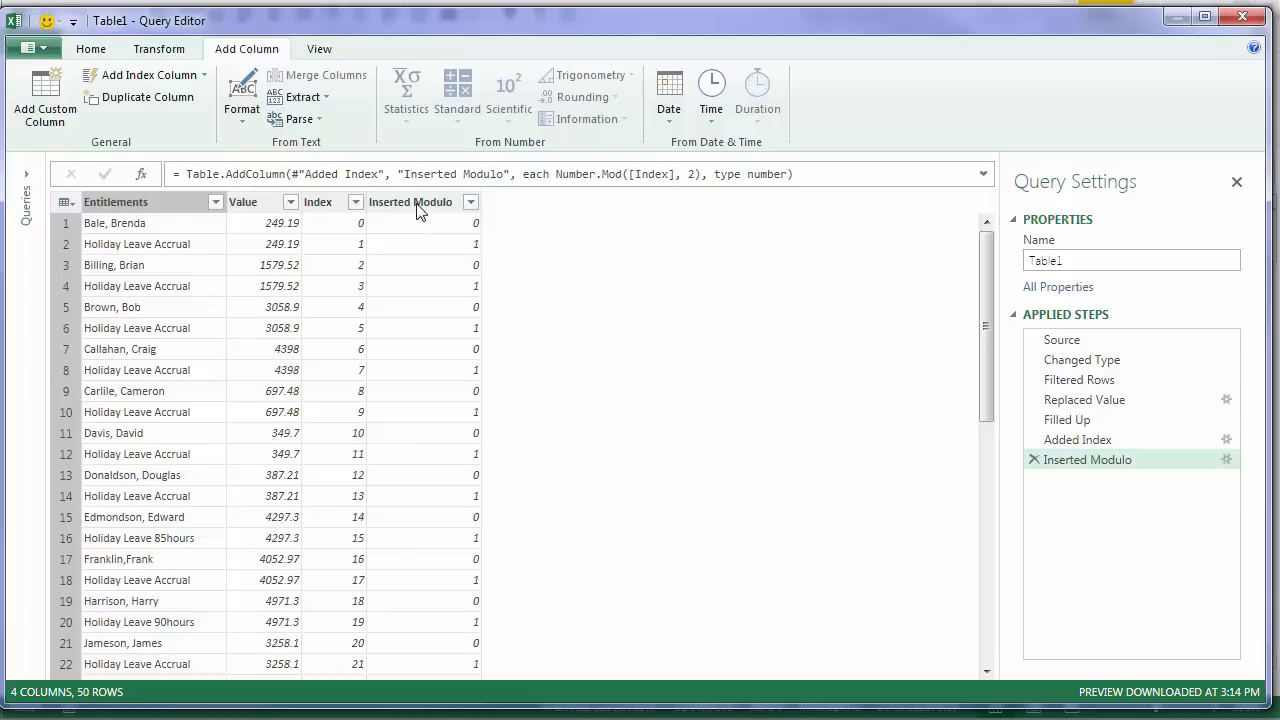
left_click(410, 202)
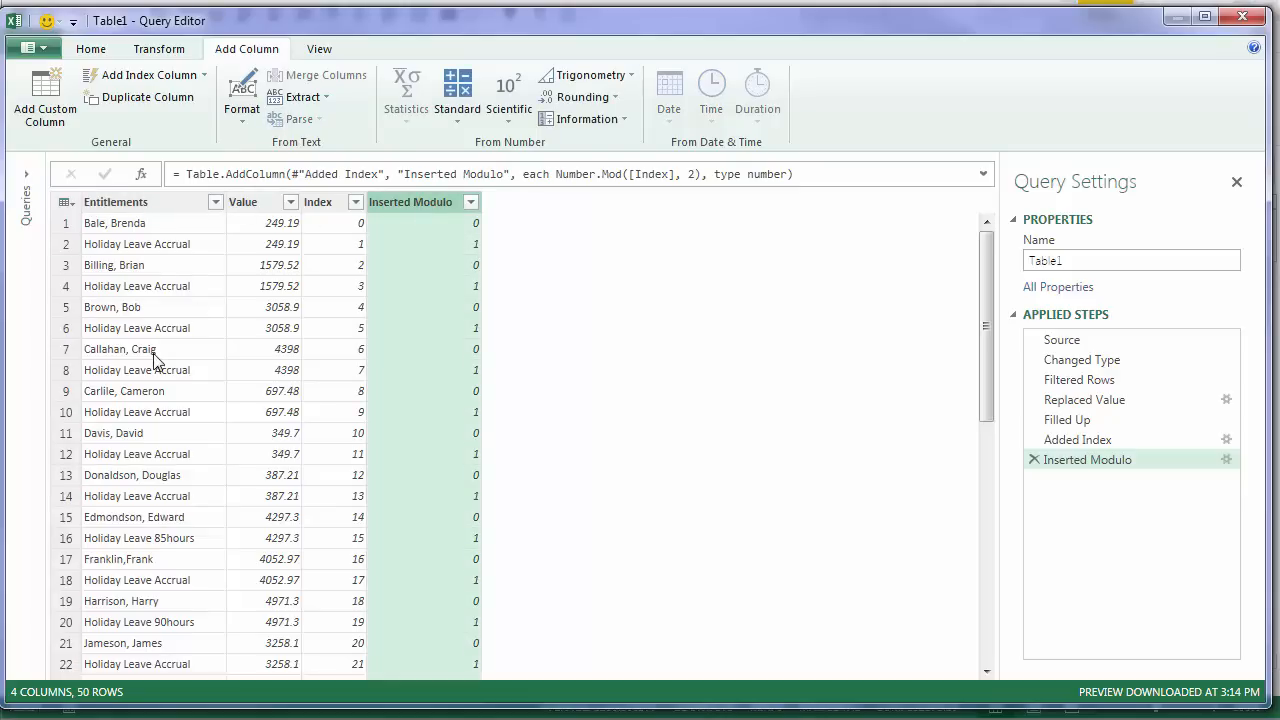
mouse_move(132, 236)
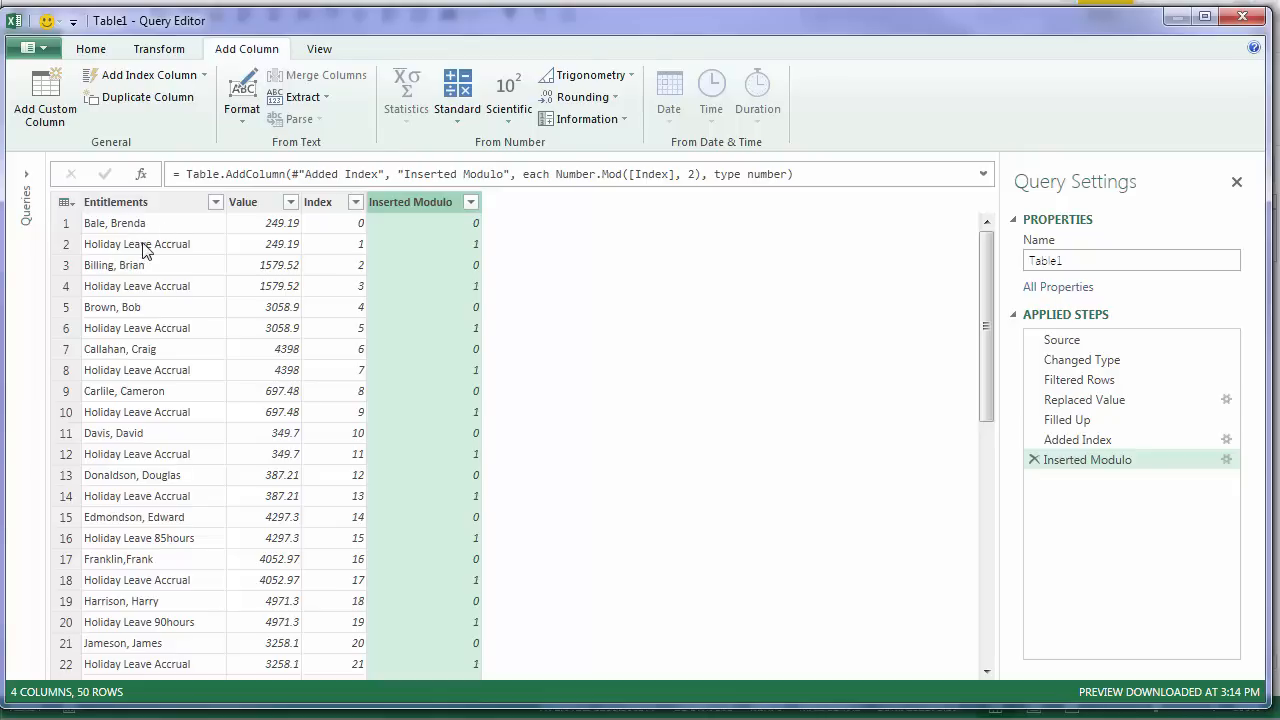
mouse_move(438, 208)
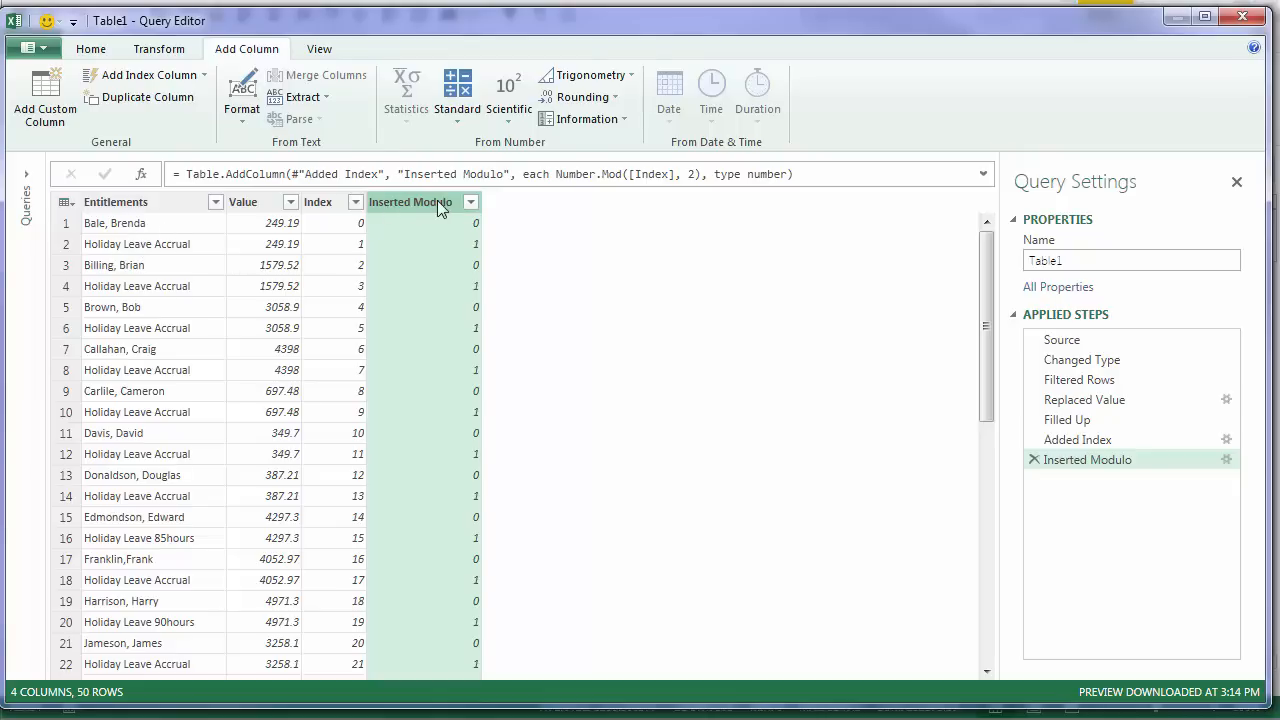
Pivot the 0/1 column on Entitlements with Don't Aggregate, splitting names into column 0 and accrual types into column 1
left_click(160, 48)
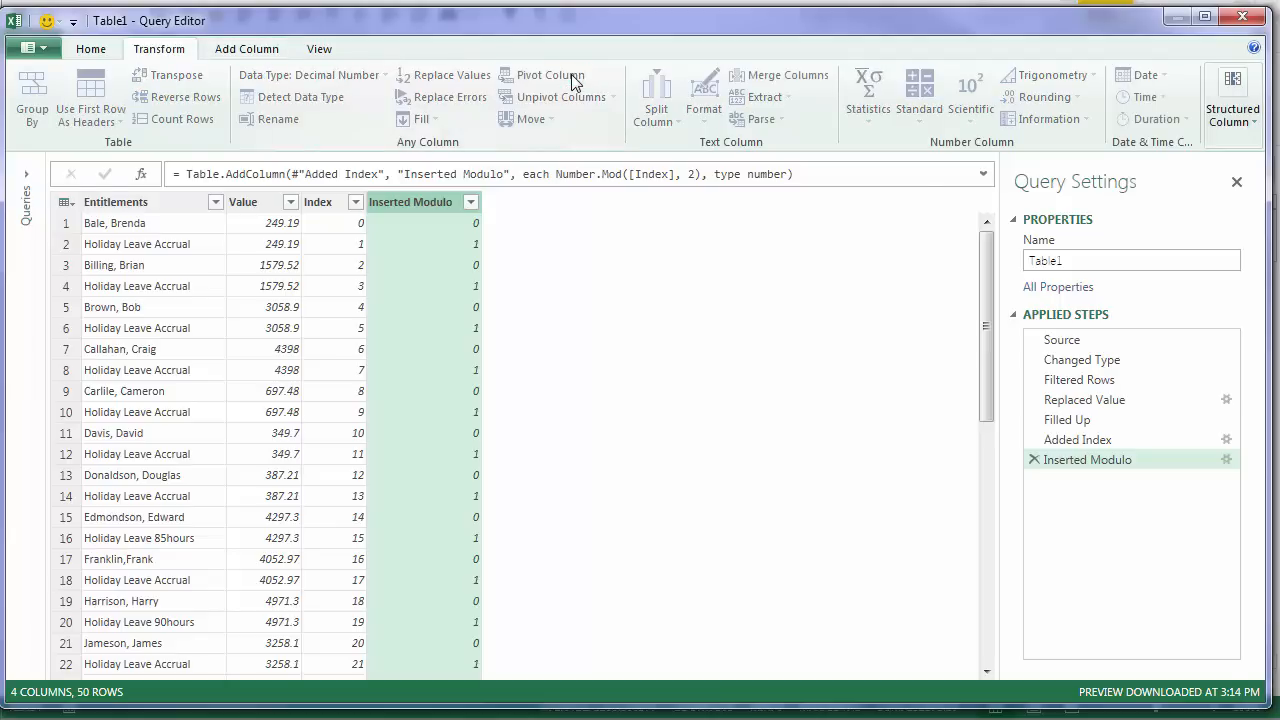
left_click(548, 74)
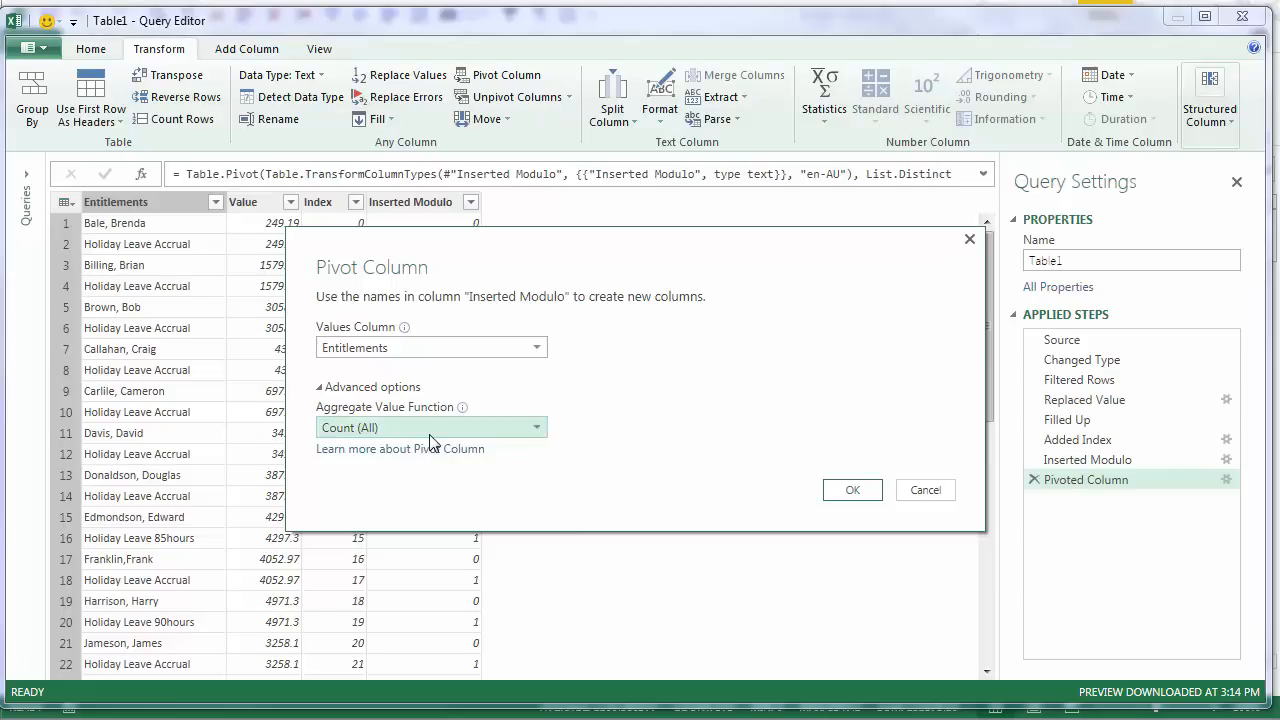
left_click(430, 428)
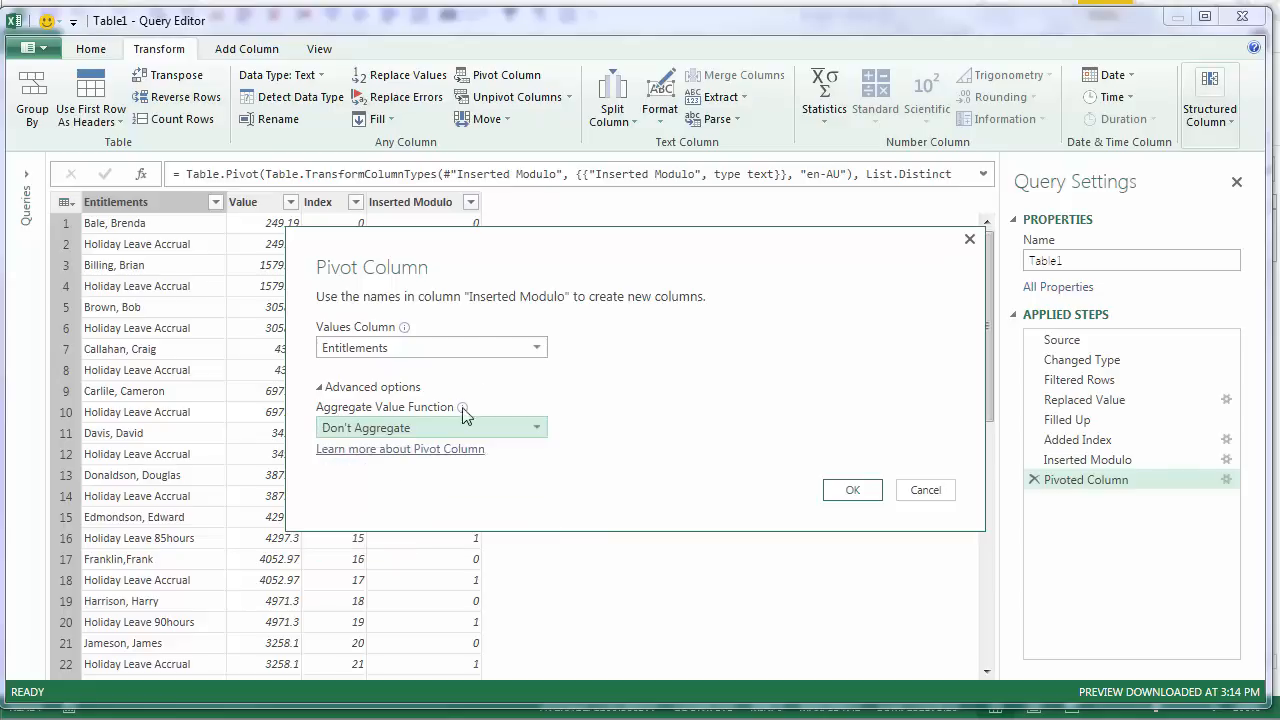
mouse_move(480, 304)
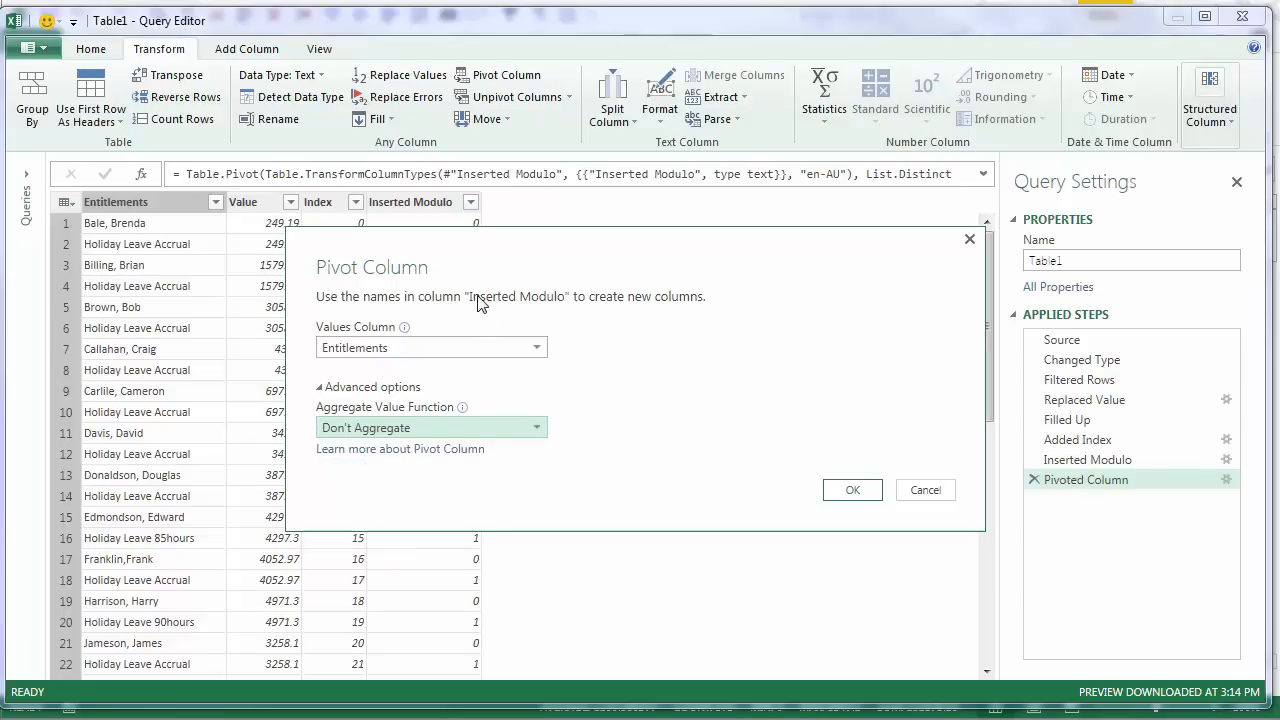
mouse_move(392, 436)
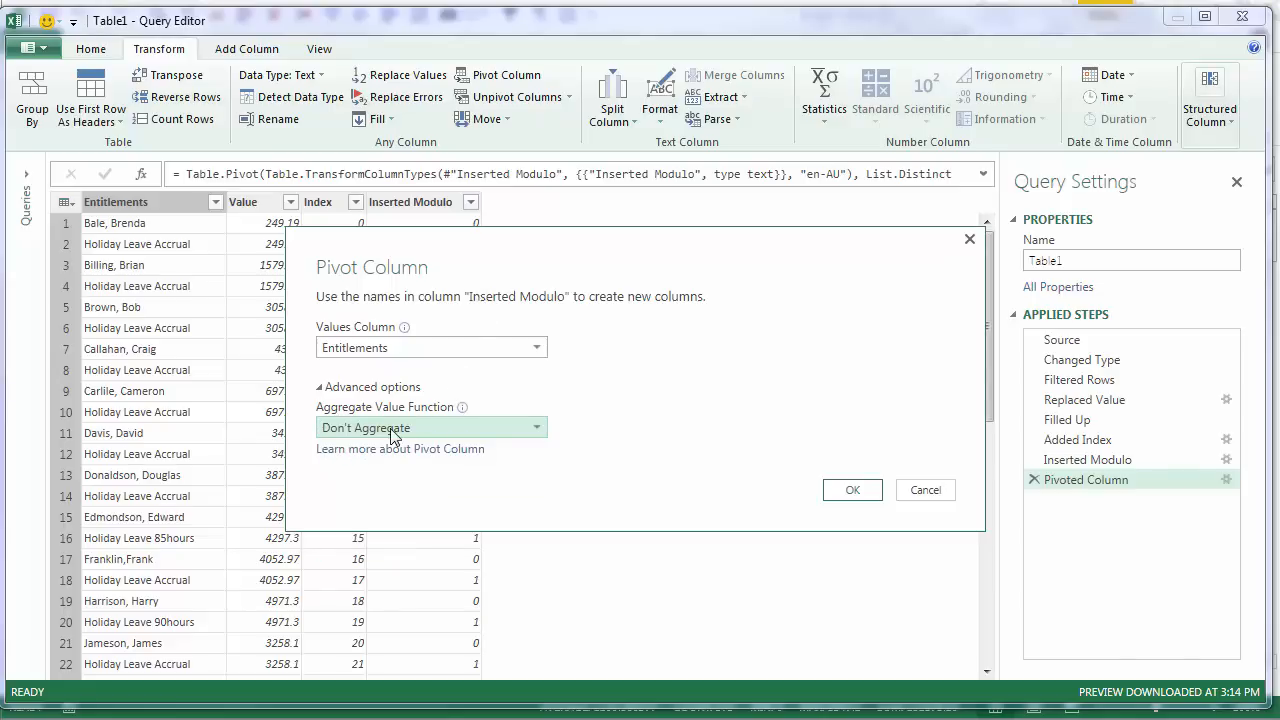
mouse_move(408, 442)
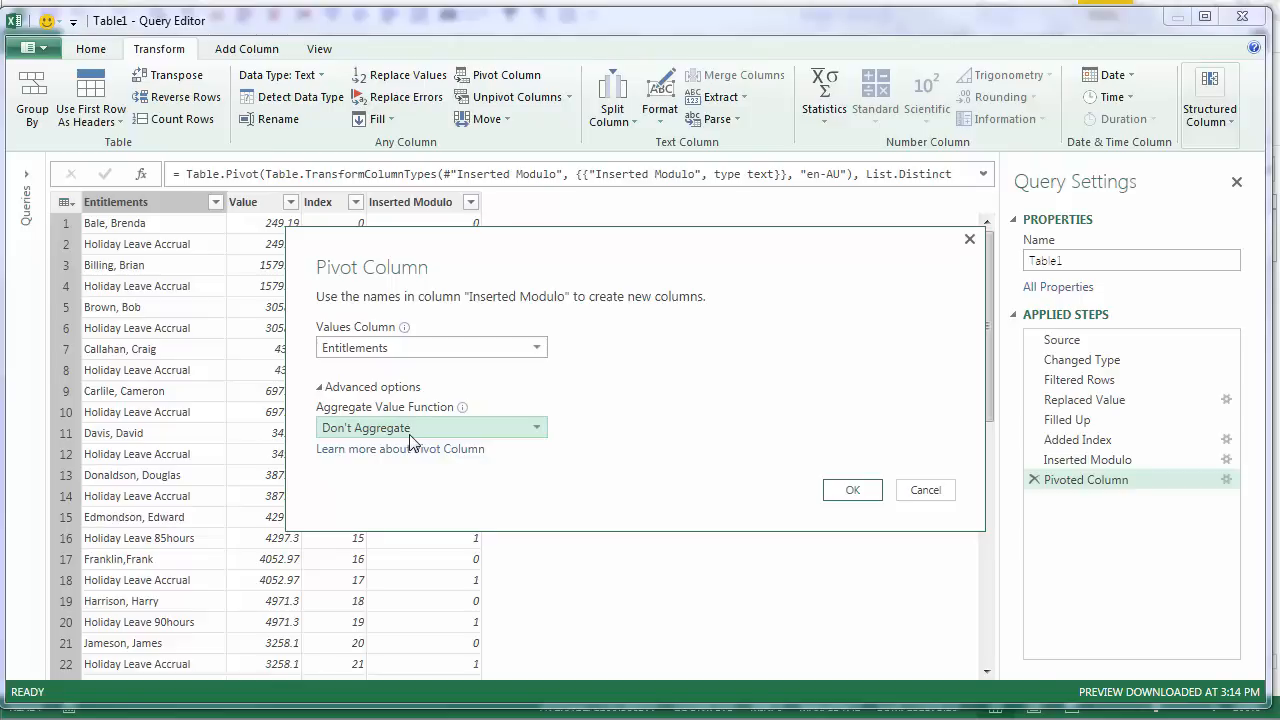
mouse_move(548, 342)
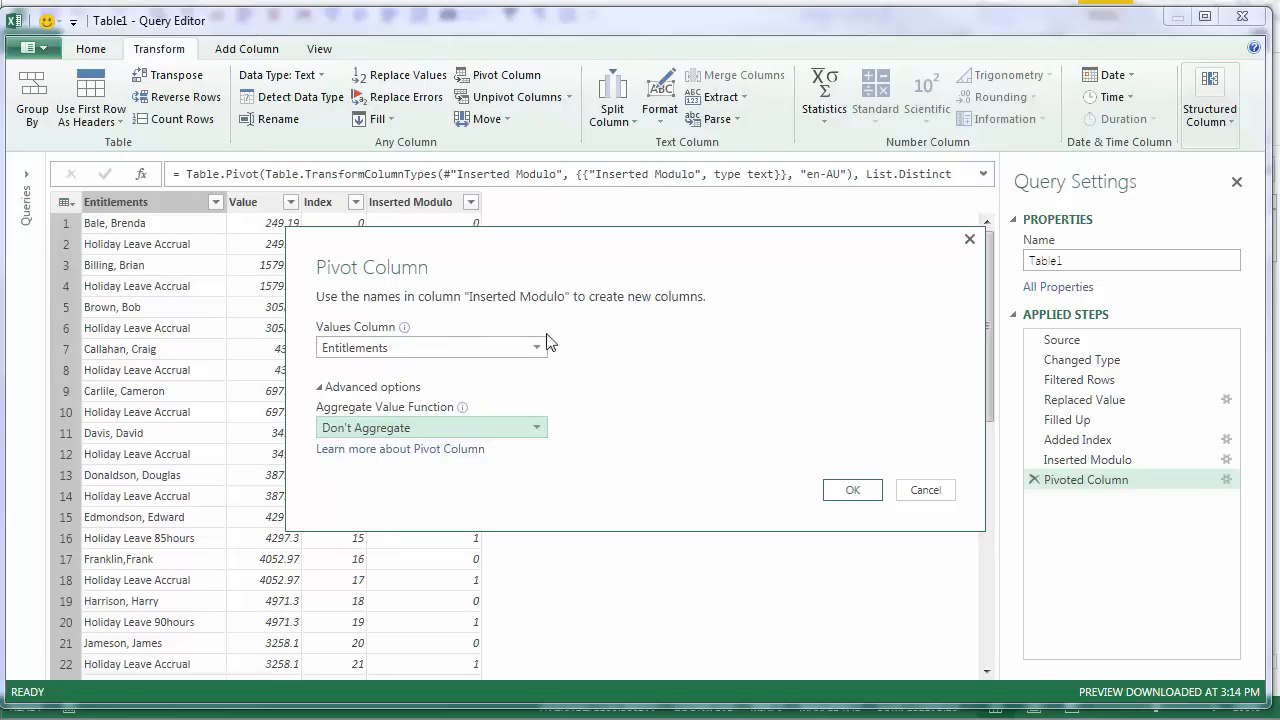
mouse_move(750, 438)
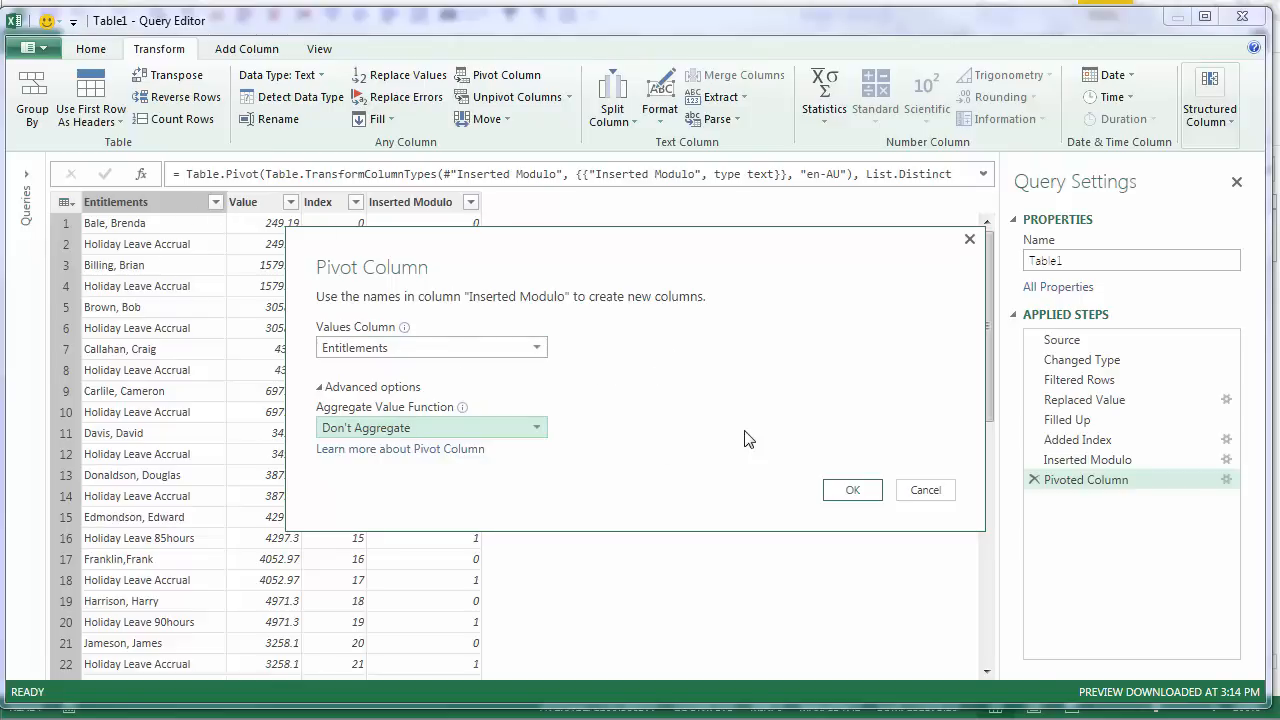
left_click(852, 488)
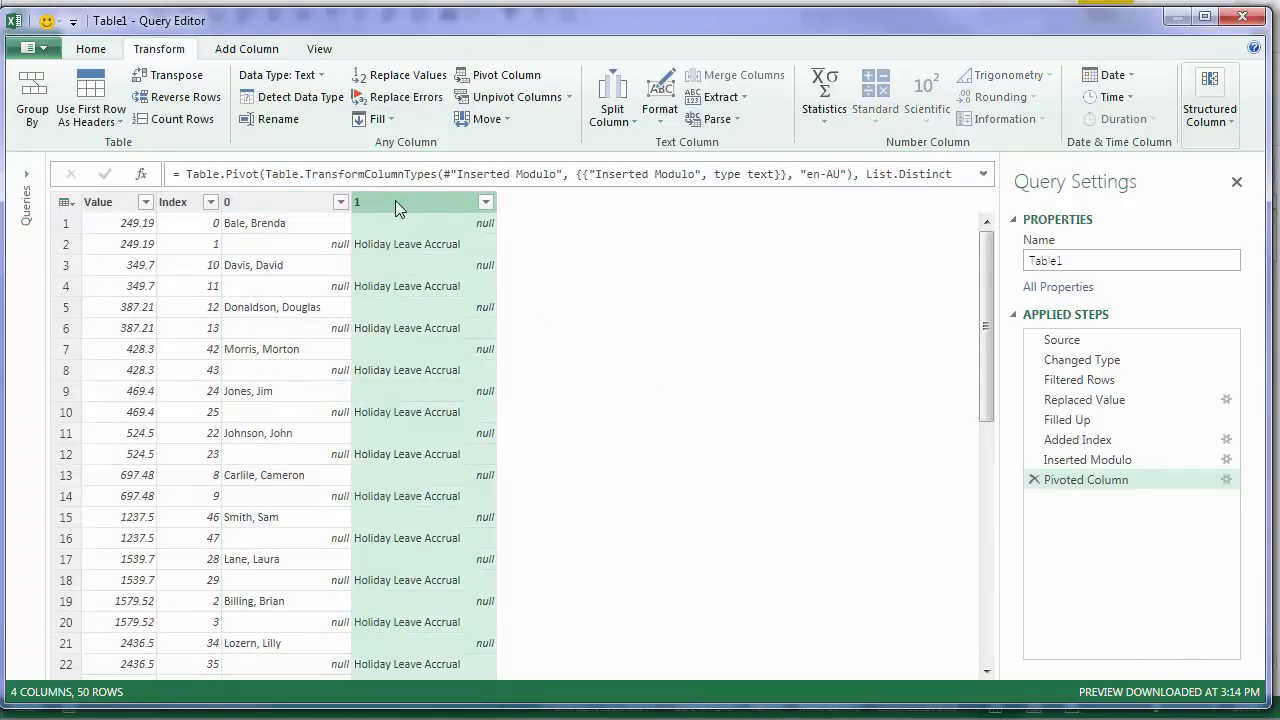
mouse_move(392, 260)
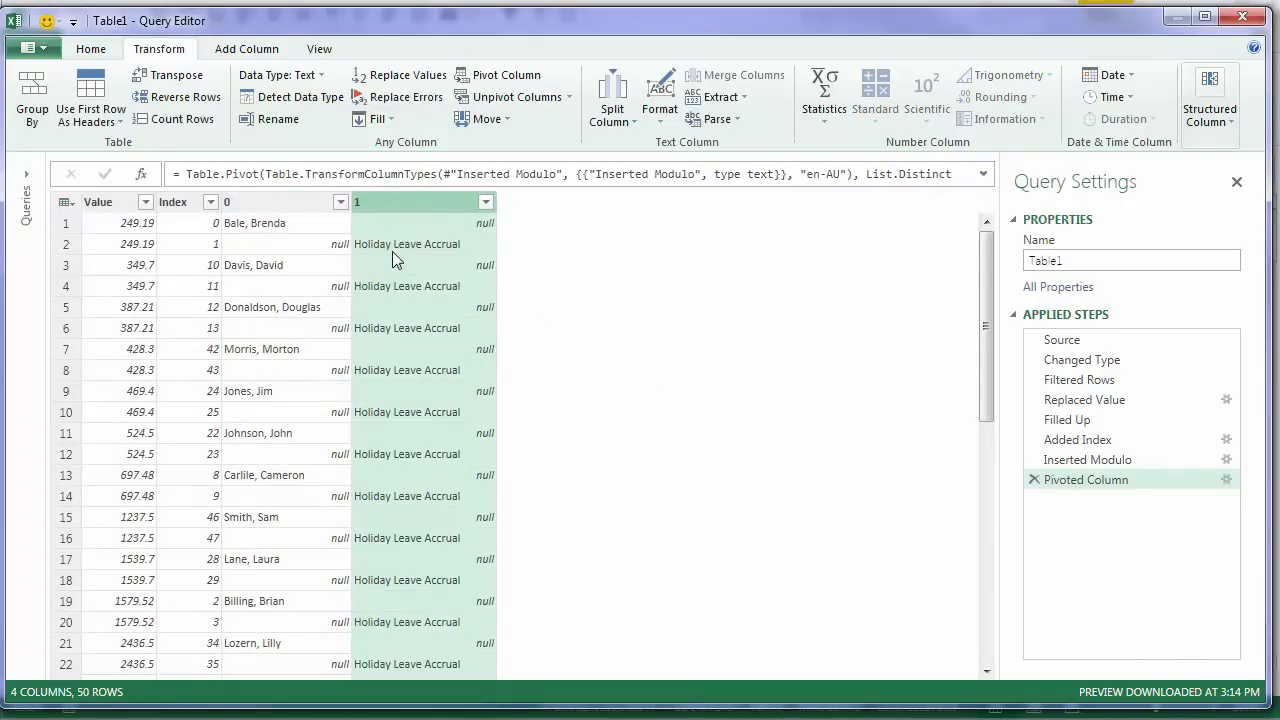
mouse_move(438, 248)
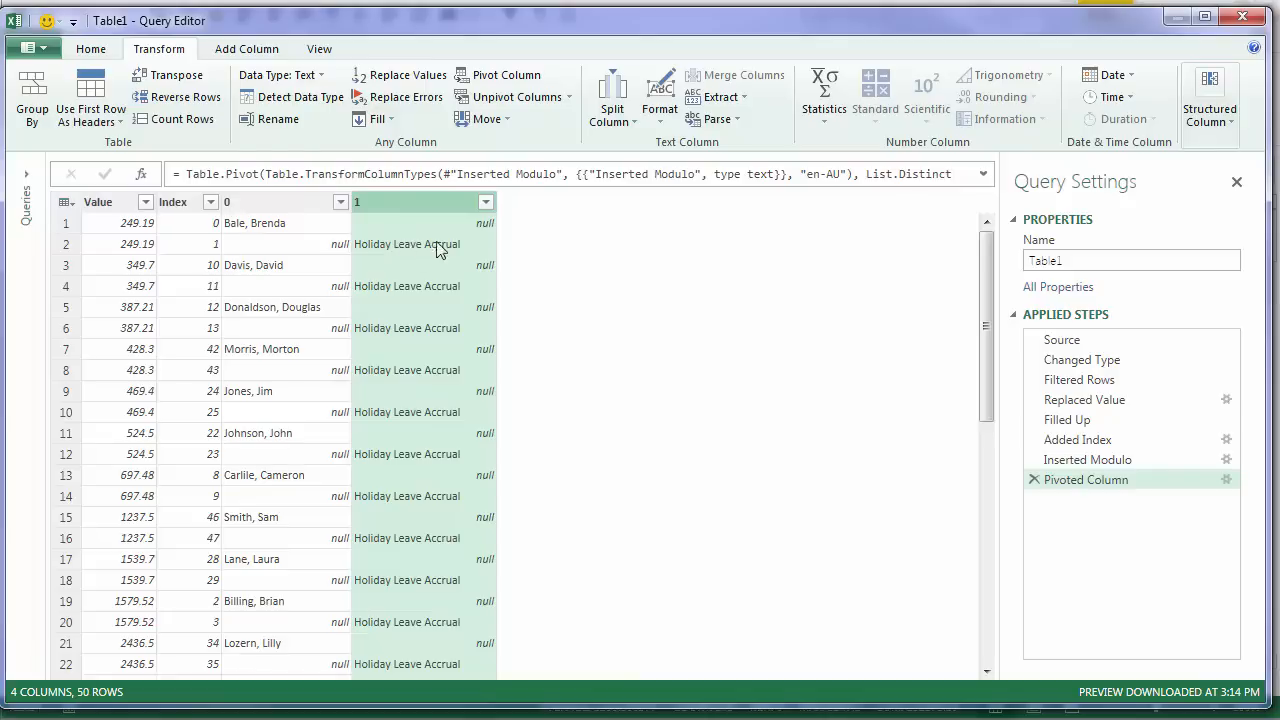
mouse_move(296, 230)
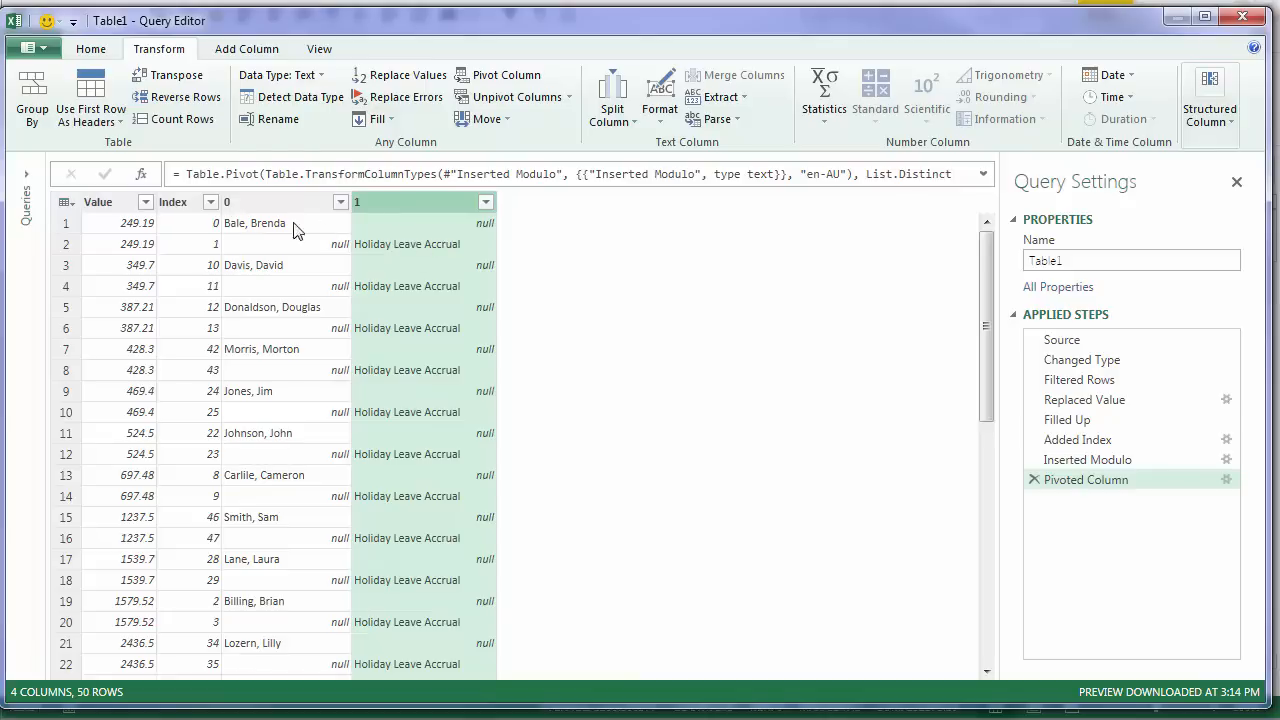
Fill column 1 upward from the rows below and select the helper Index column for removal
left_click(378, 118)
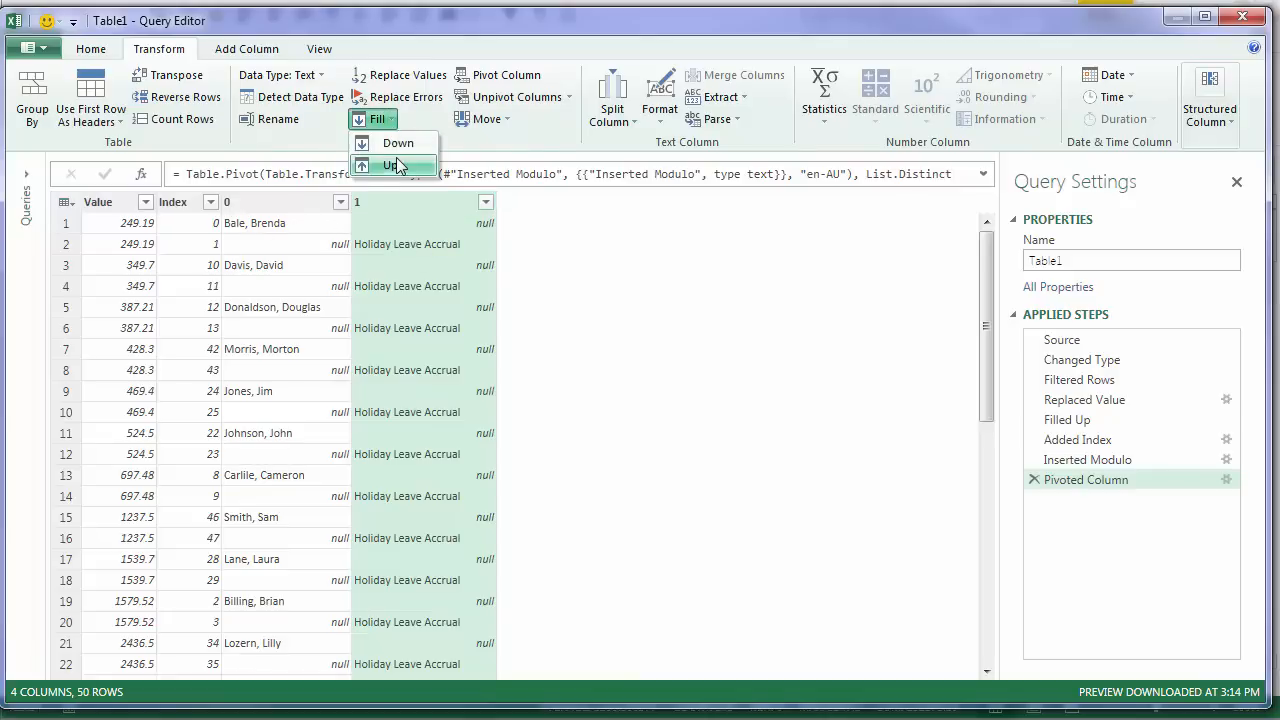
left_click(396, 164)
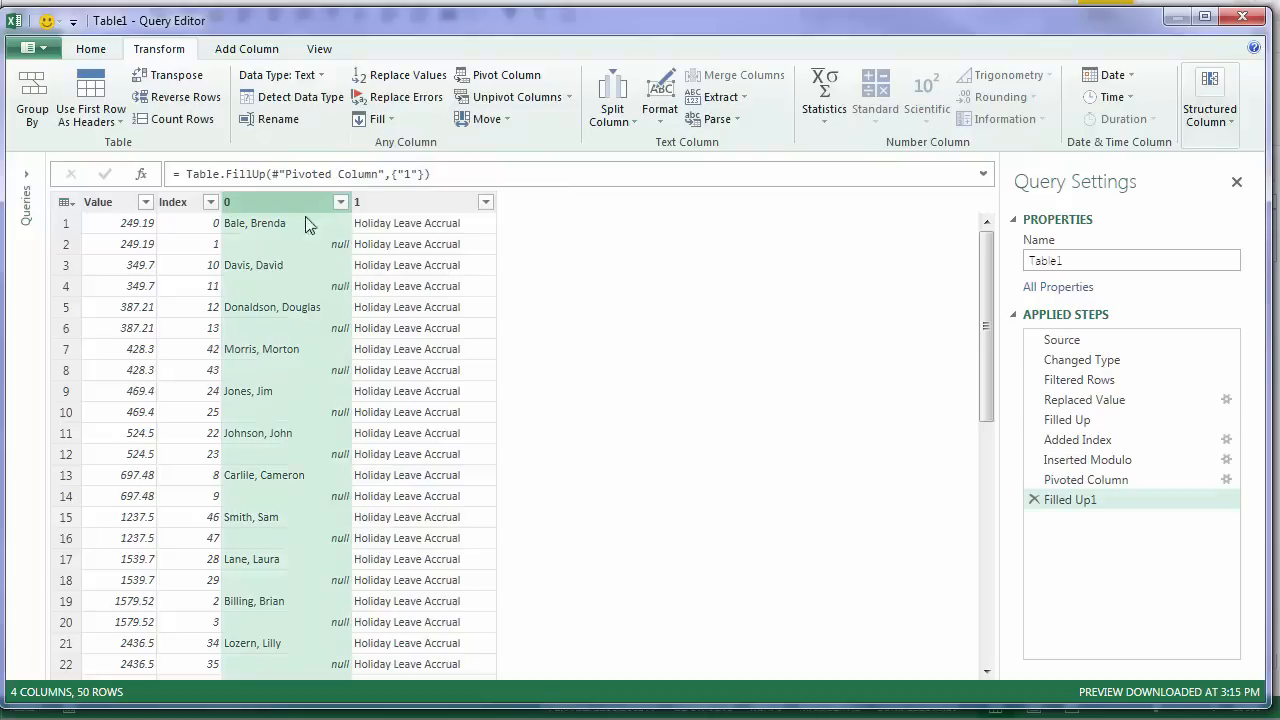
mouse_move(276, 252)
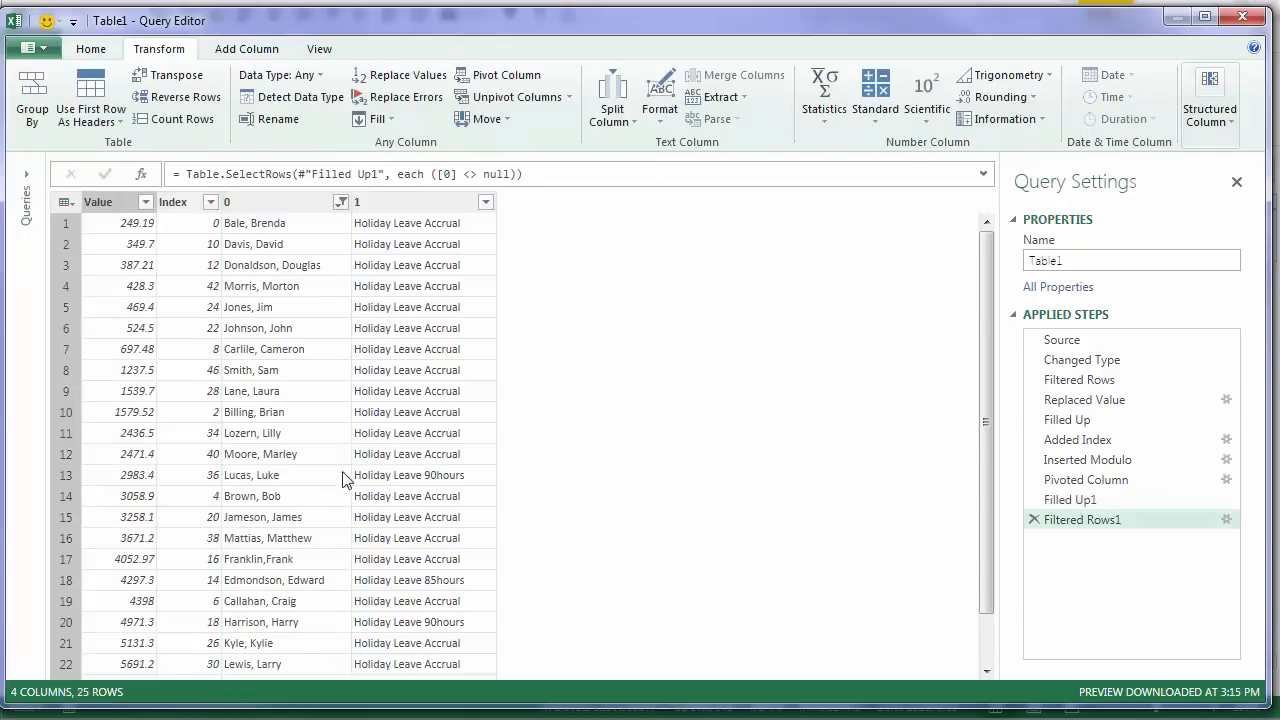
left_click(172, 200)
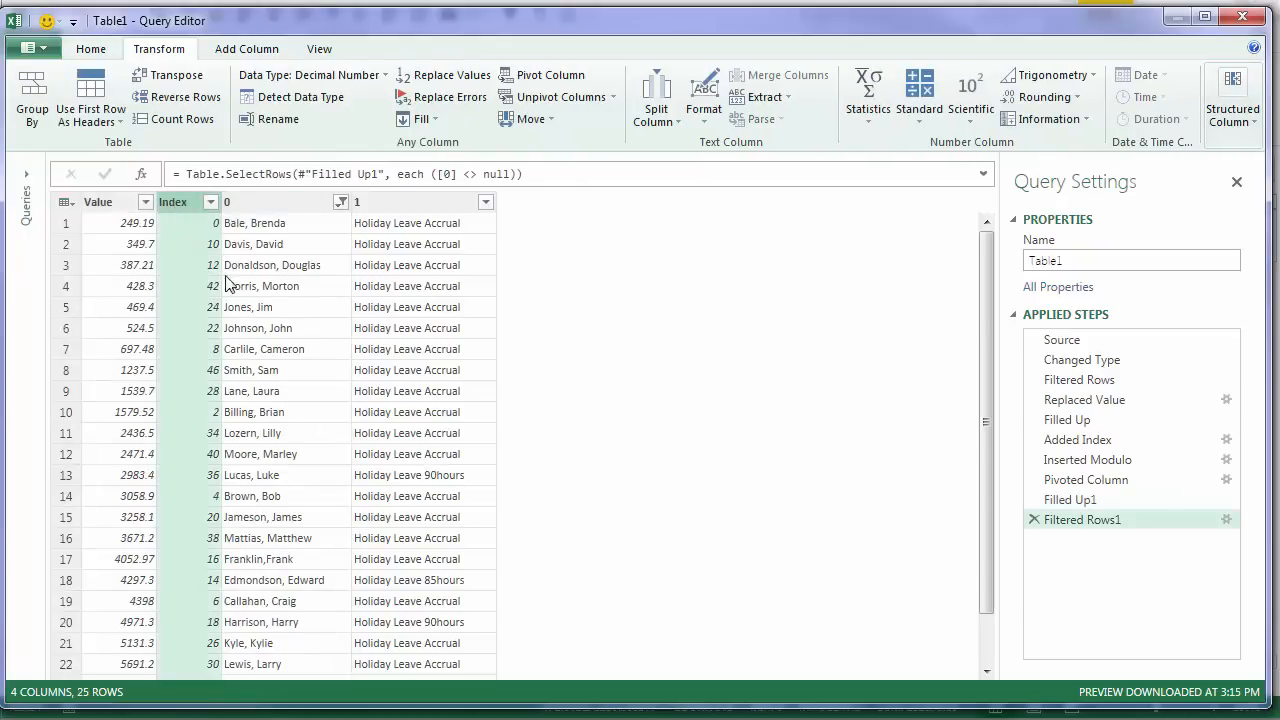
mouse_move(184, 272)
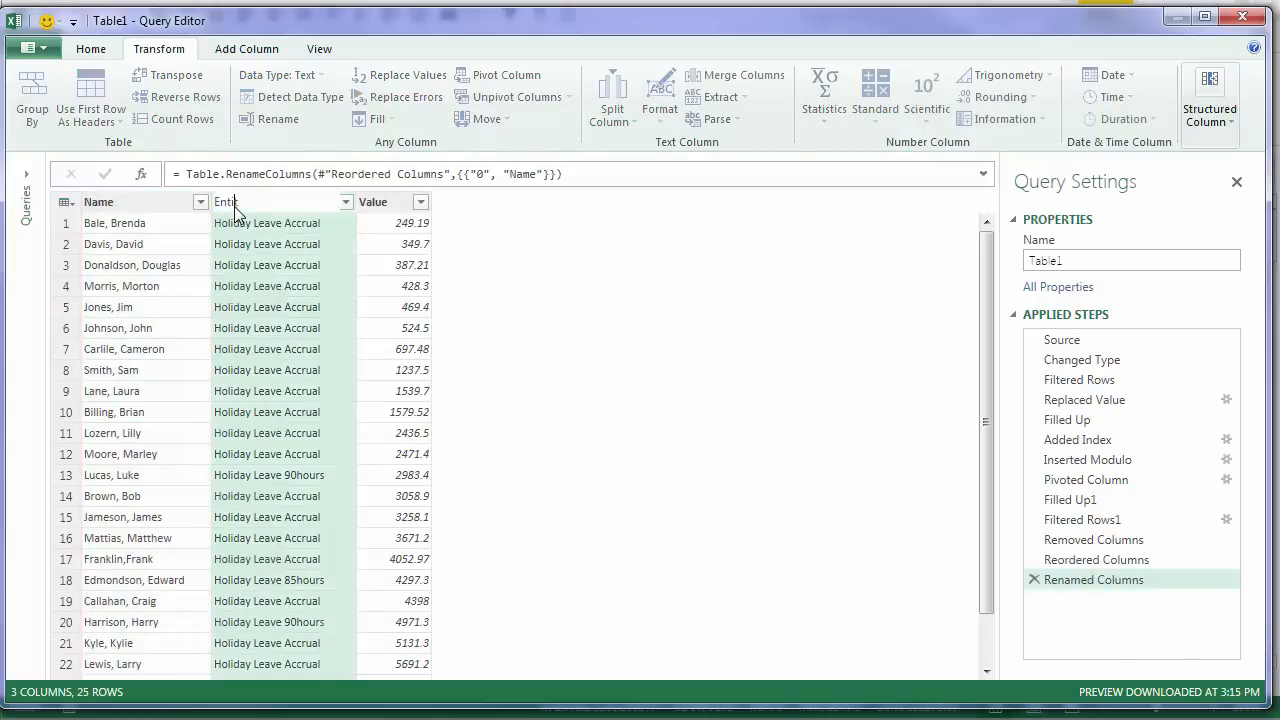
Rename column 1 to Entitlements and the query from Table1 to Entitlements
type("Entitlements")
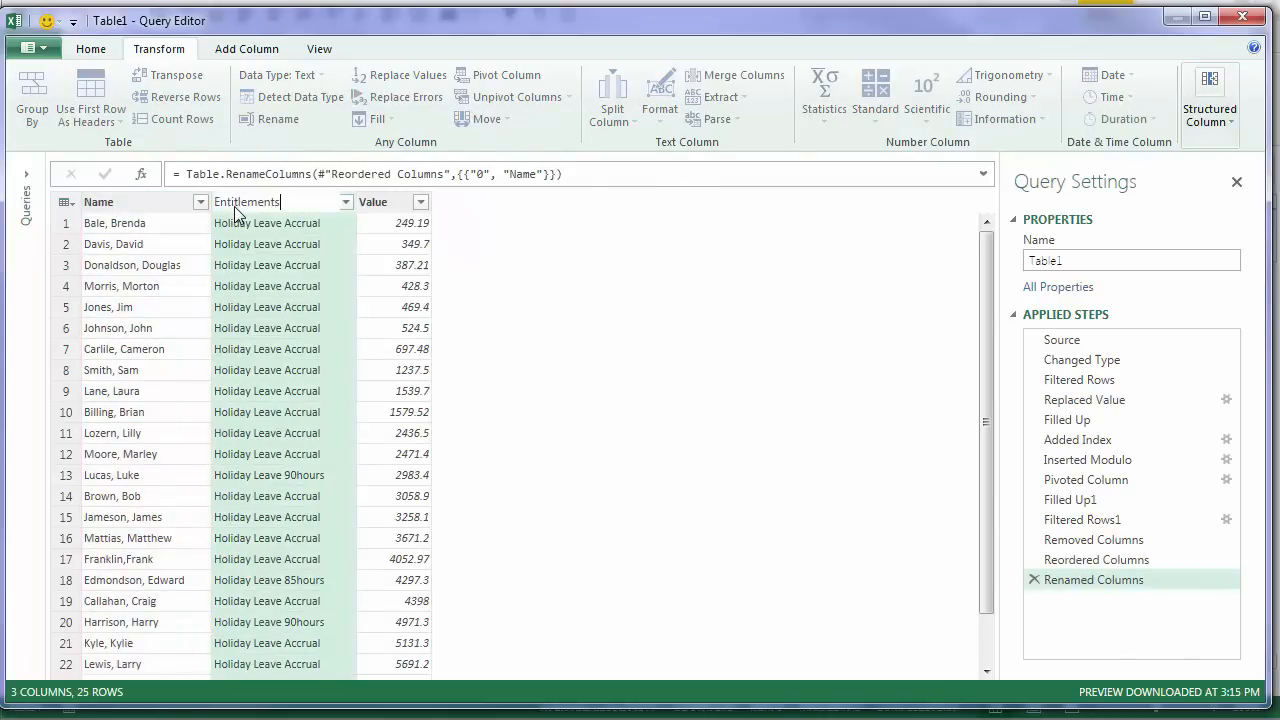
key("Return")
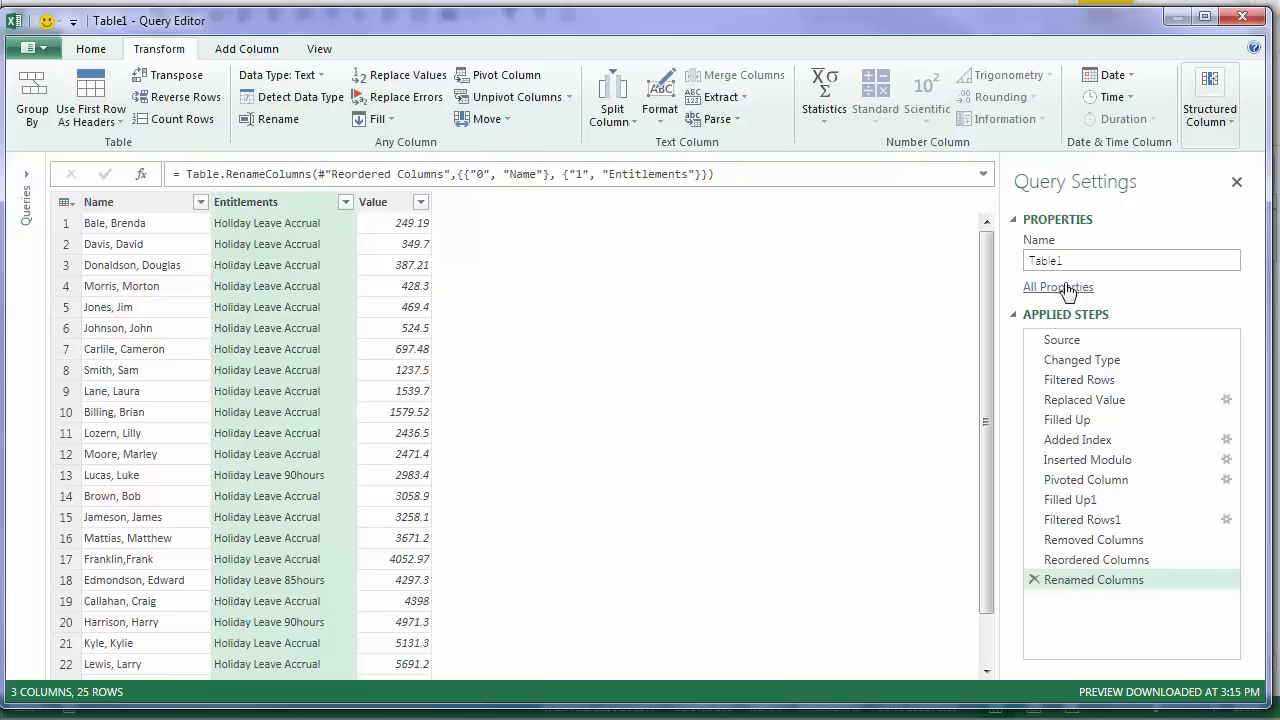
triple_click(1132, 260)
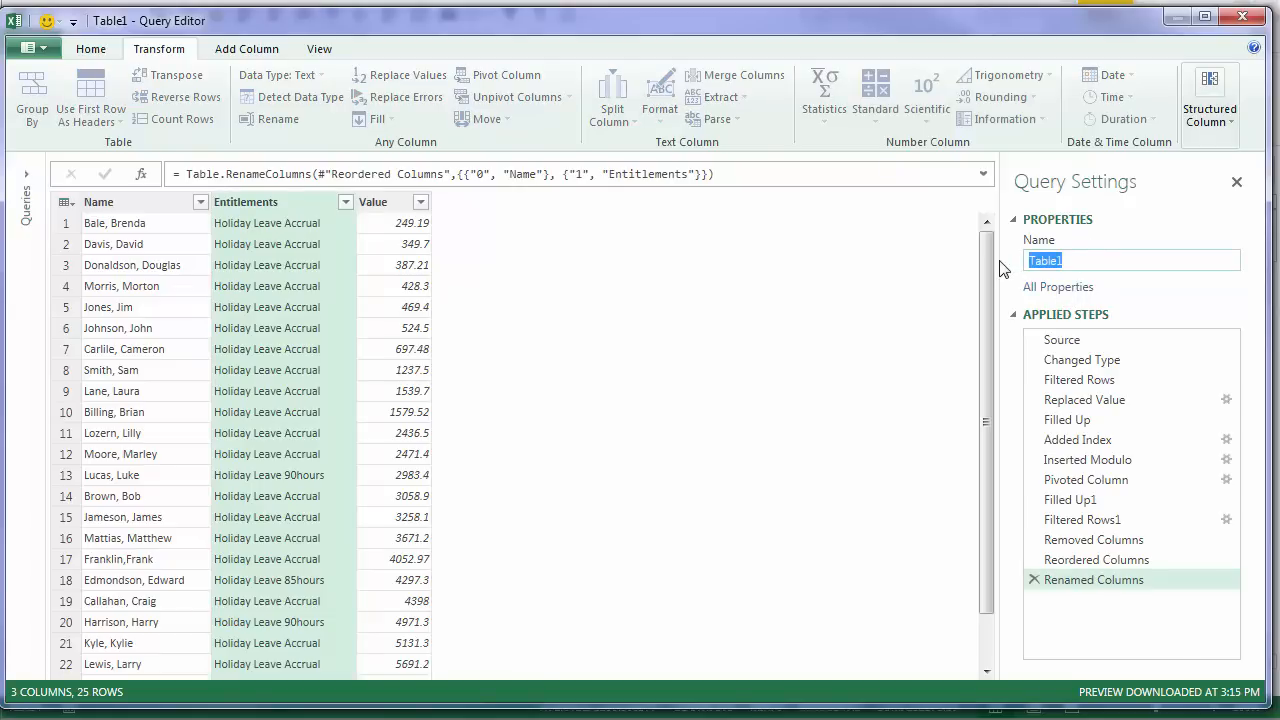
type("Entitlements")
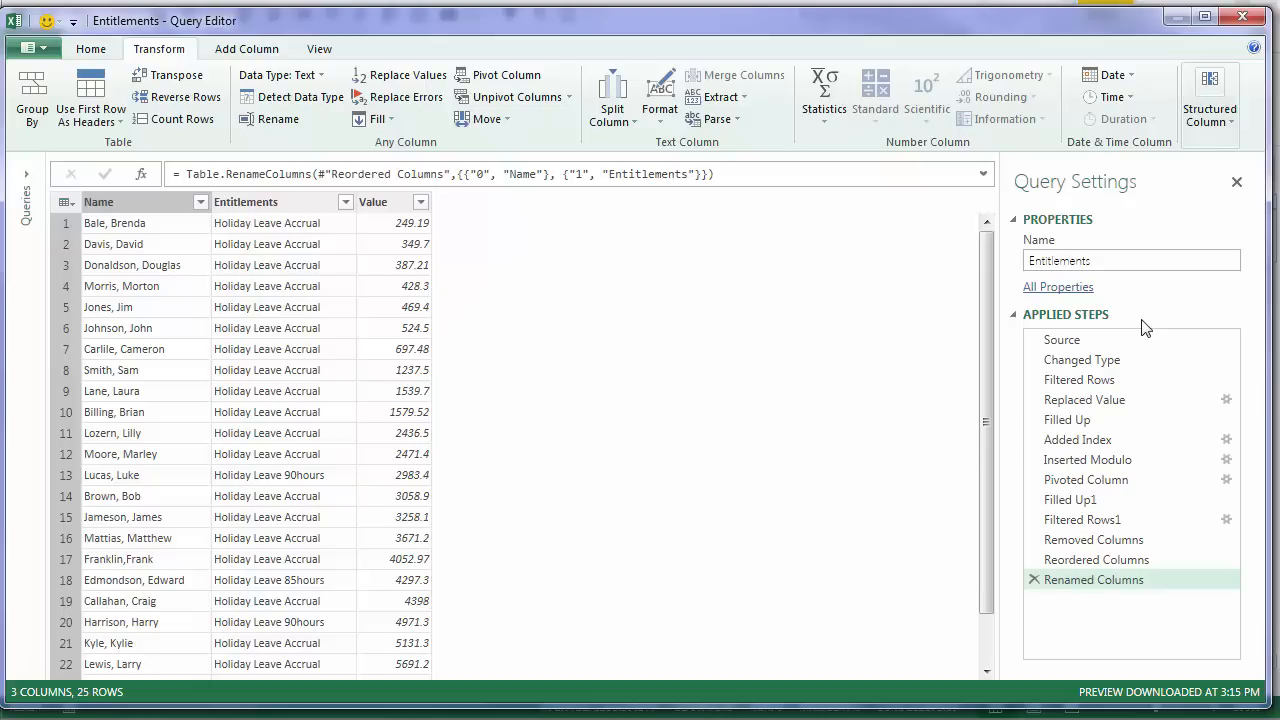
mouse_move(1136, 380)
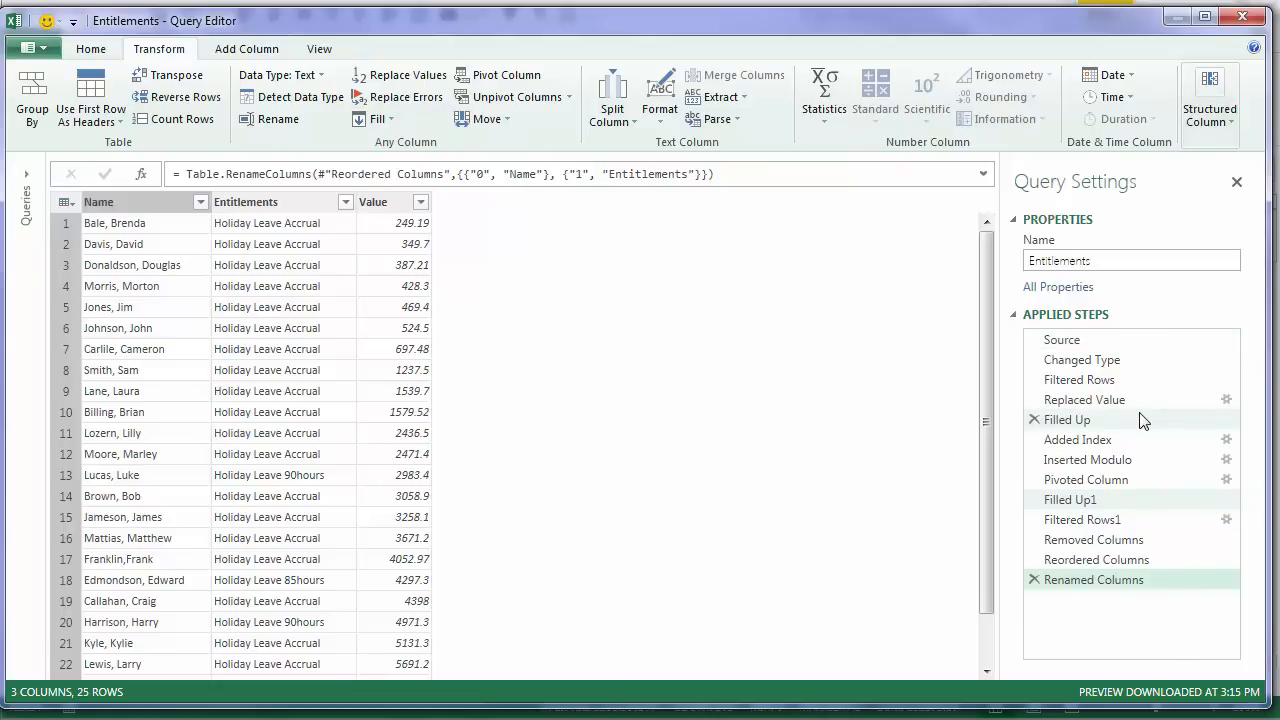
mouse_move(1110, 432)
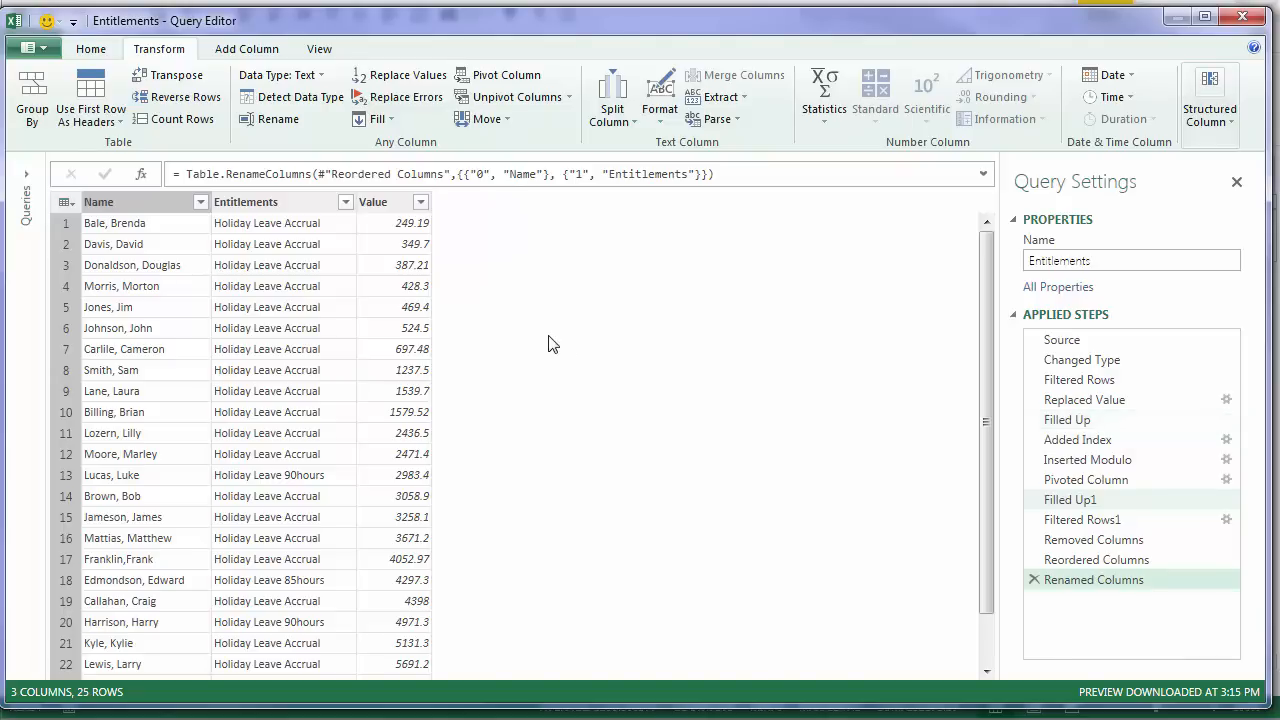
mouse_move(190, 204)
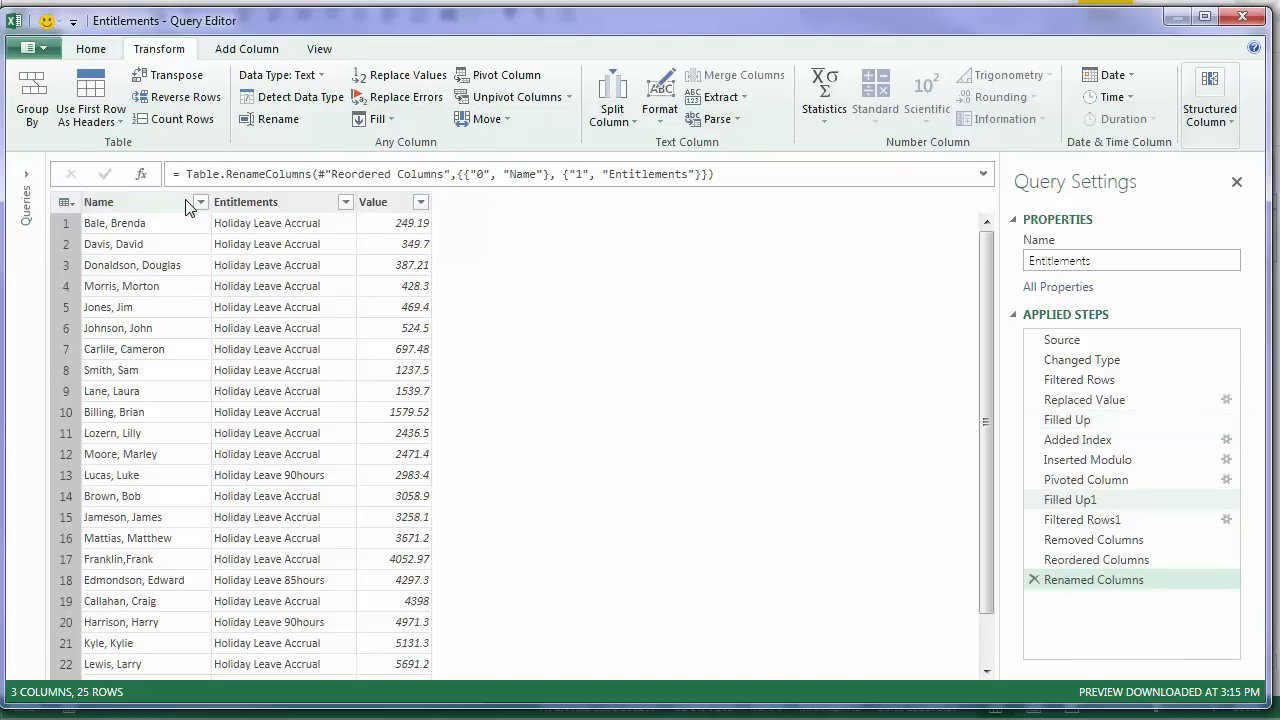
Sort the rows ascending by Name and close the editor to load results into Excel
left_click(200, 200)
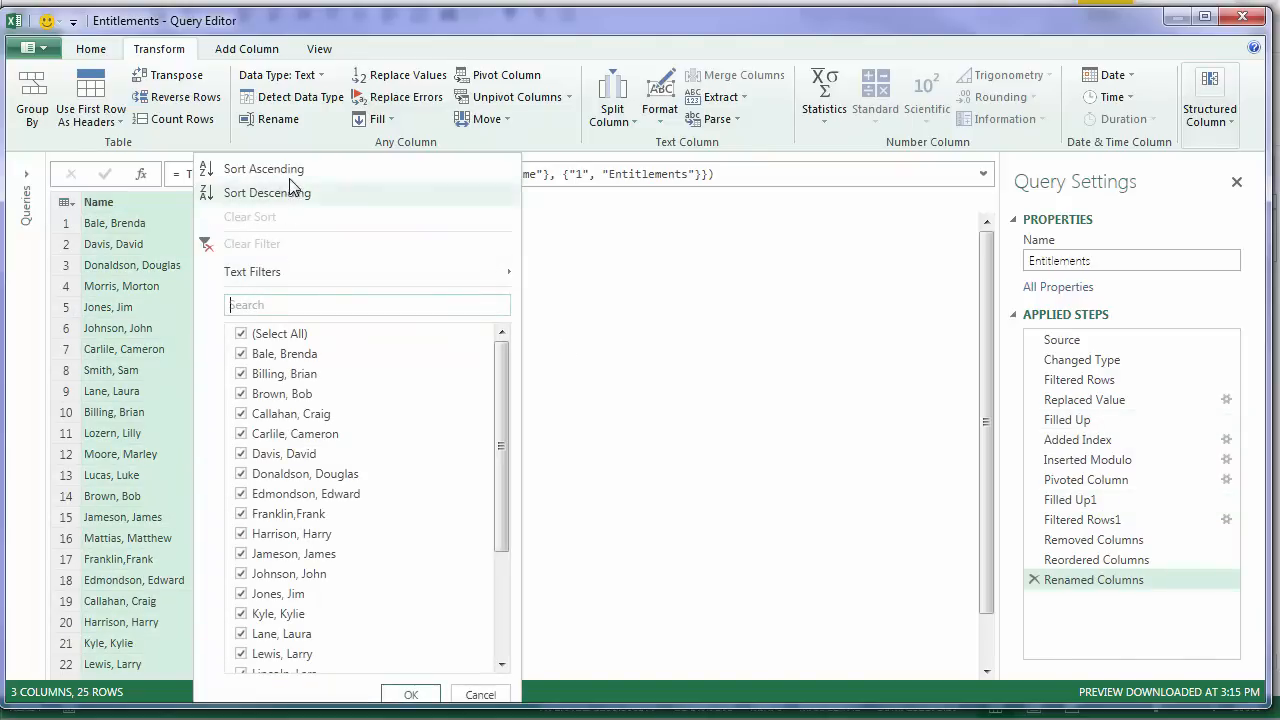
left_click(264, 168)
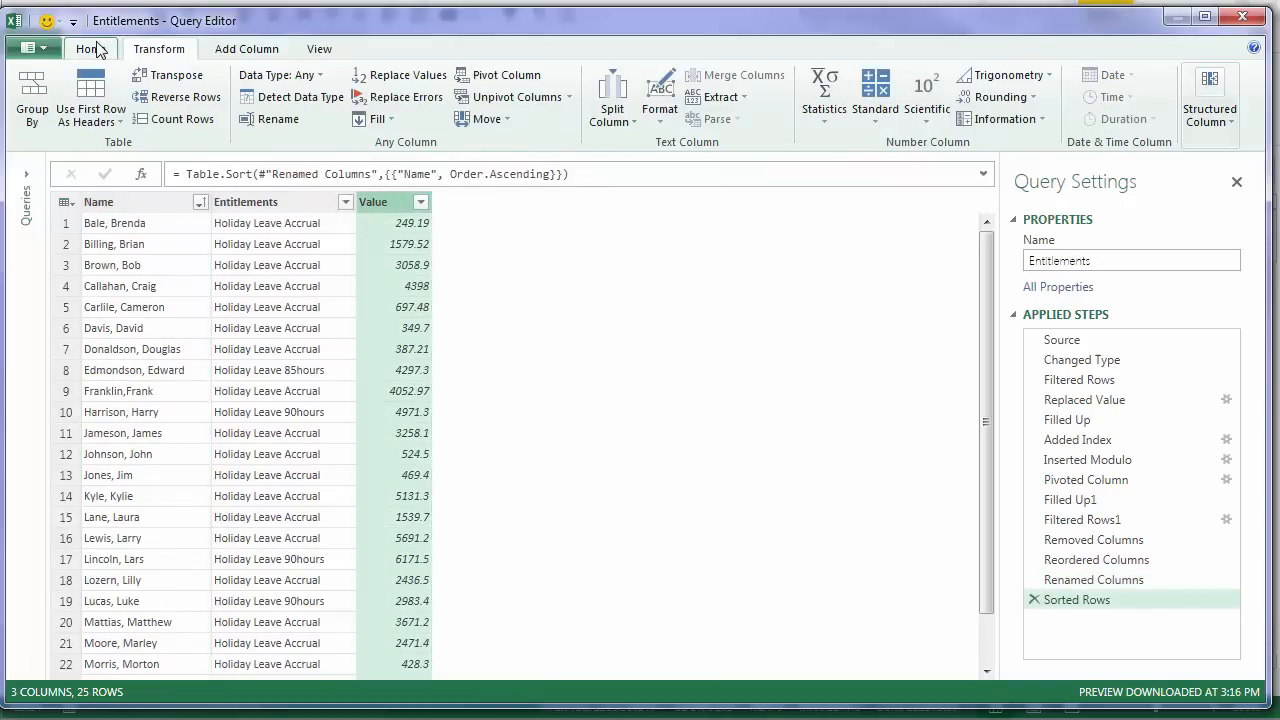
left_click(90, 48)
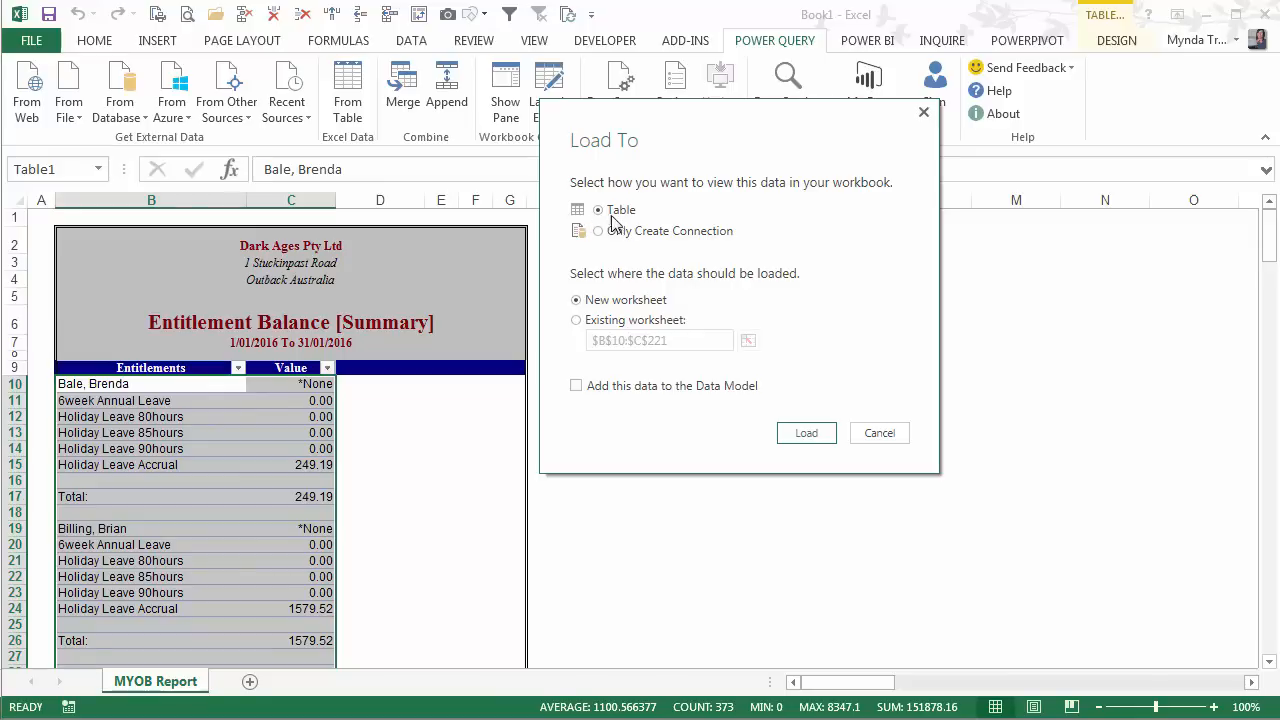
mouse_move(590, 320)
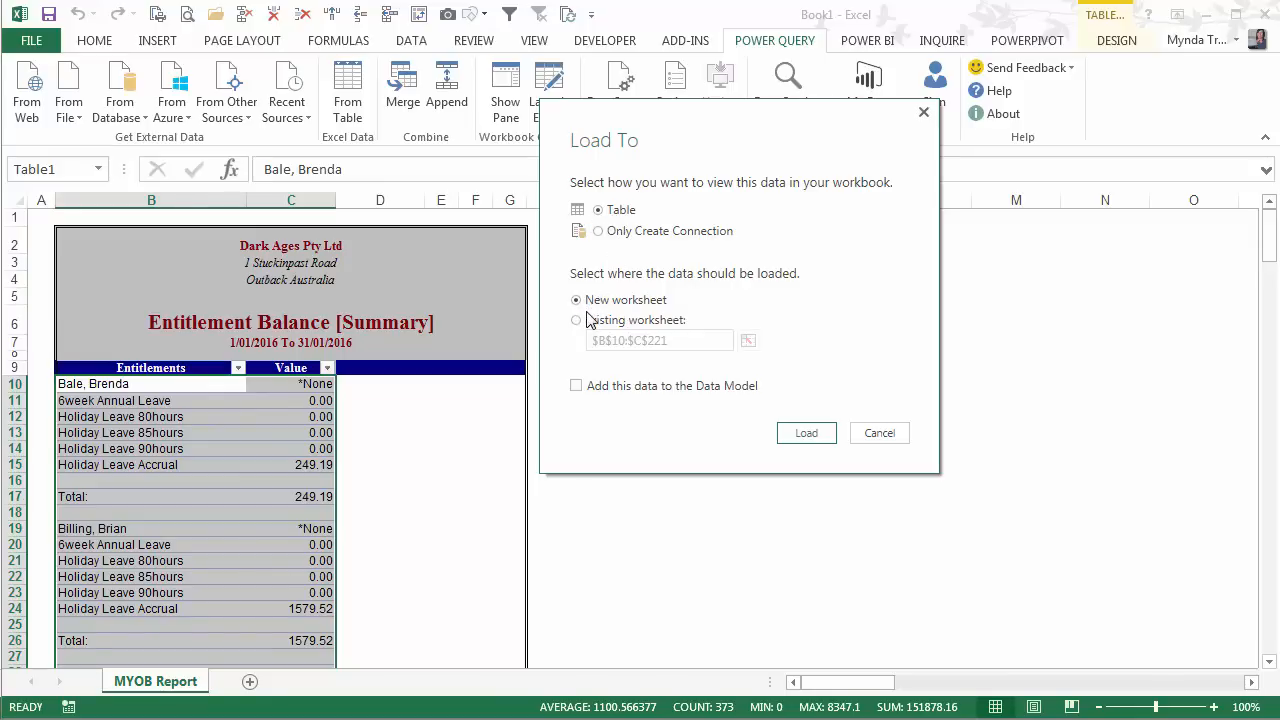
mouse_move(624, 358)
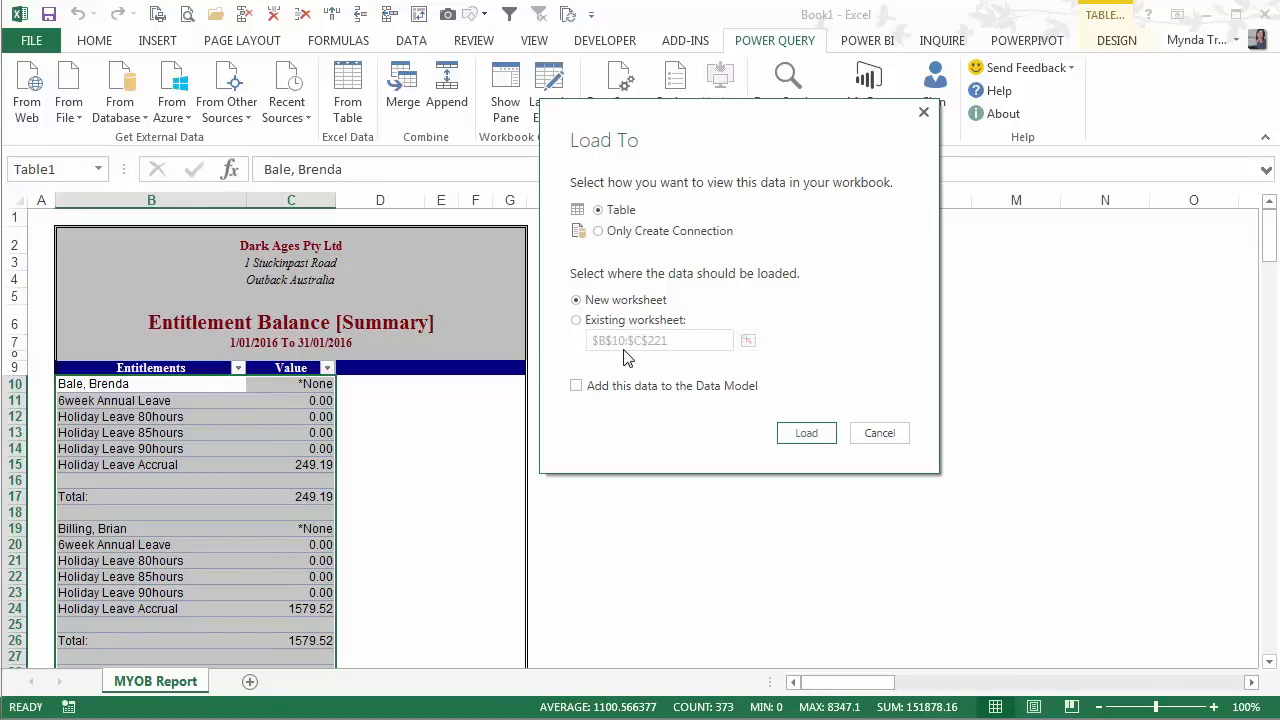
Load the Entitlements query as a table onto a new worksheet
left_click(806, 432)
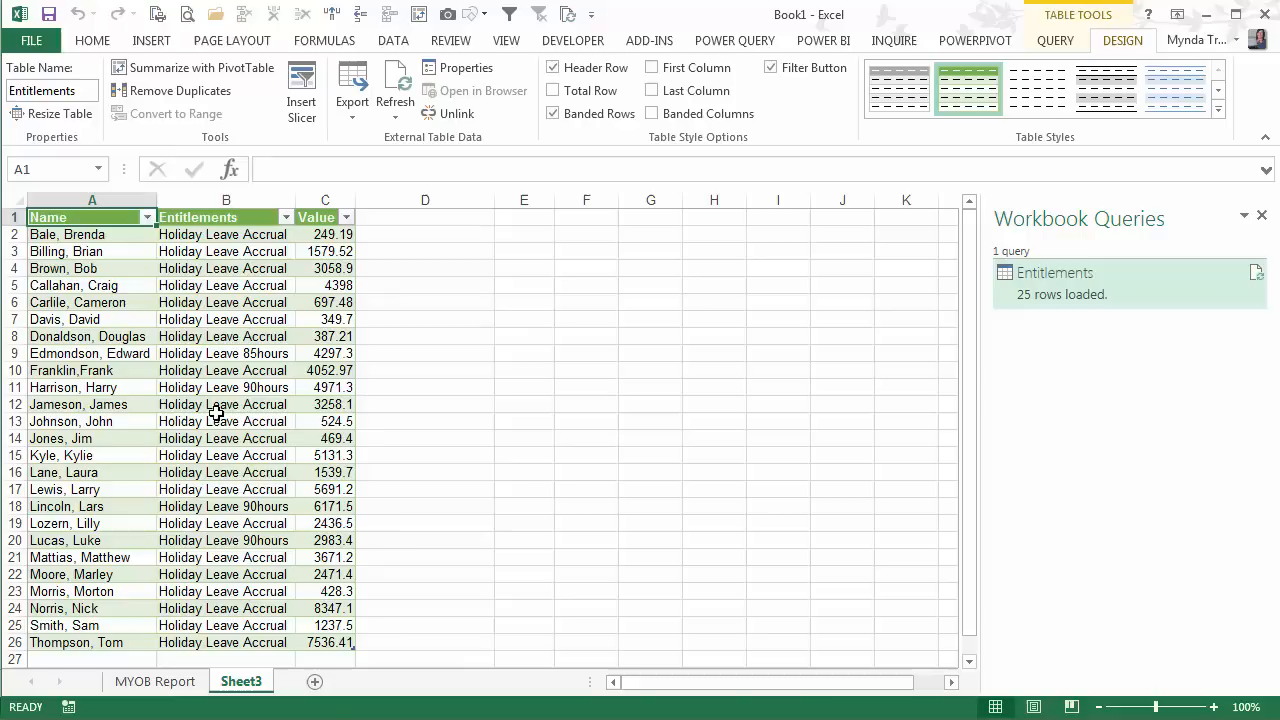
left_click(92, 302)
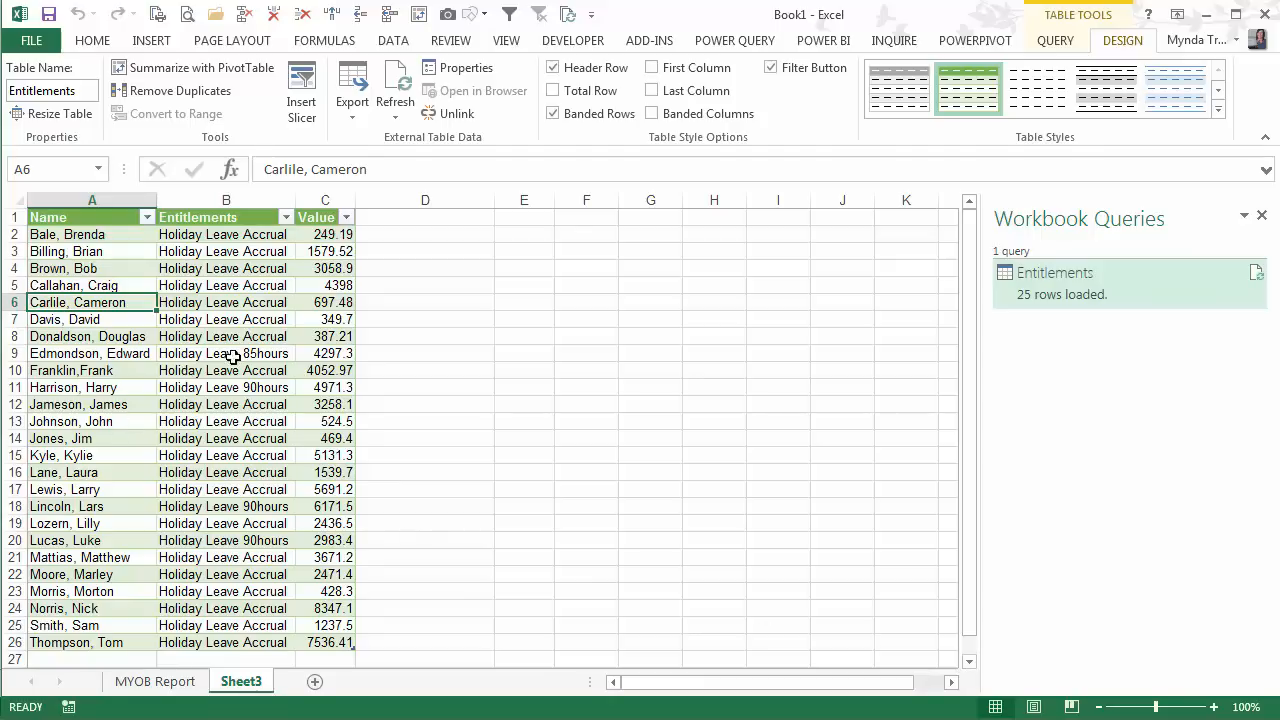
left_click(156, 680)
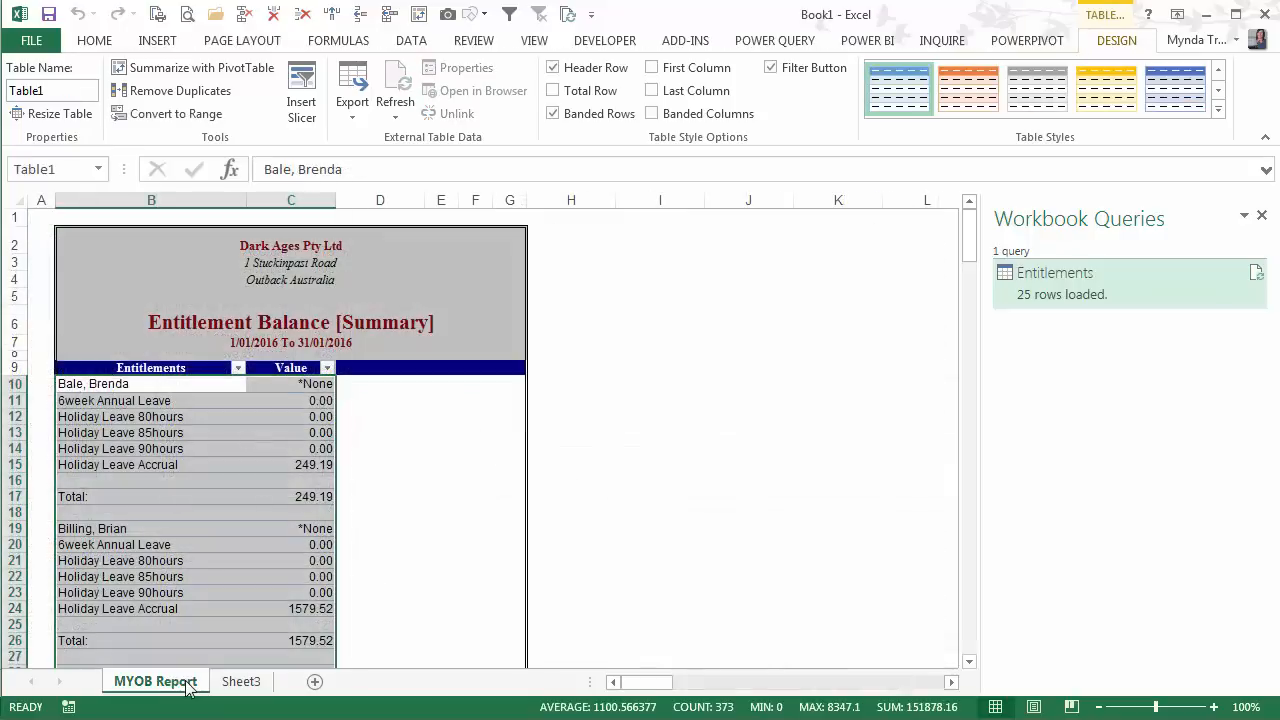
left_click(1260, 214)
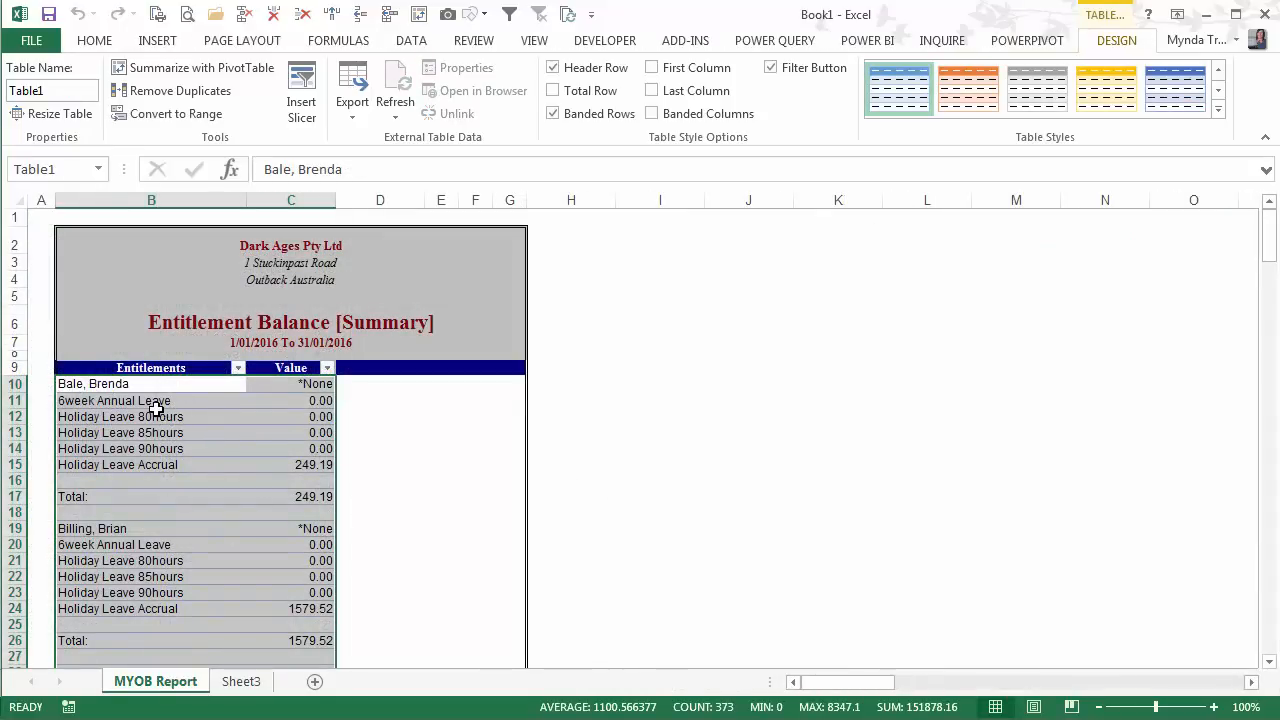
mouse_move(240, 680)
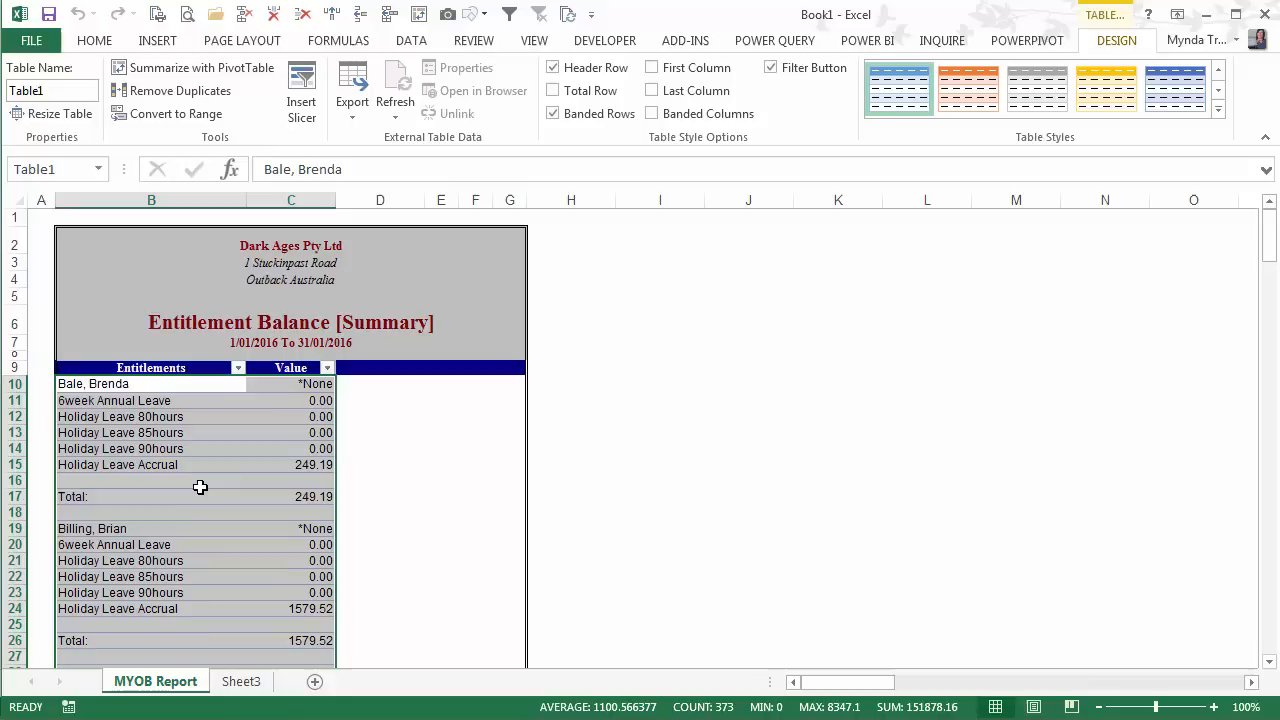
mouse_move(216, 636)
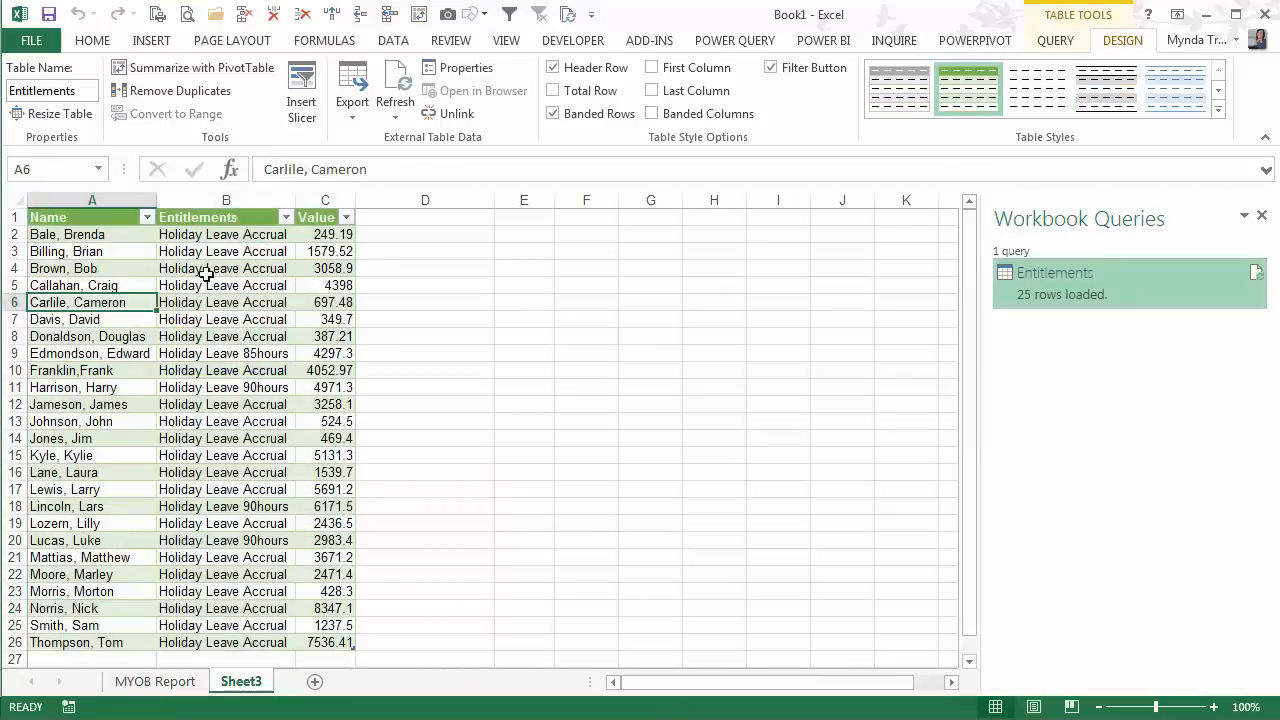
right_click(224, 268)
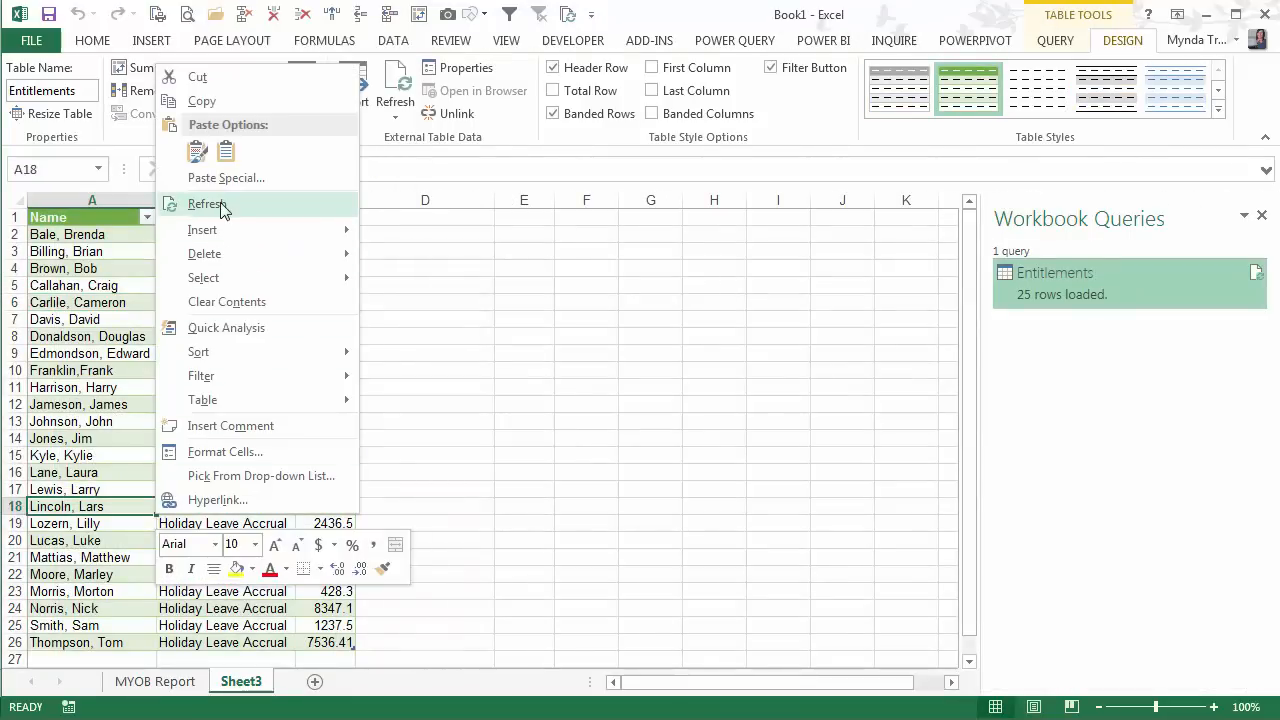
left_click(208, 204)
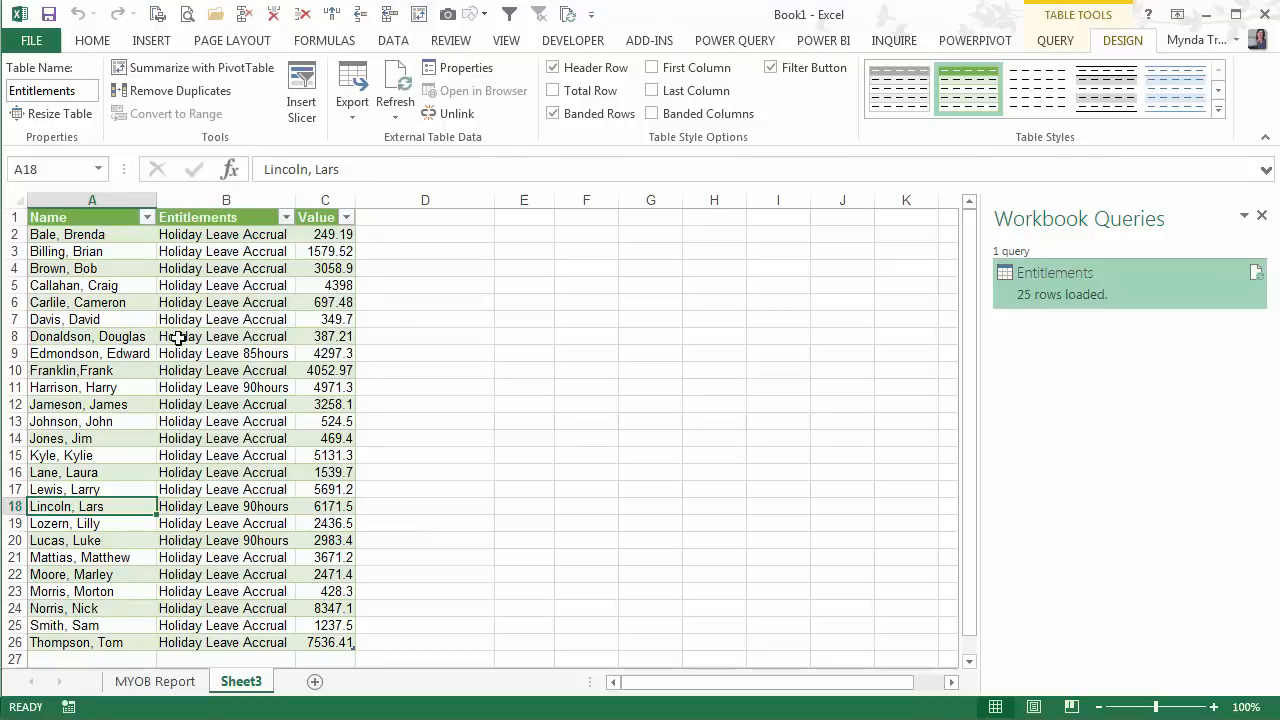
mouse_move(148, 360)
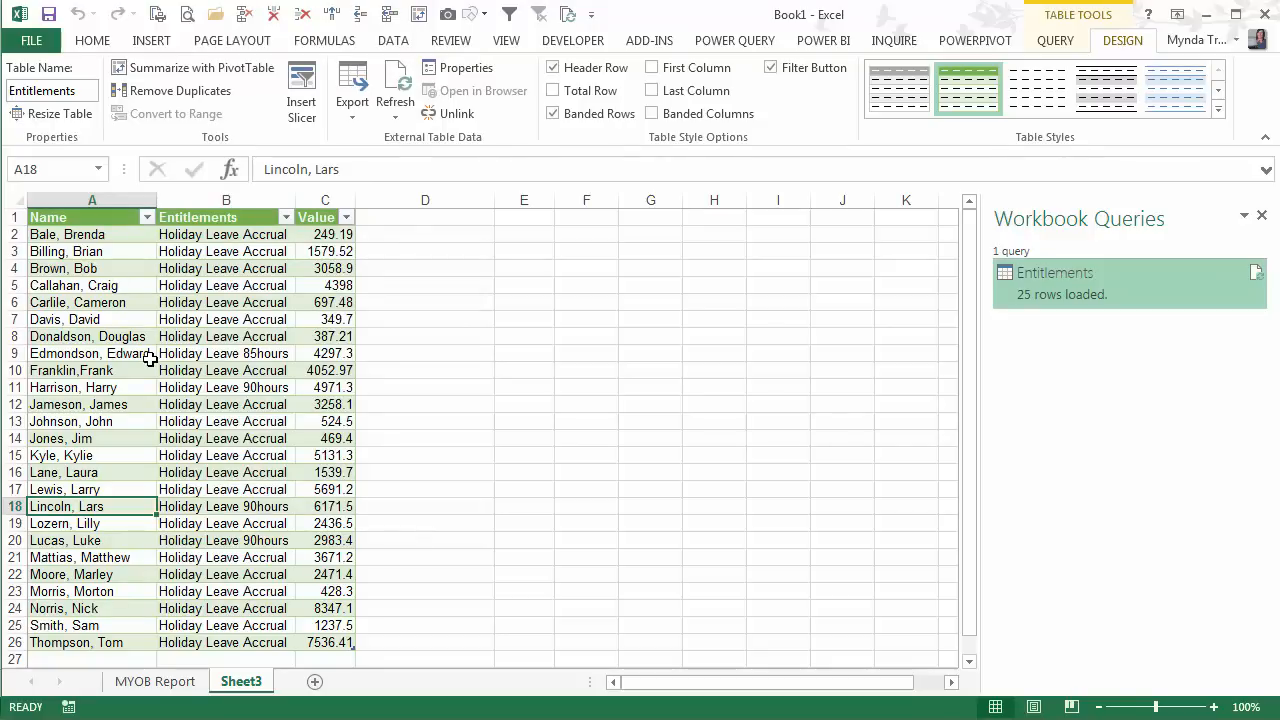